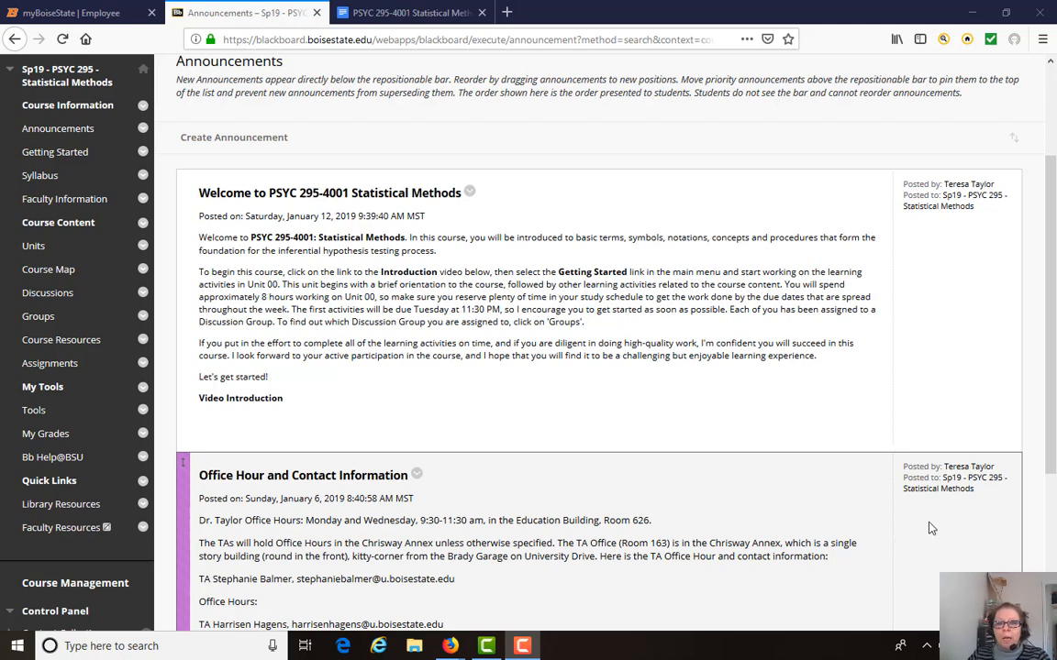
pyautogui.moveTo(932, 524)
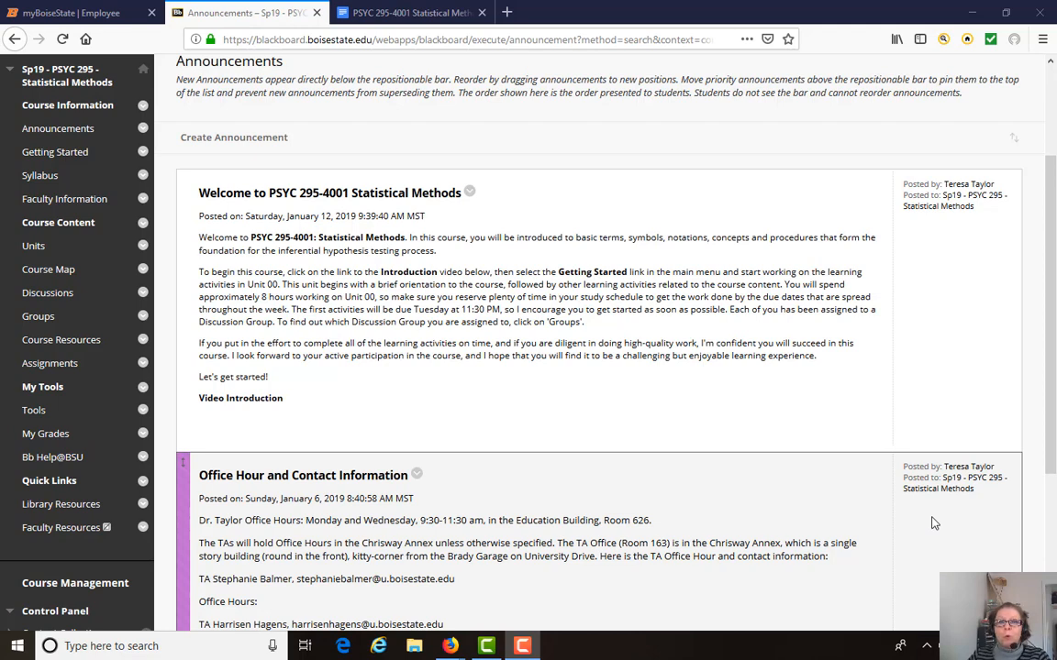
pyautogui.moveTo(935, 518)
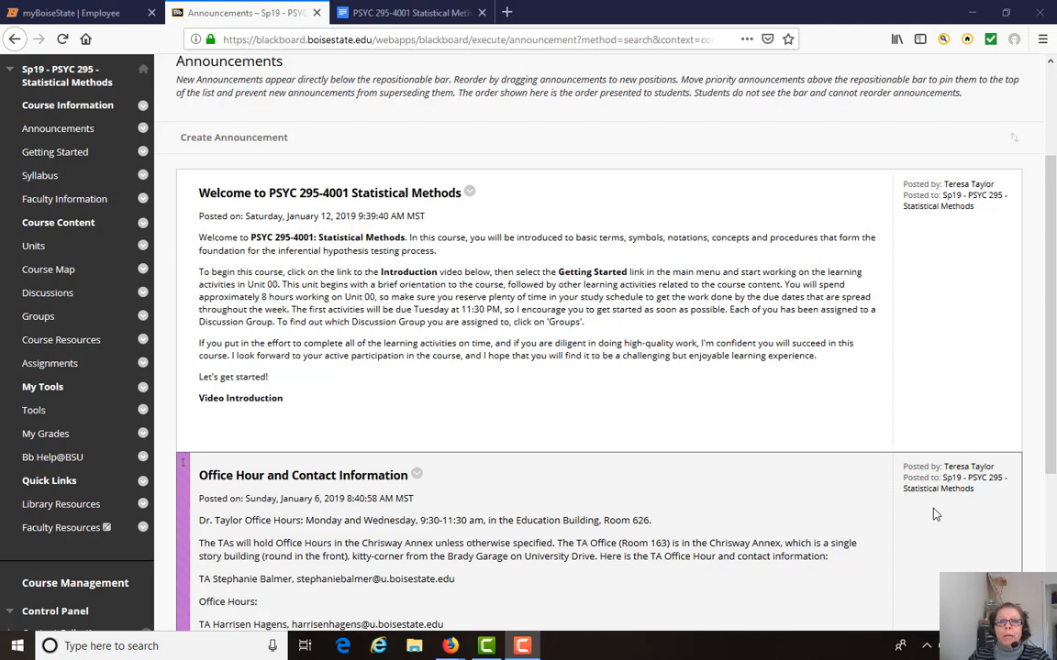
pyautogui.moveTo(934, 512)
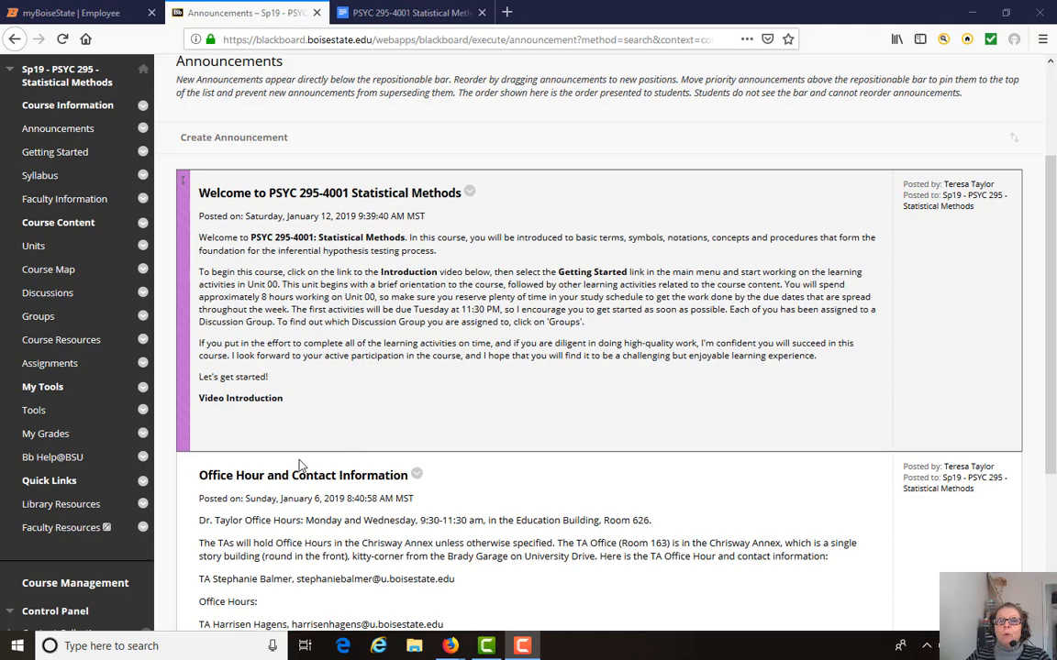
pyautogui.moveTo(194, 411)
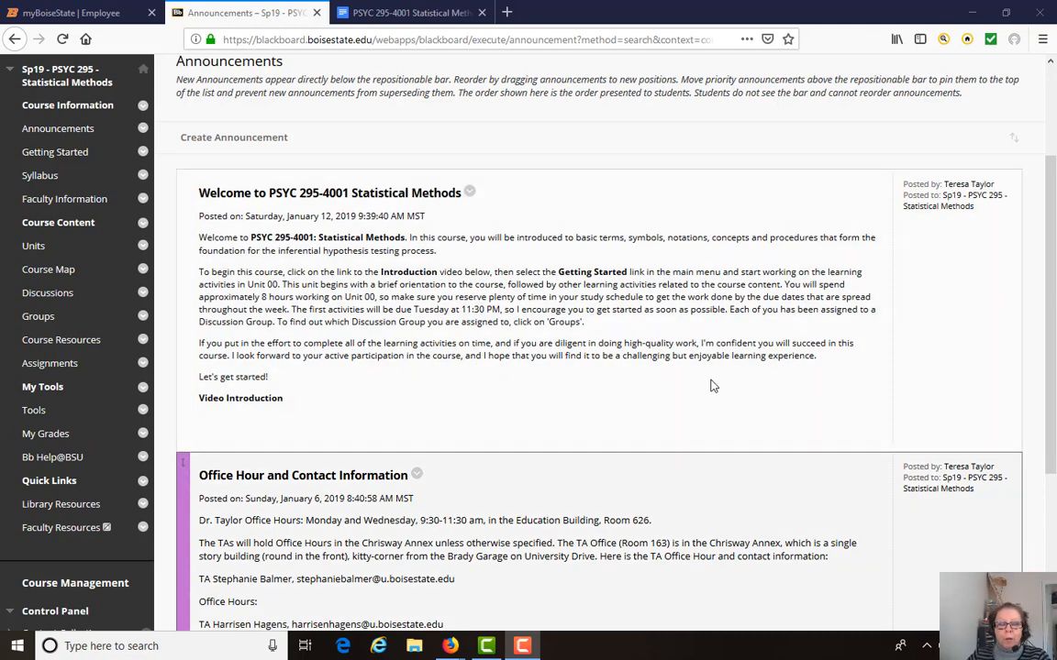
# View the Getting Started page and scroll through activities 00.01–00.08 grouped by due date
pyautogui.scroll(-3)
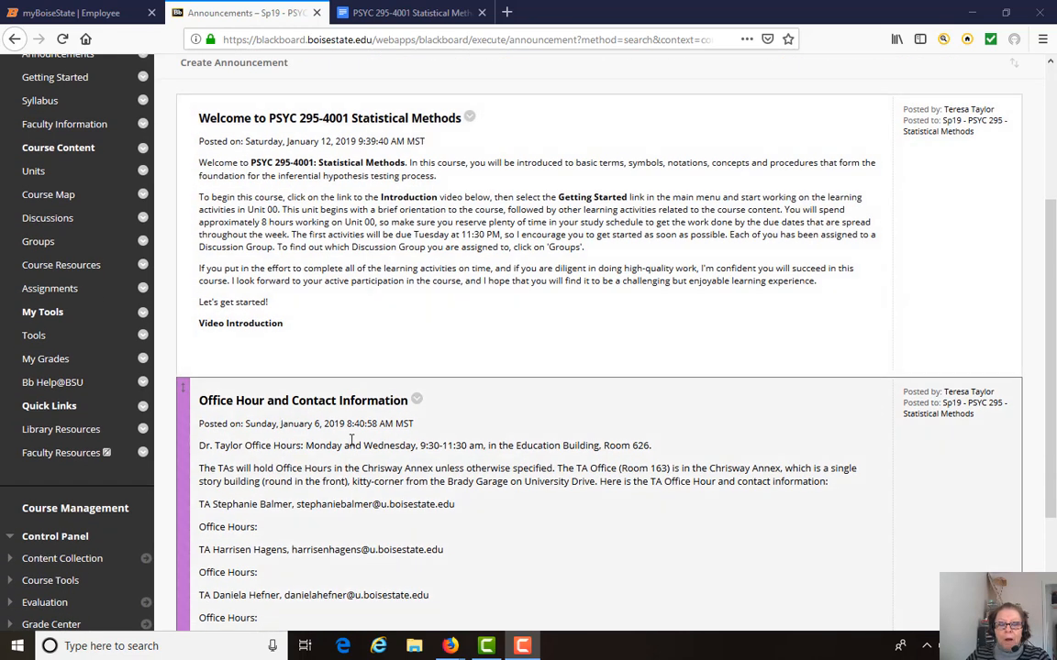
pyautogui.scroll(-3)
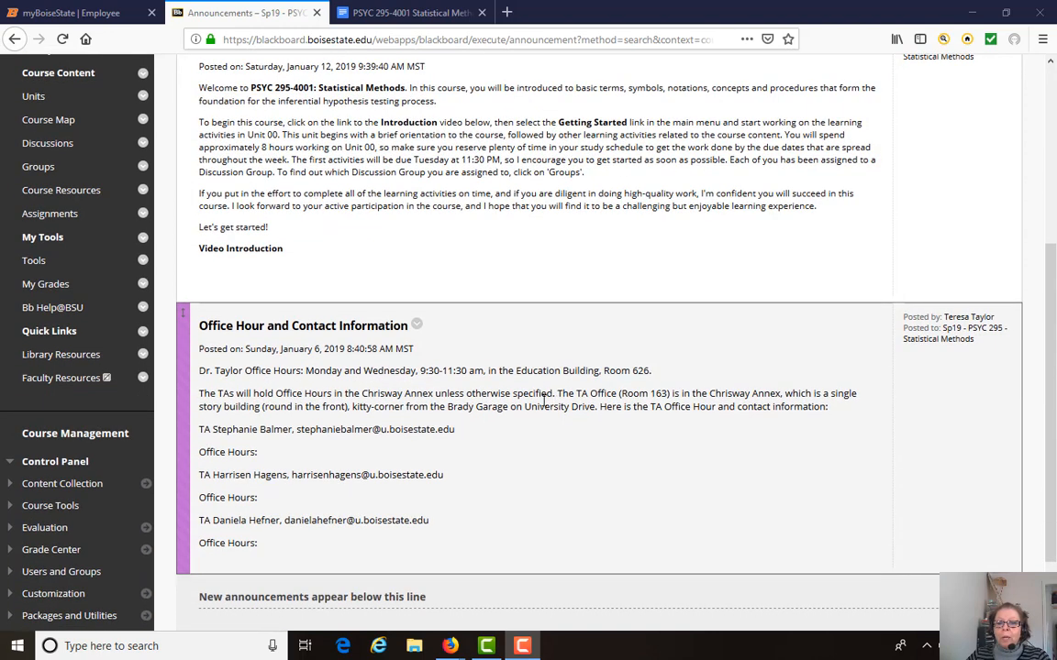
pyautogui.moveTo(743, 518)
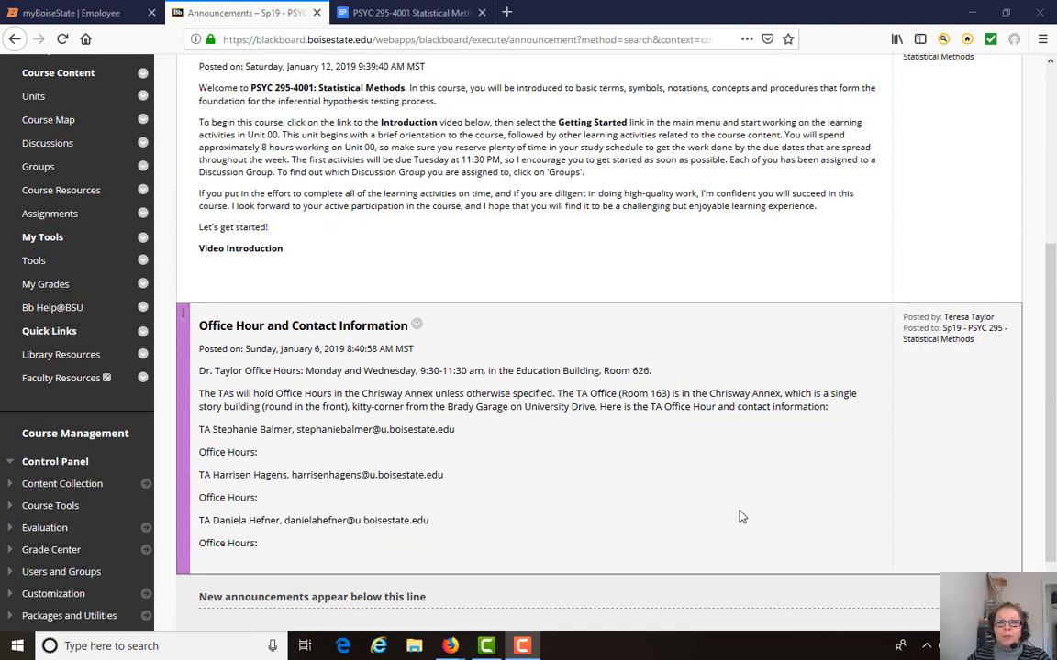
pyautogui.moveTo(748, 517)
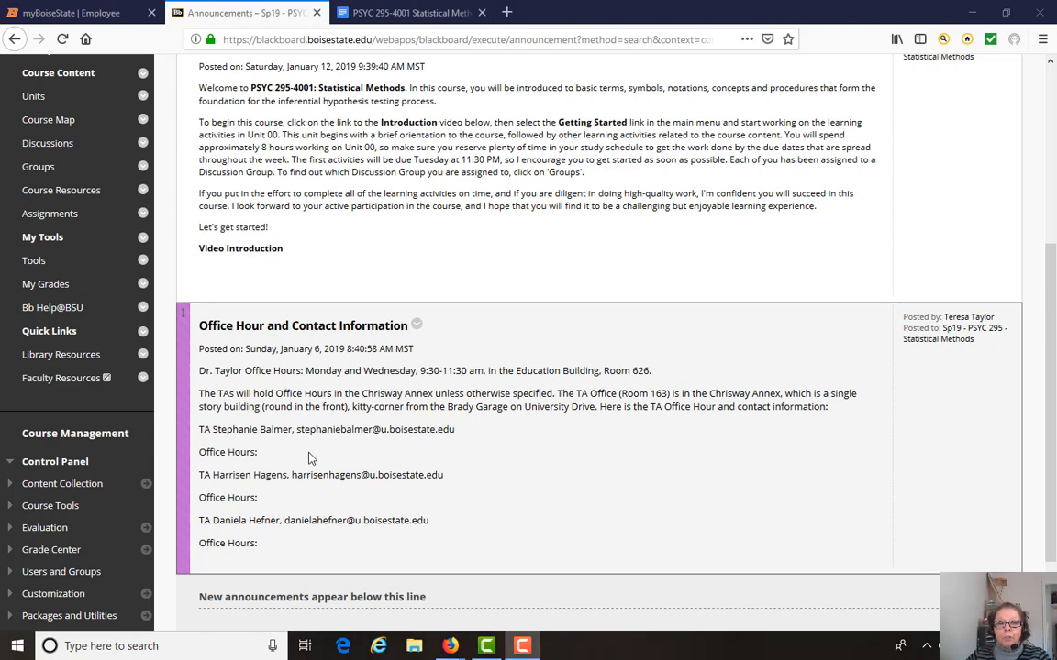
pyautogui.moveTo(718, 492)
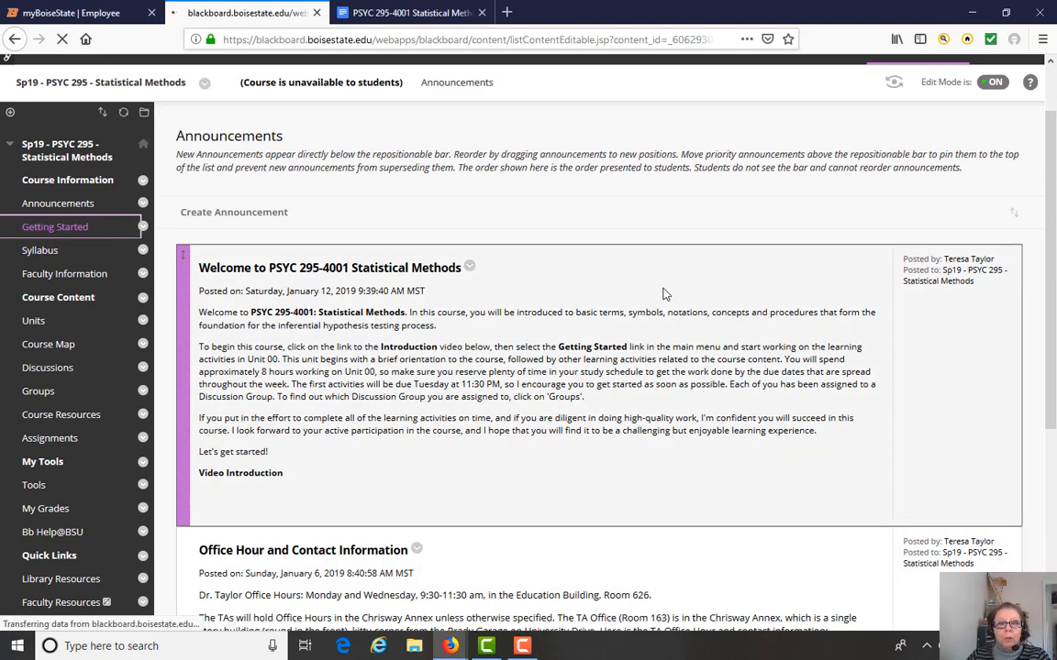
pyautogui.click(55, 228)
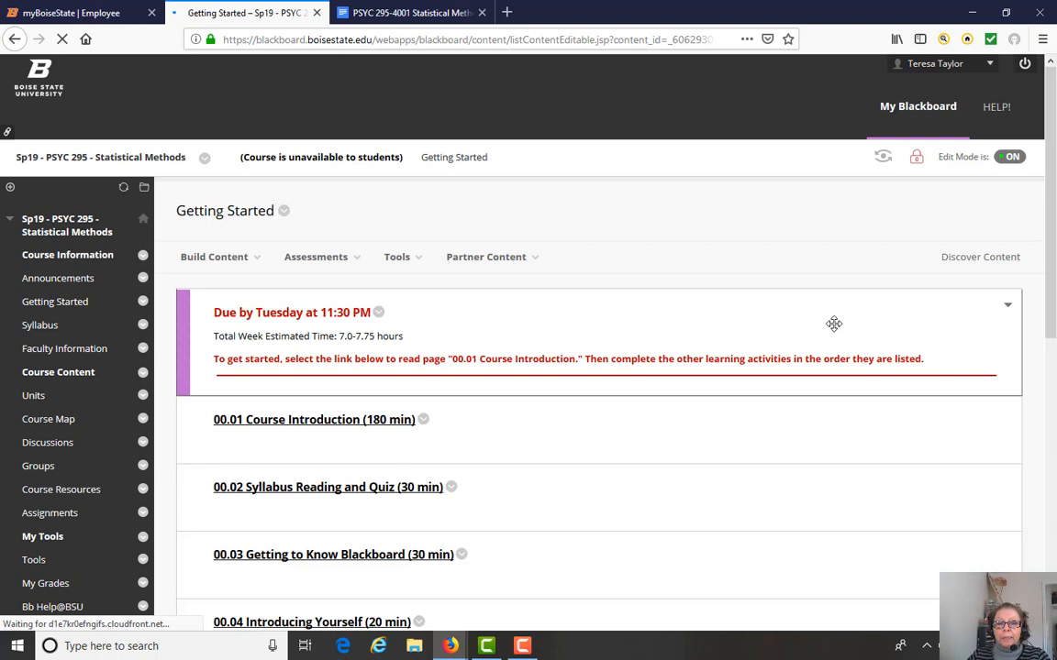
pyautogui.scroll(-3)
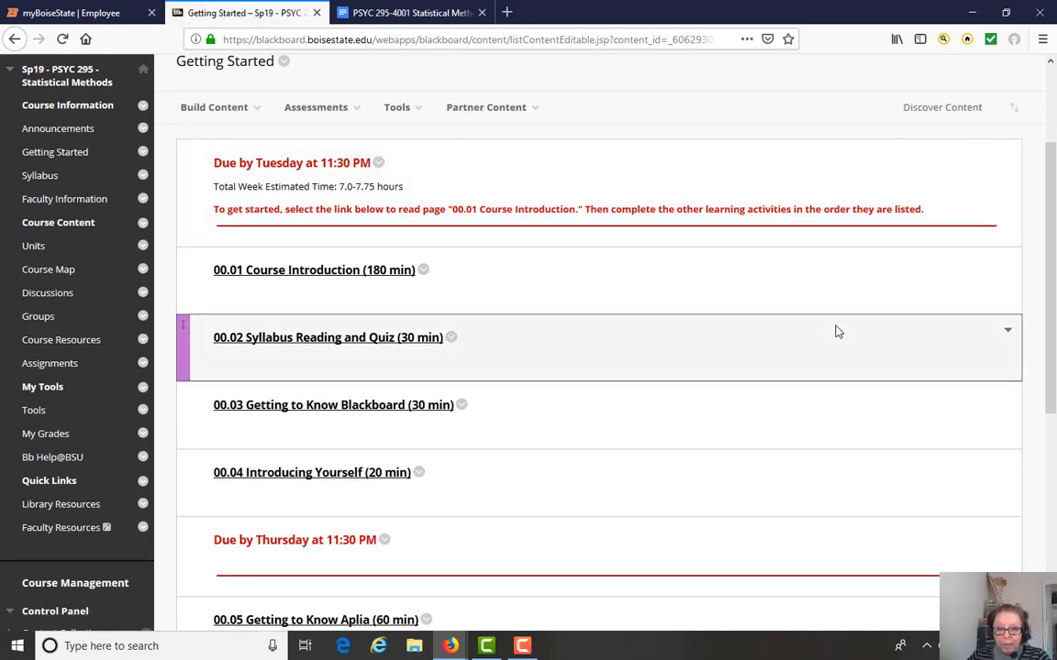
pyautogui.scroll(-3)
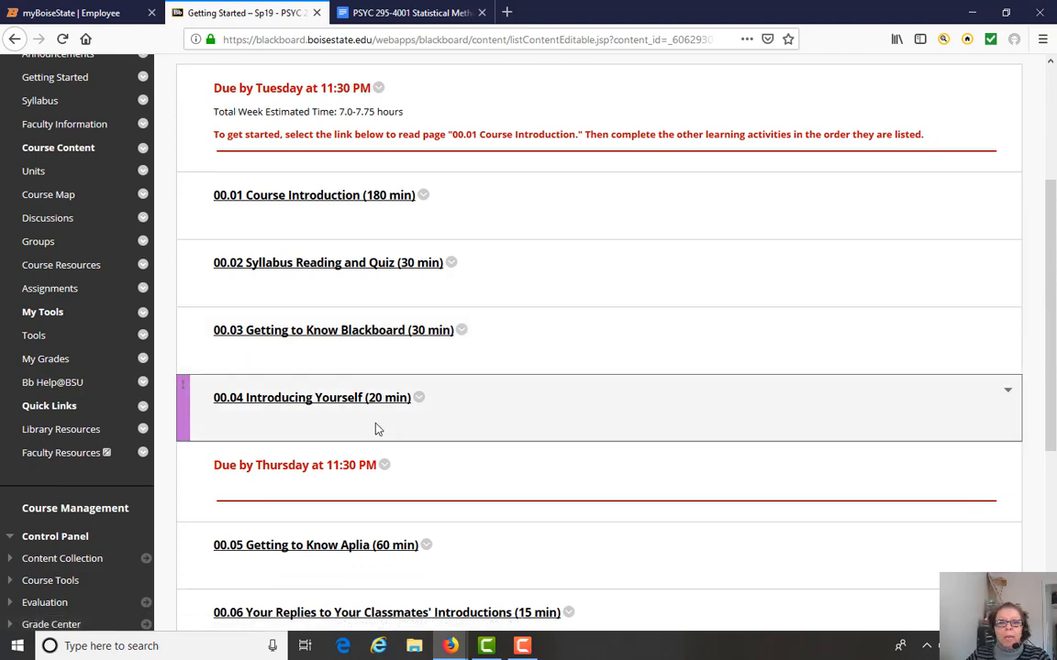
pyautogui.scroll(-3)
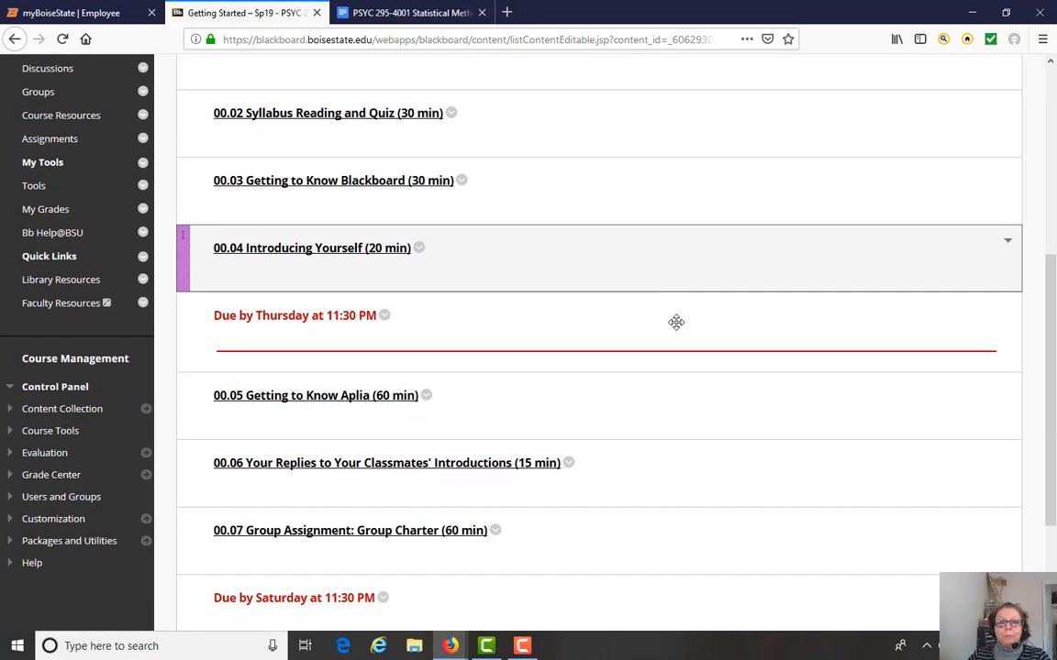
pyautogui.scroll(-3)
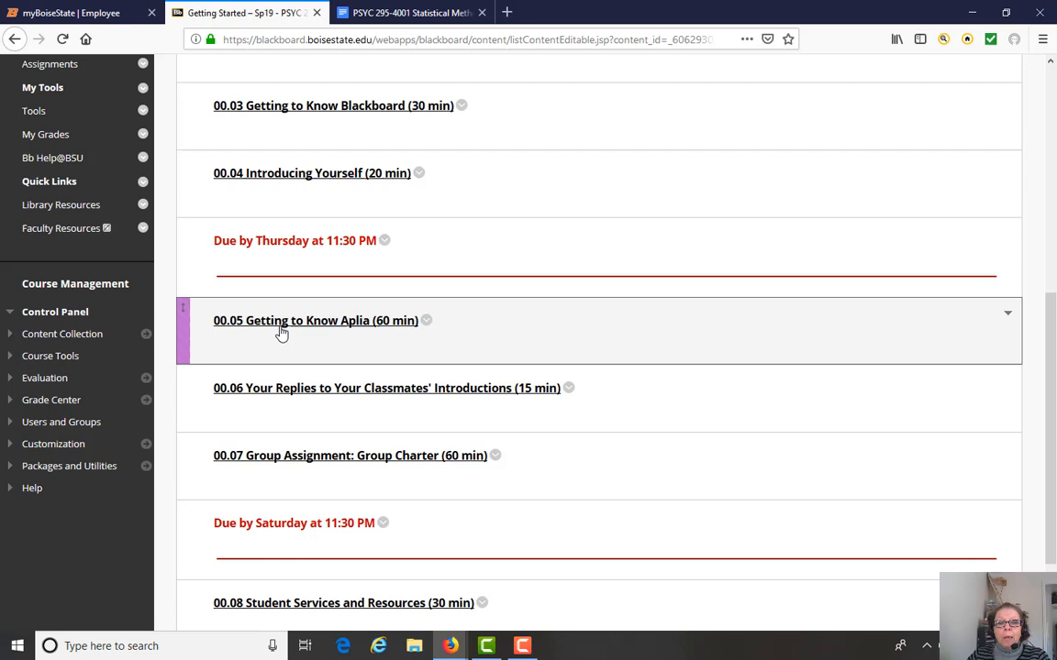
pyautogui.moveTo(433, 394)
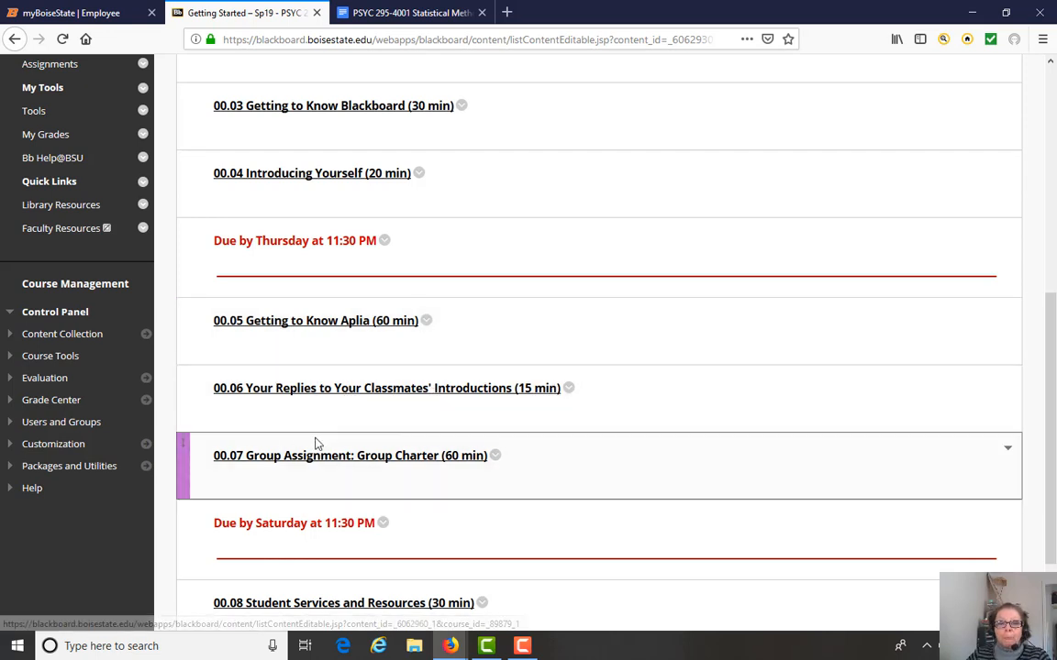
pyautogui.moveTo(672, 468)
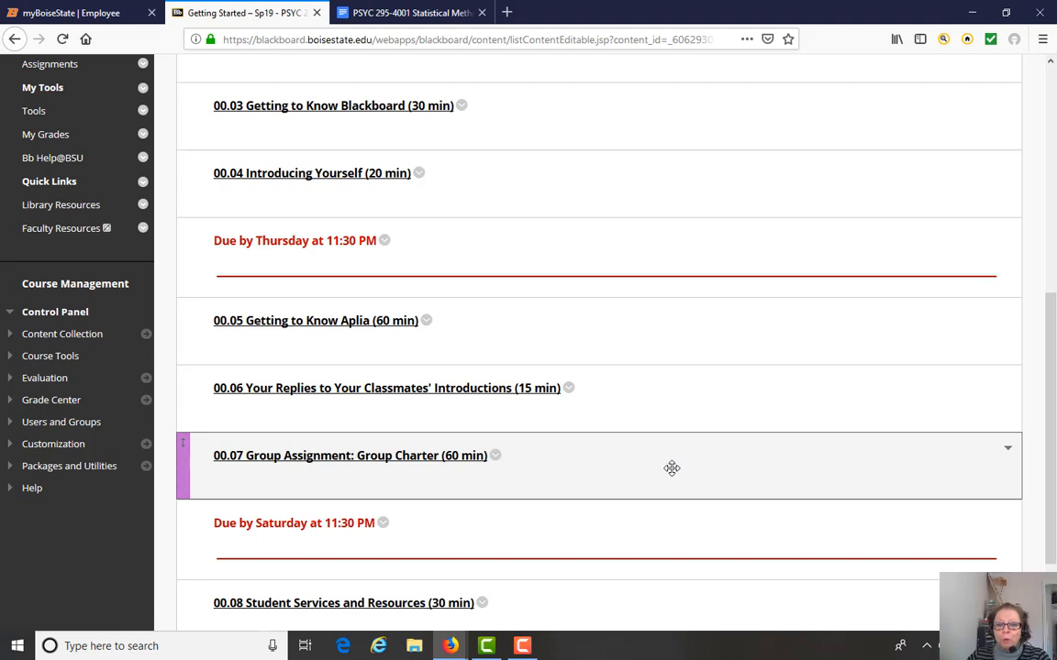
pyautogui.moveTo(671, 455)
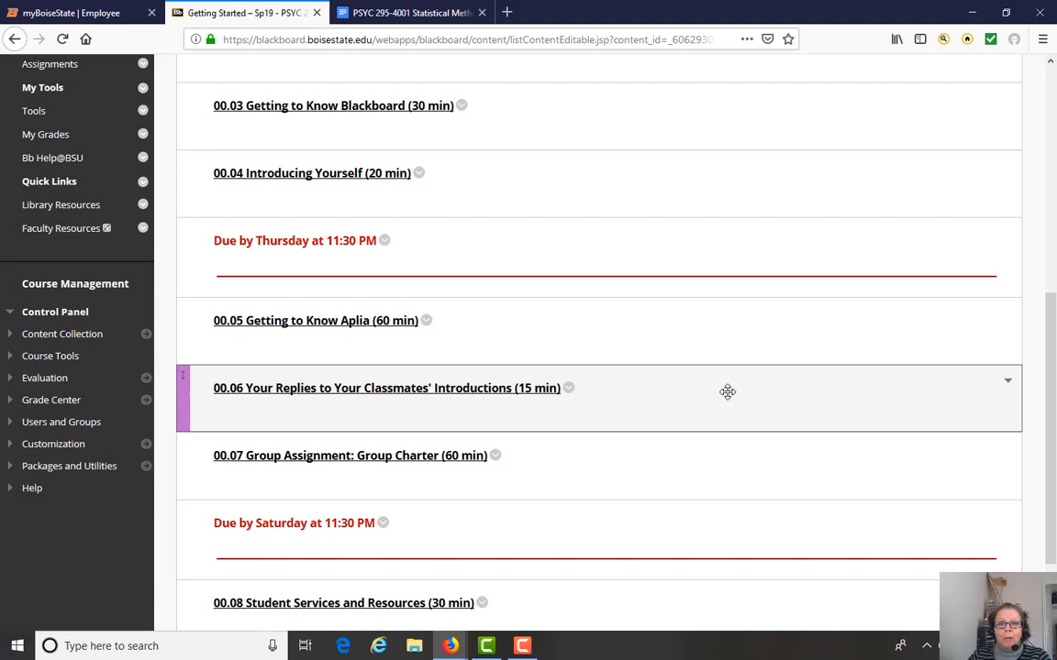
pyautogui.moveTo(730, 393)
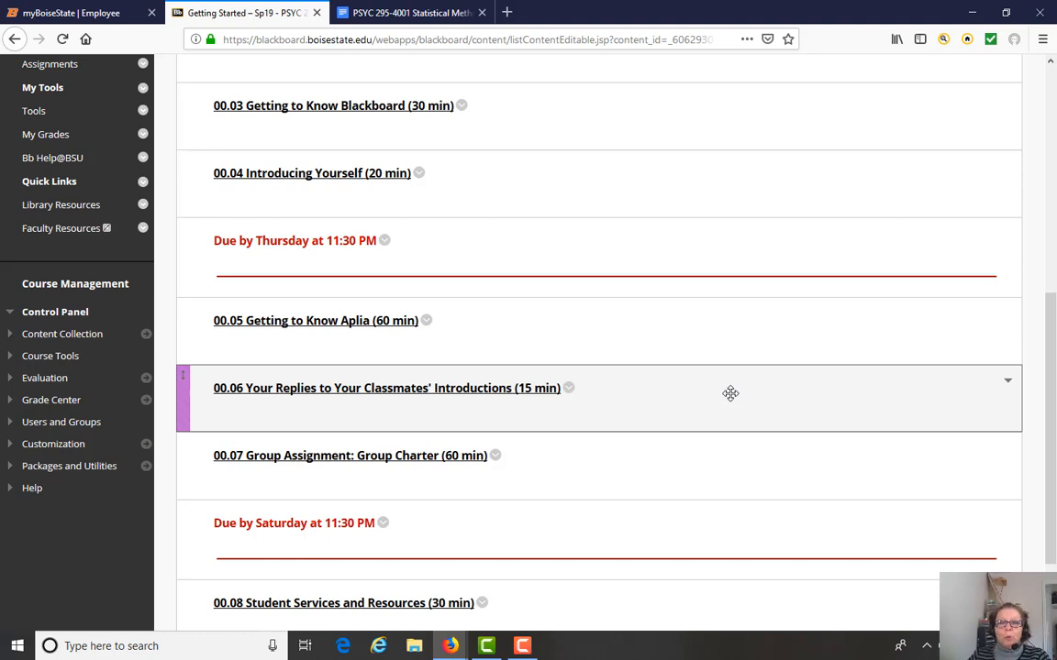
pyautogui.moveTo(202, 462)
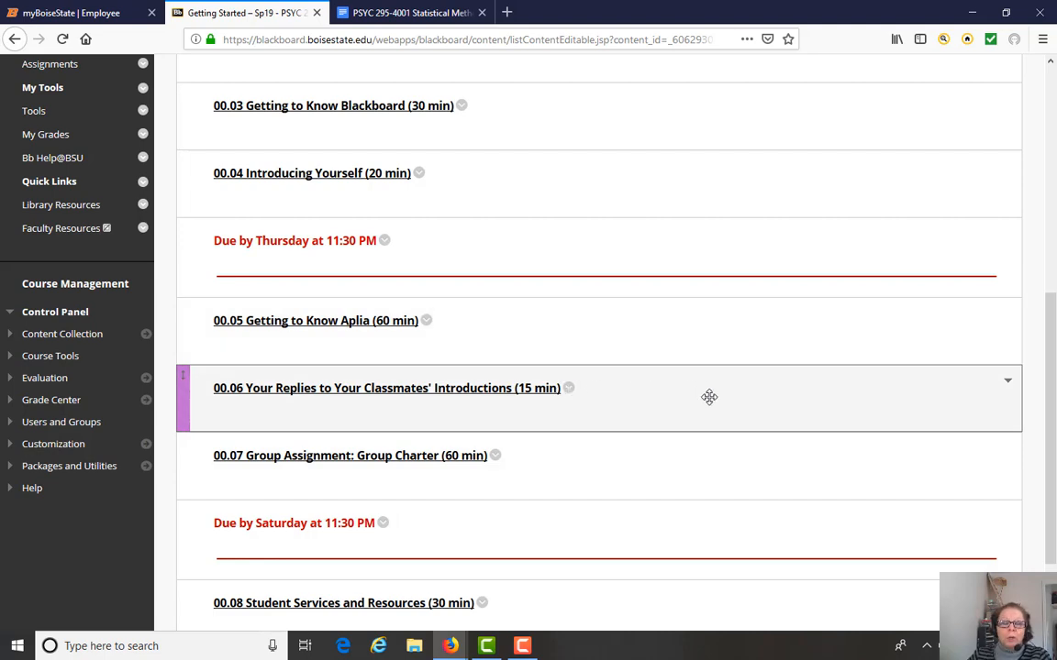
pyautogui.moveTo(717, 370)
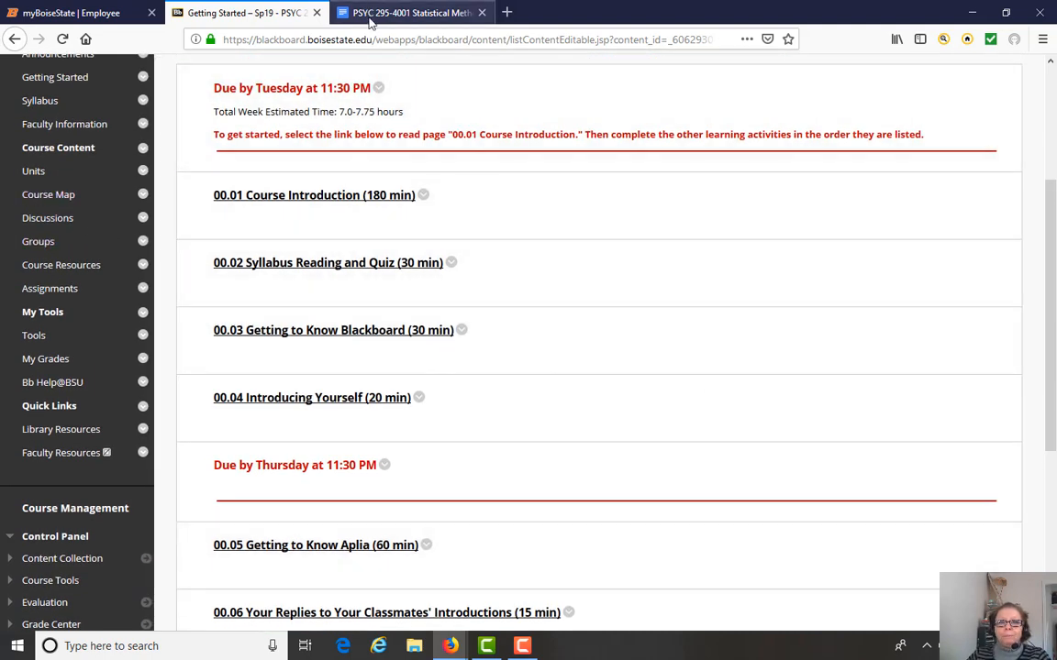
# Switch to the PSYC 295-4001 syllabus in Google Docs and view its table of contents
pyautogui.click(407, 13)
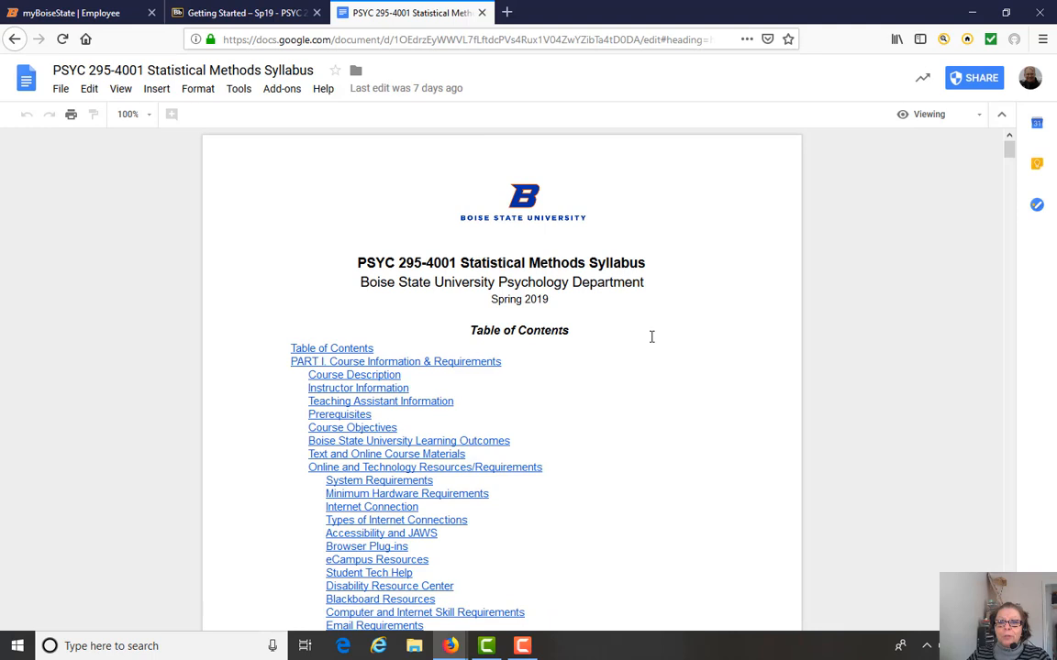
pyautogui.scroll(-3)
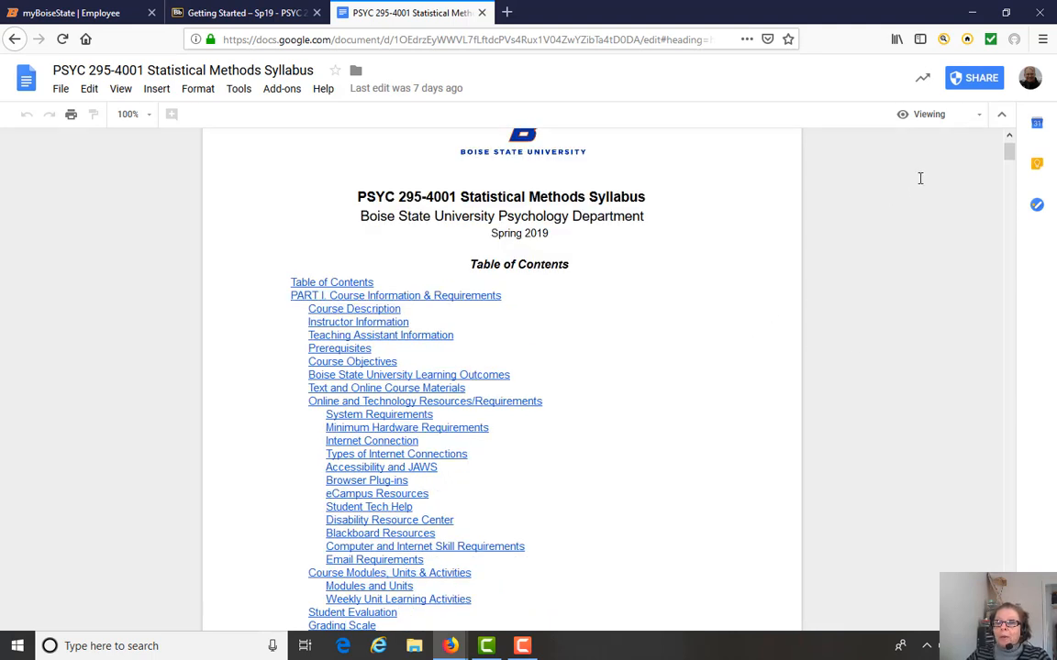
pyautogui.moveTo(928, 114)
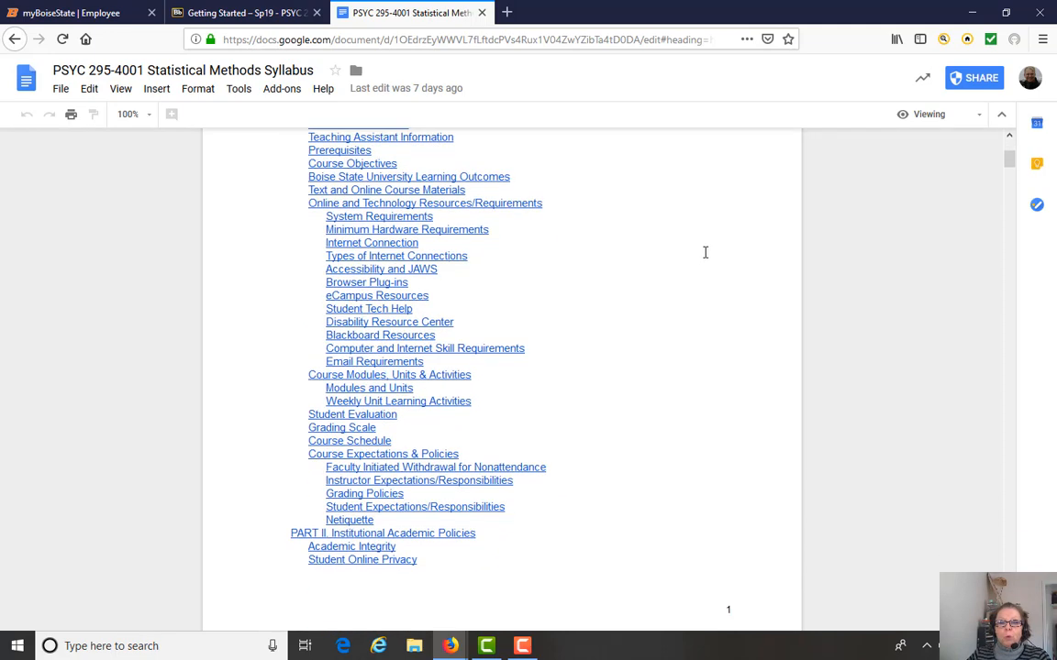
pyautogui.moveTo(342, 551)
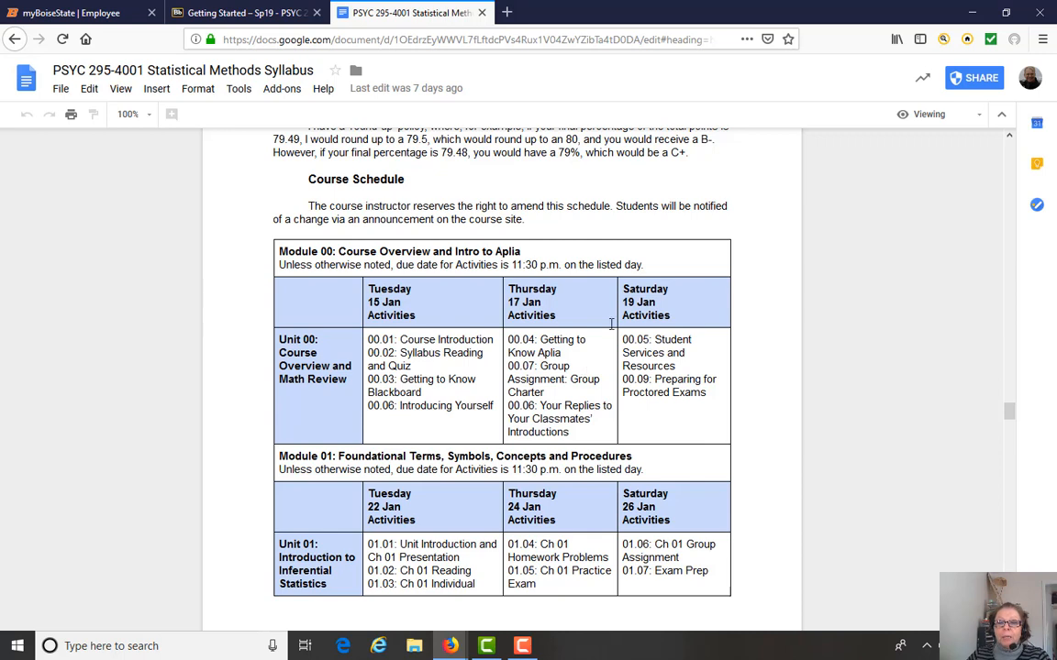
pyautogui.moveTo(844, 386)
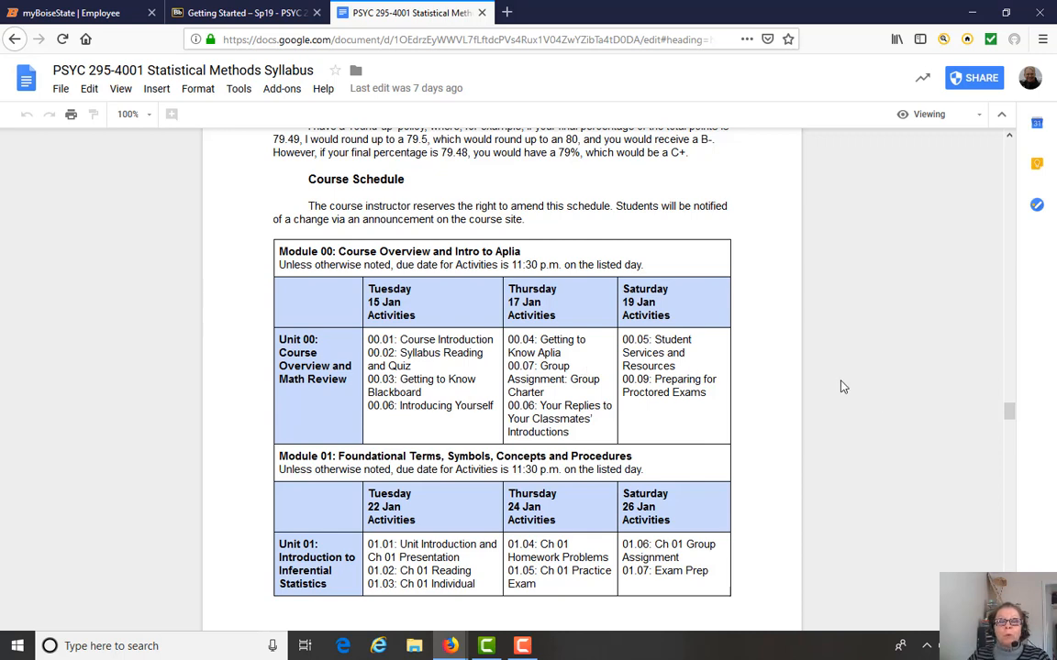
pyautogui.moveTo(903, 378)
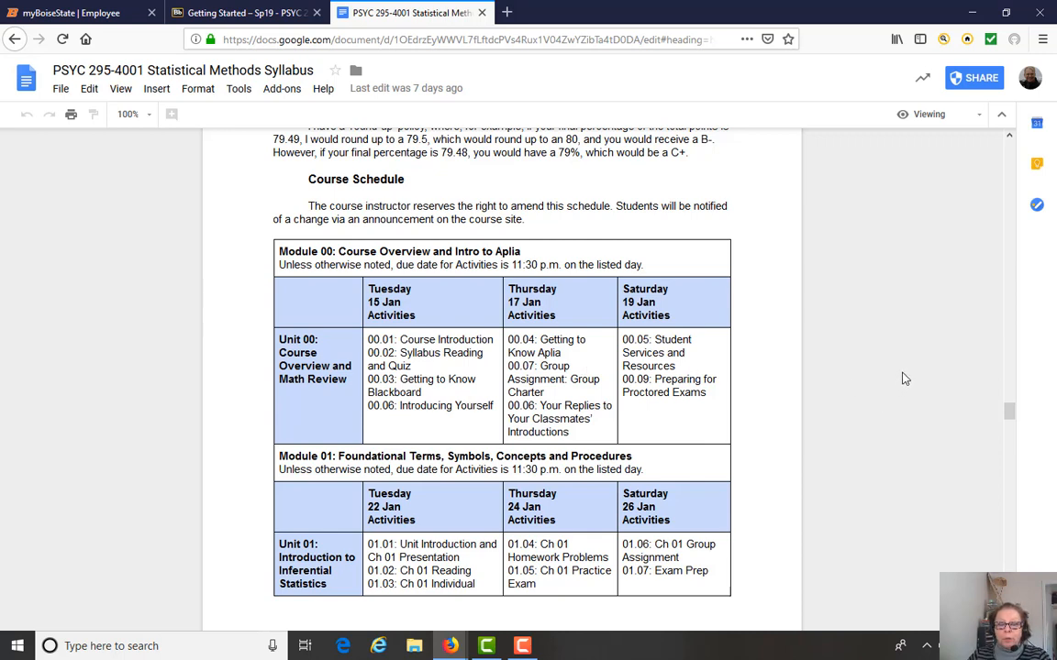
pyautogui.moveTo(909, 376)
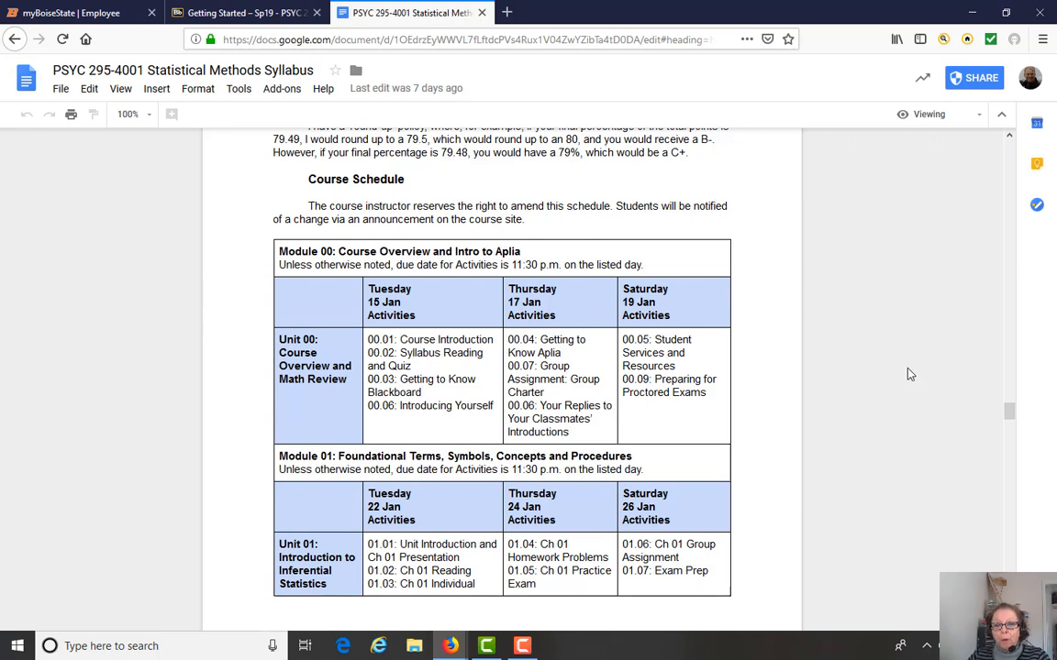
pyautogui.moveTo(921, 365)
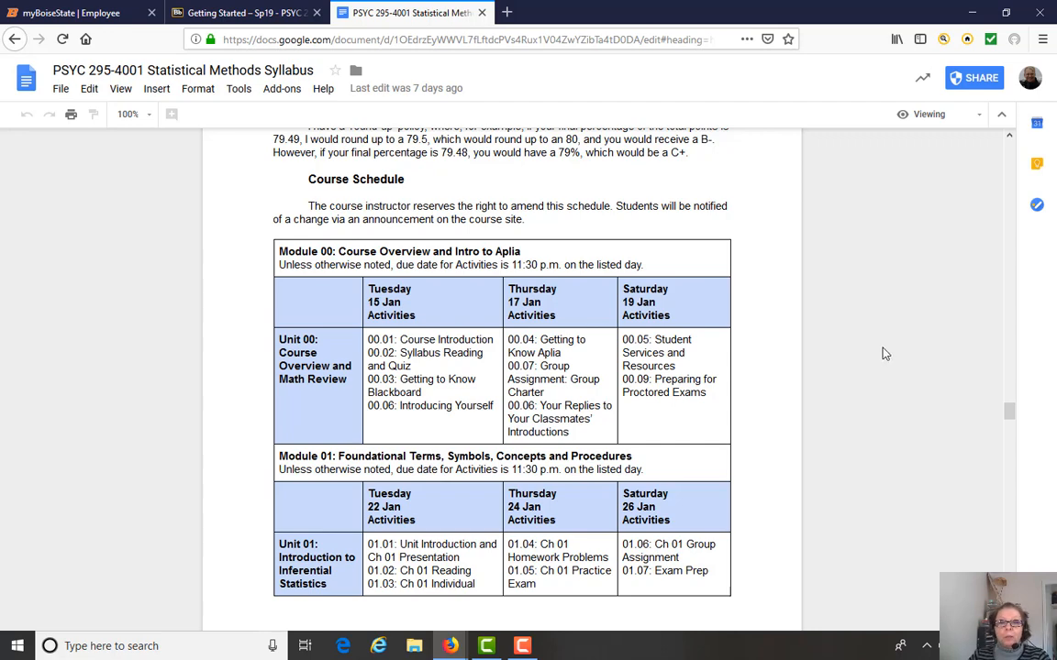
pyautogui.click(242, 12)
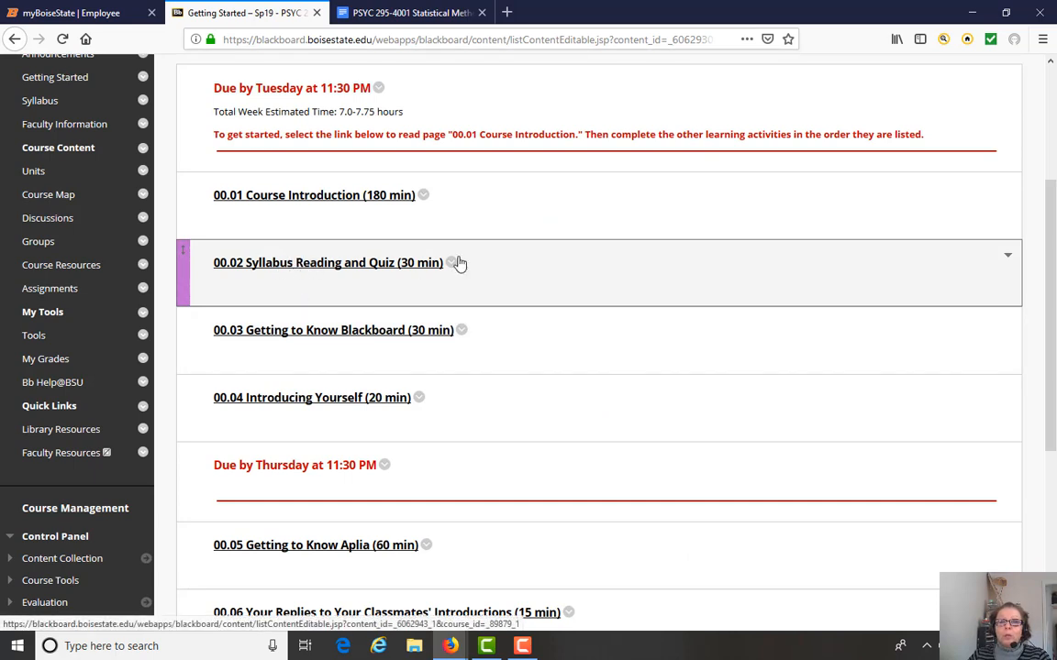
pyautogui.moveTo(715, 330)
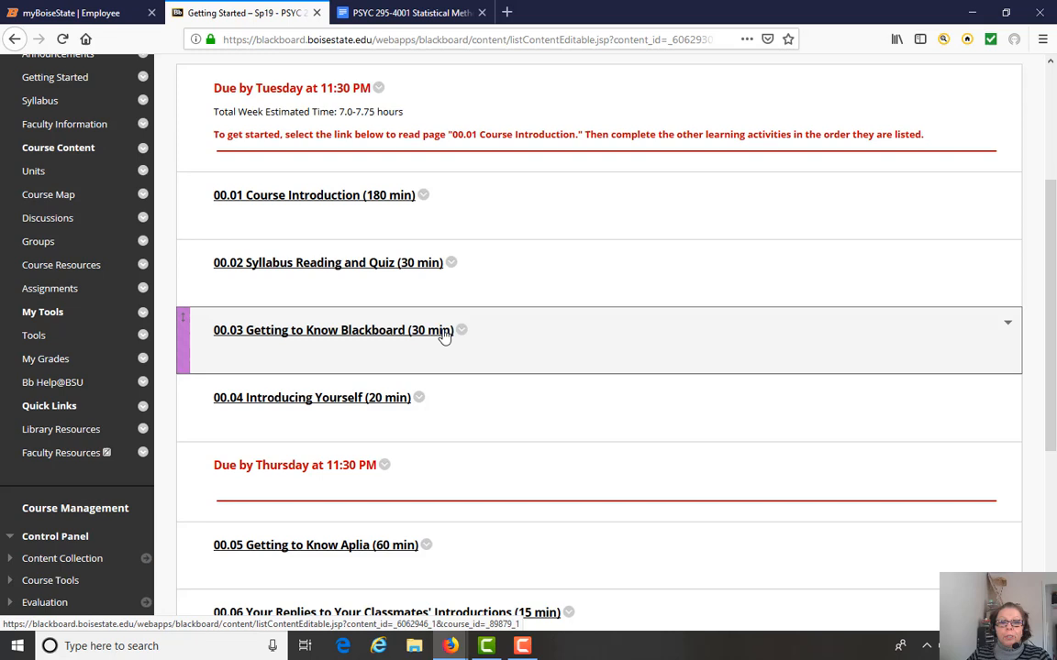
pyautogui.moveTo(730, 326)
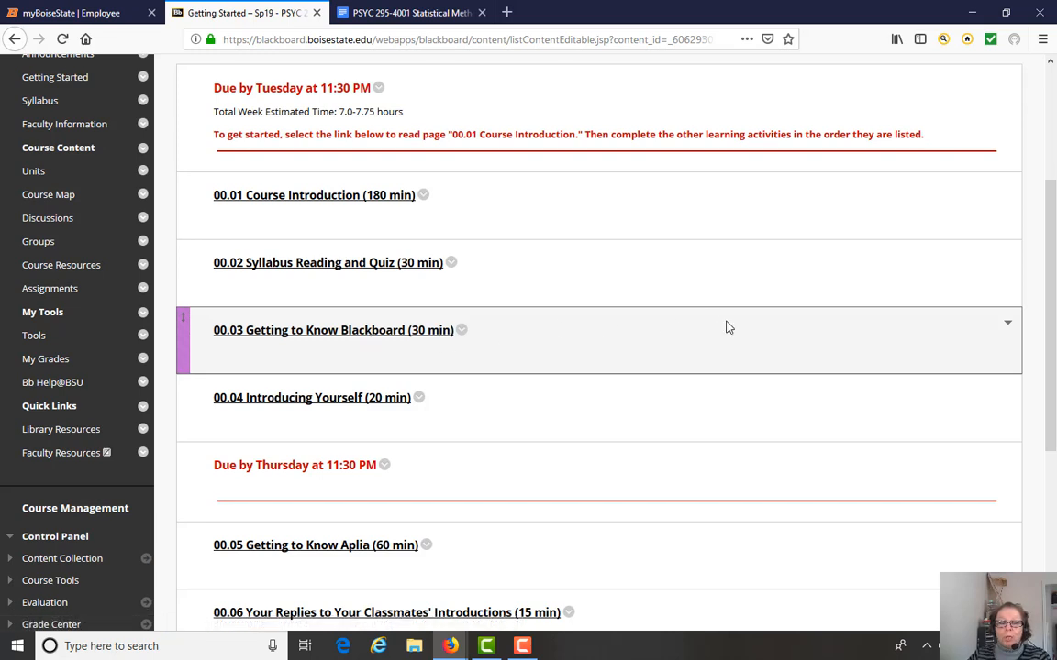
pyautogui.moveTo(732, 326)
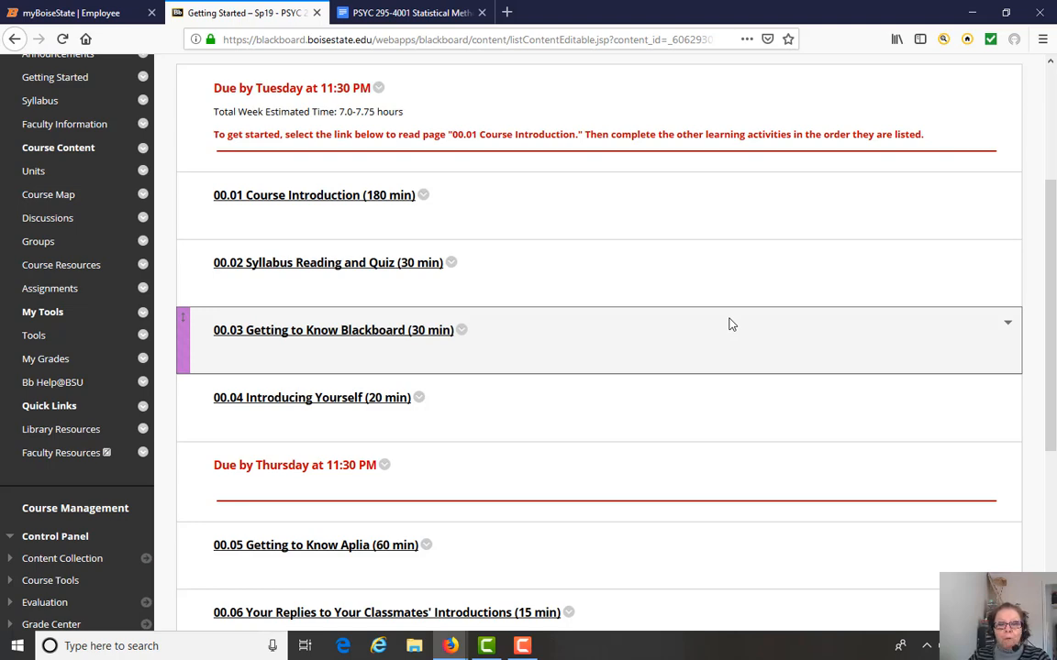
pyautogui.scroll(-3)
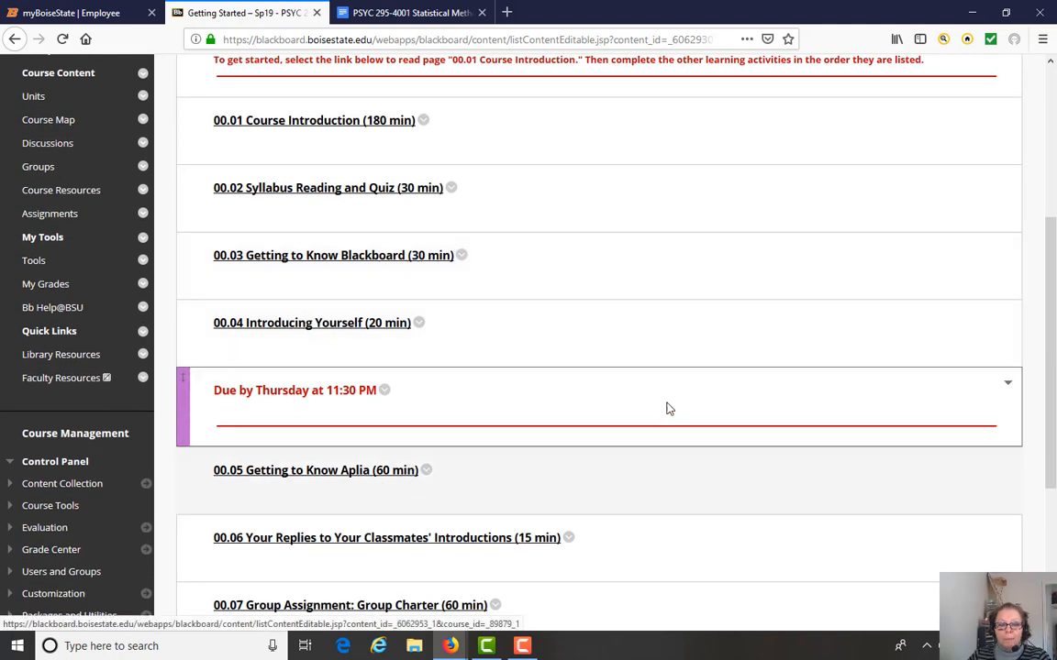
pyautogui.scroll(-3)
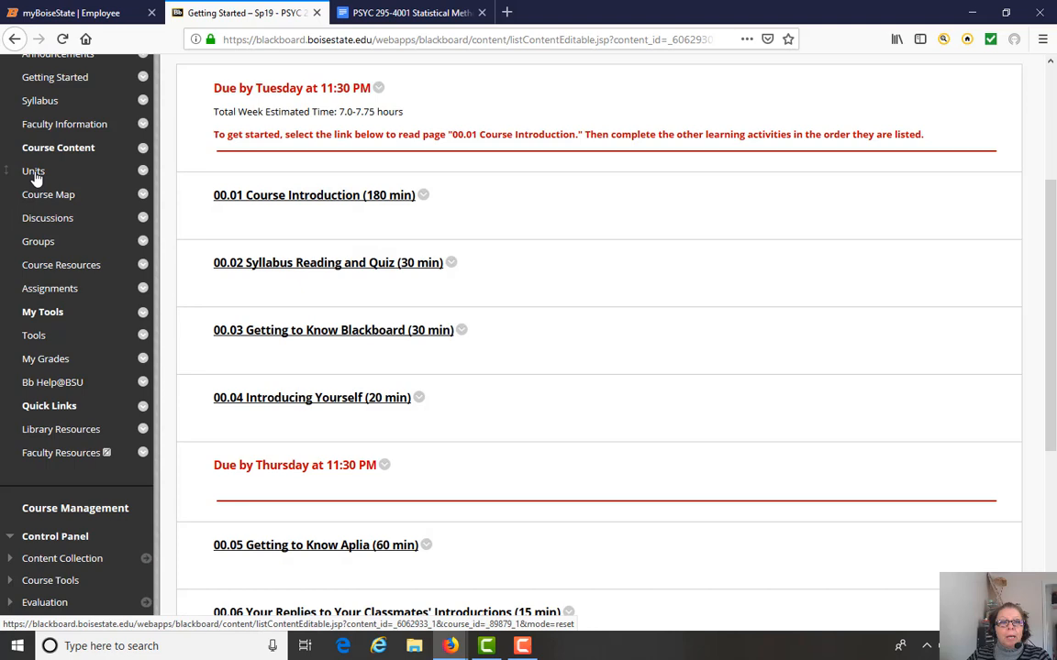
# Go to the Units list and open Unit 01: Introduction to Inferential Statistics
pyautogui.click(33, 170)
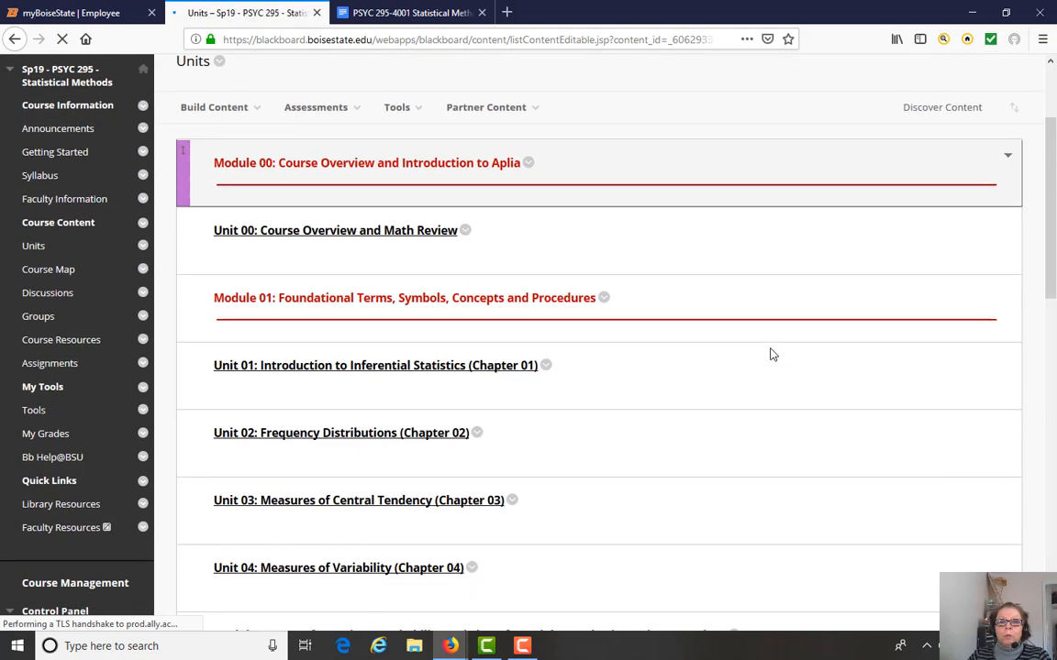
pyautogui.scroll(-3)
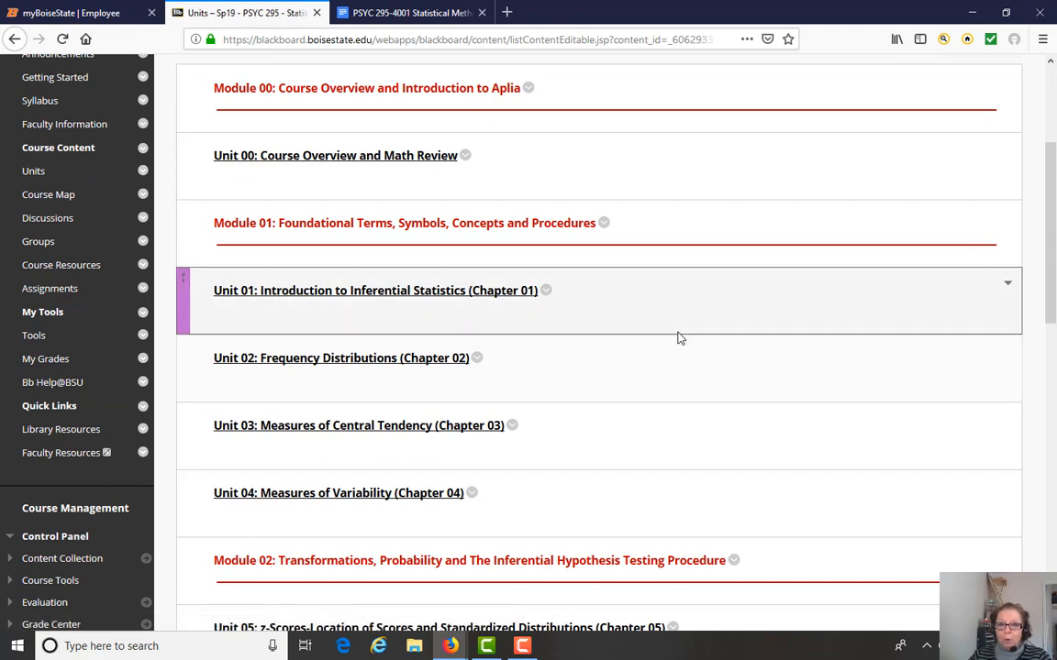
pyautogui.moveTo(229, 165)
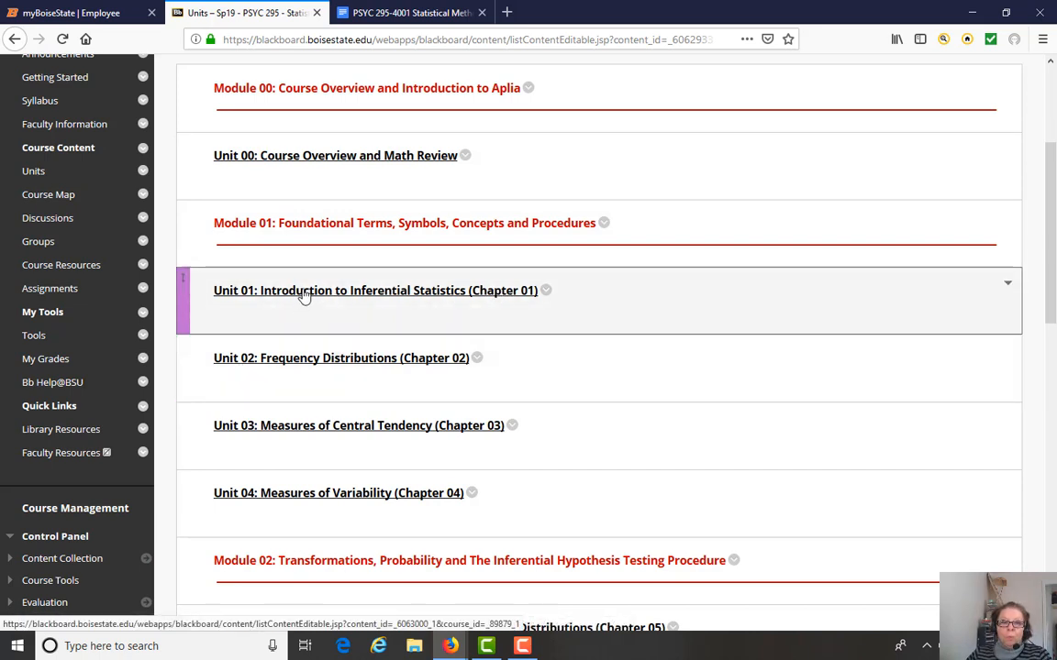
pyautogui.click(374, 289)
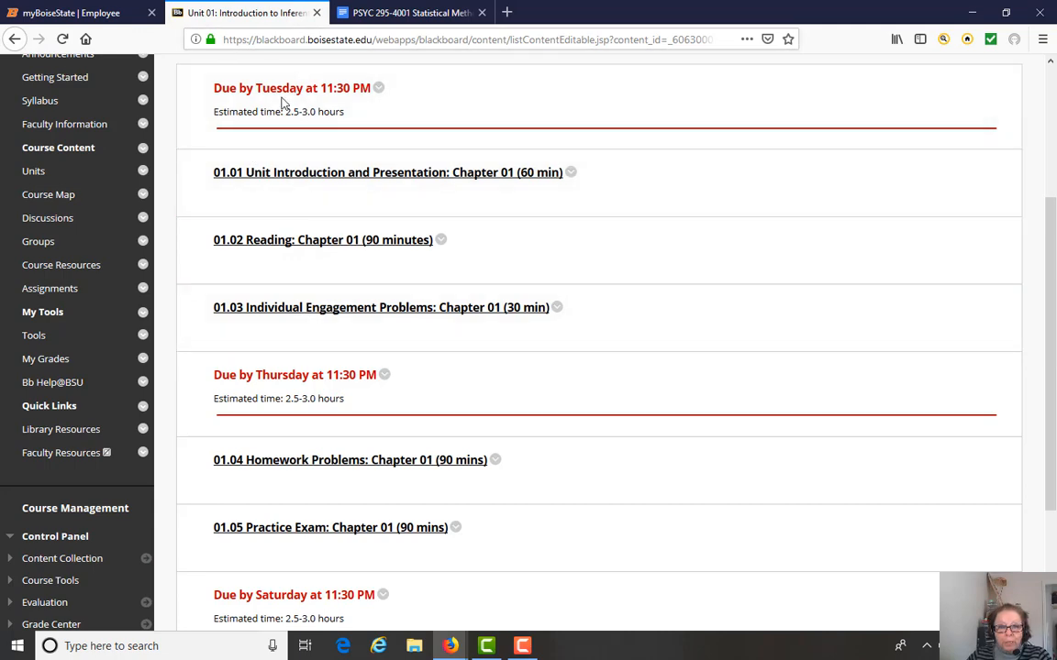
# Review Unit 01 activities 01.01–01.07 and open 01.02 Reading: Chapter 01
pyautogui.scroll(-3)
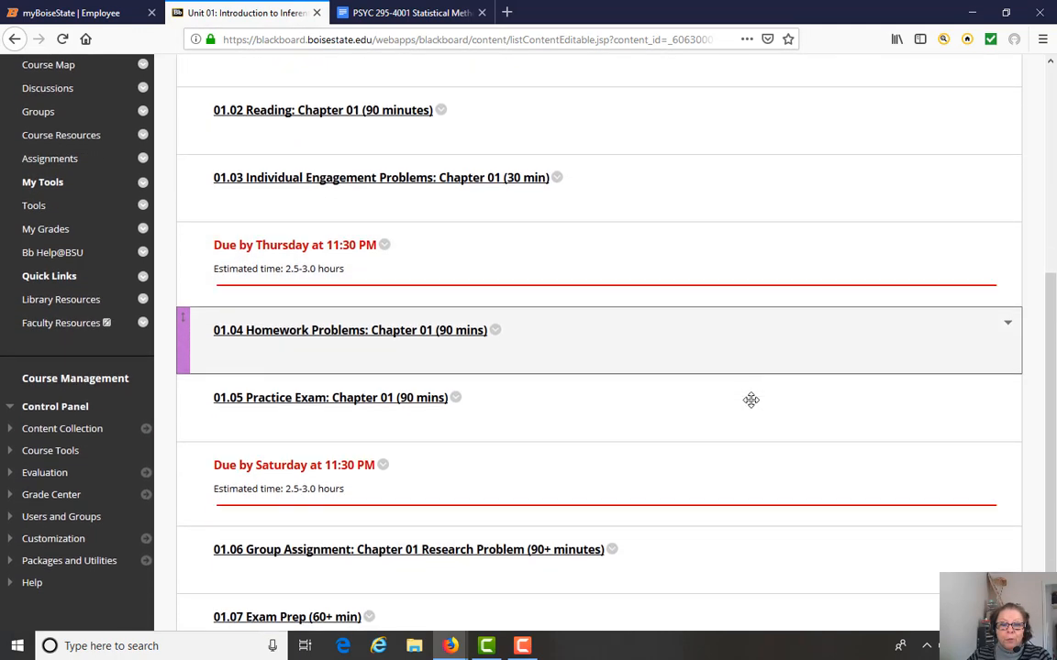
pyautogui.scroll(3)
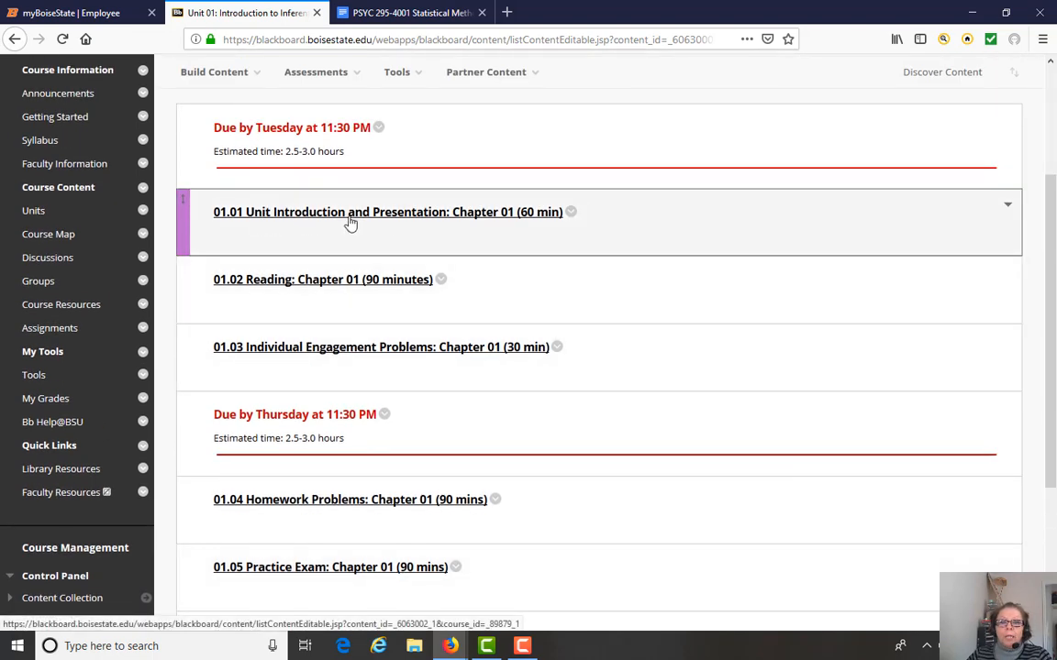
pyautogui.moveTo(272, 220)
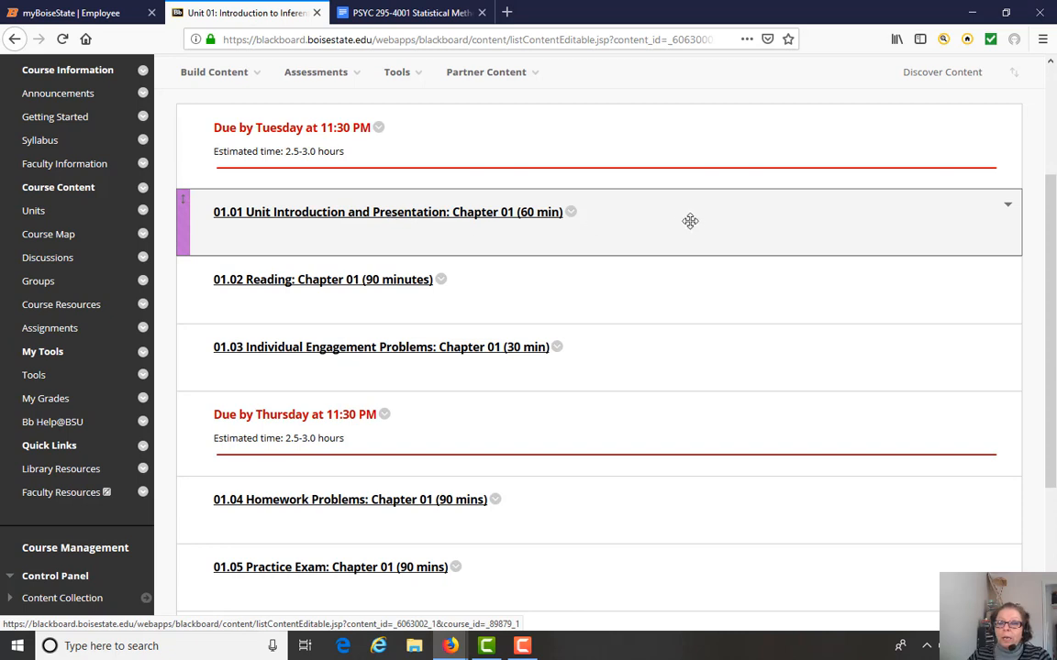
pyautogui.moveTo(692, 218)
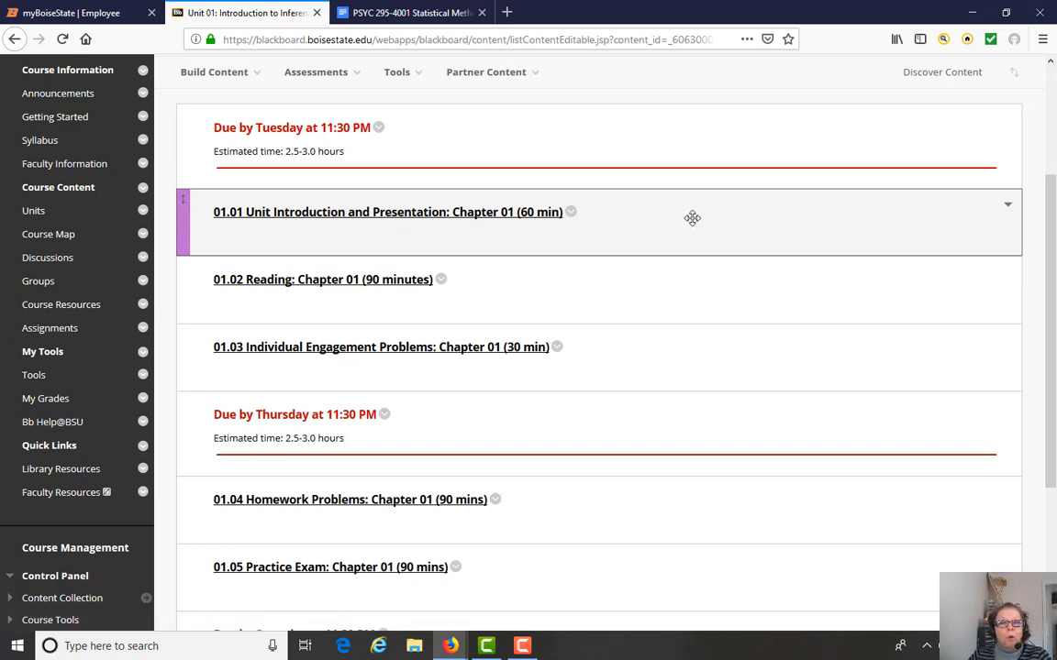
pyautogui.moveTo(291, 286)
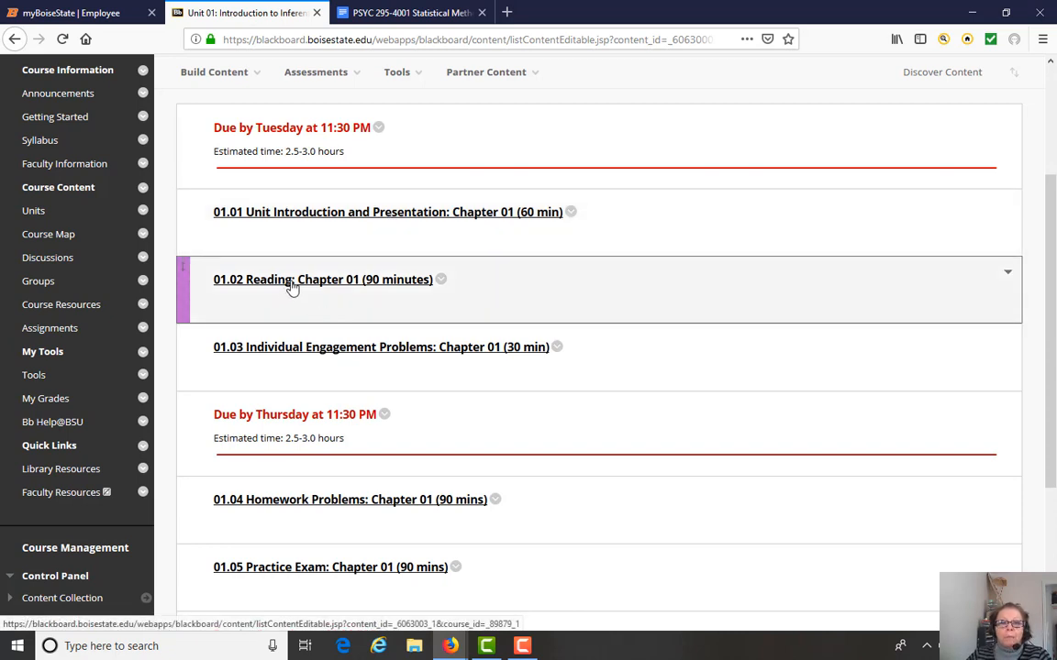
pyautogui.click(323, 279)
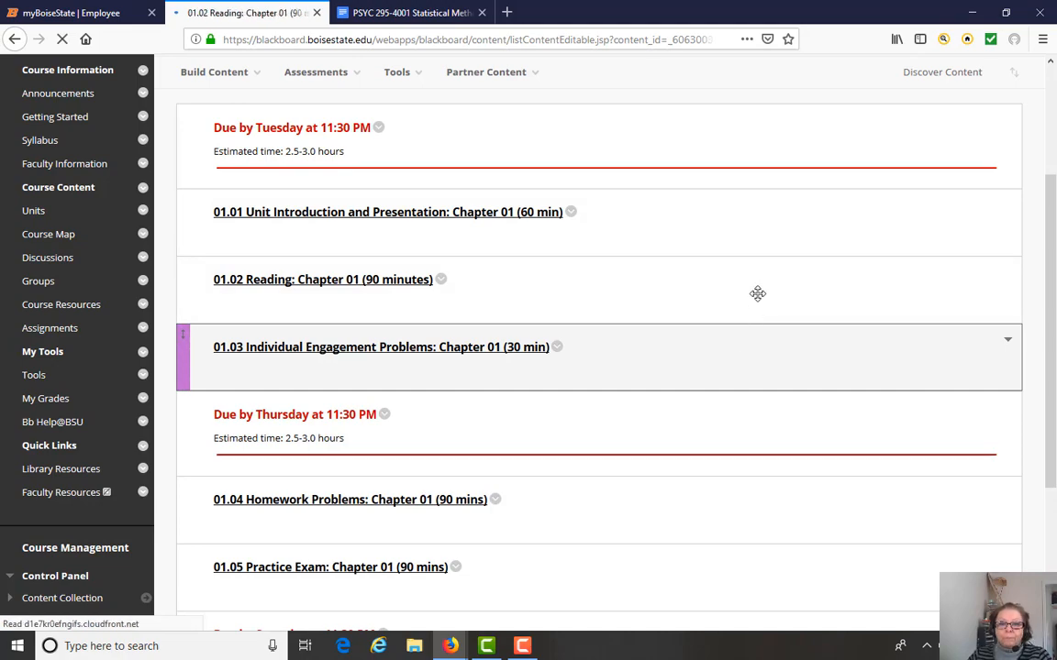
# View the 01.02 Reading: Chapter 01 page, scrolling past Activity Directions to the YouTube video links
pyautogui.click(323, 279)
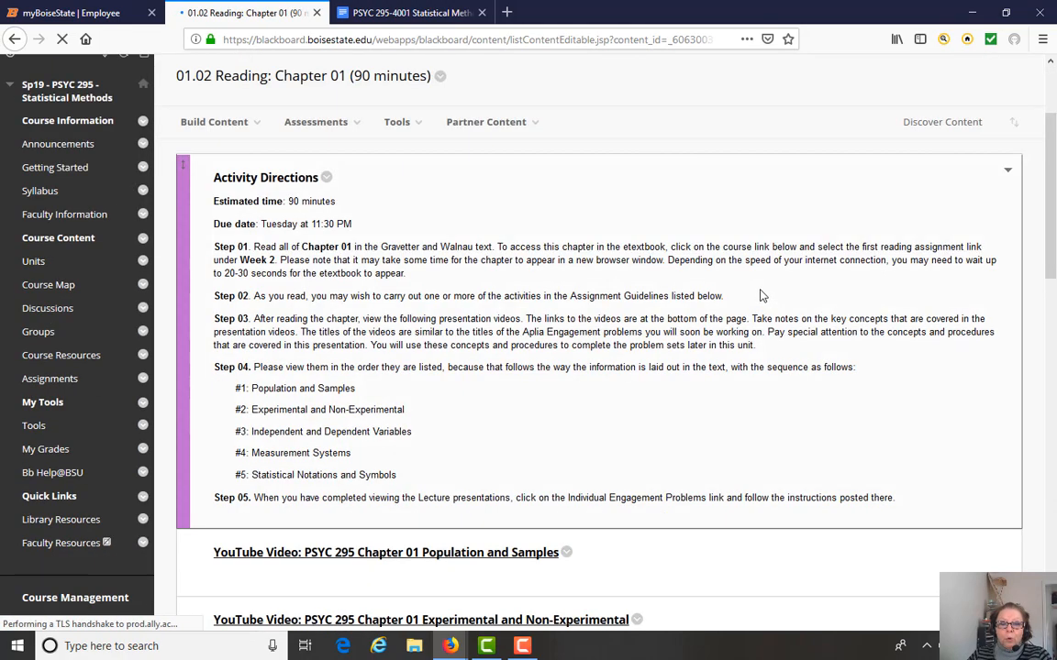
pyautogui.scroll(-3)
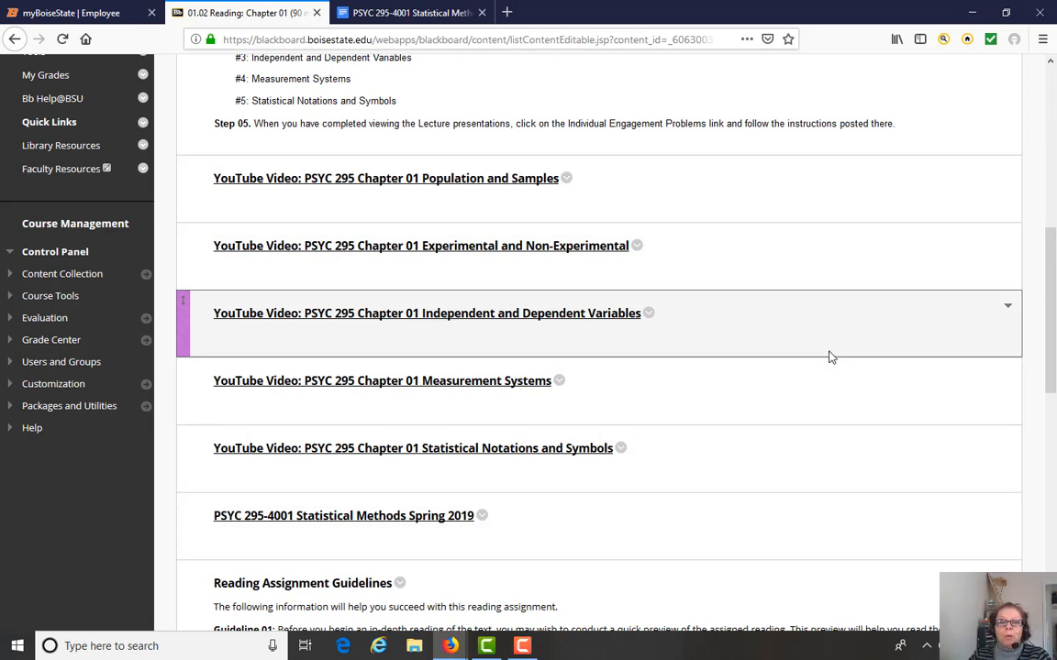
pyautogui.moveTo(697, 380)
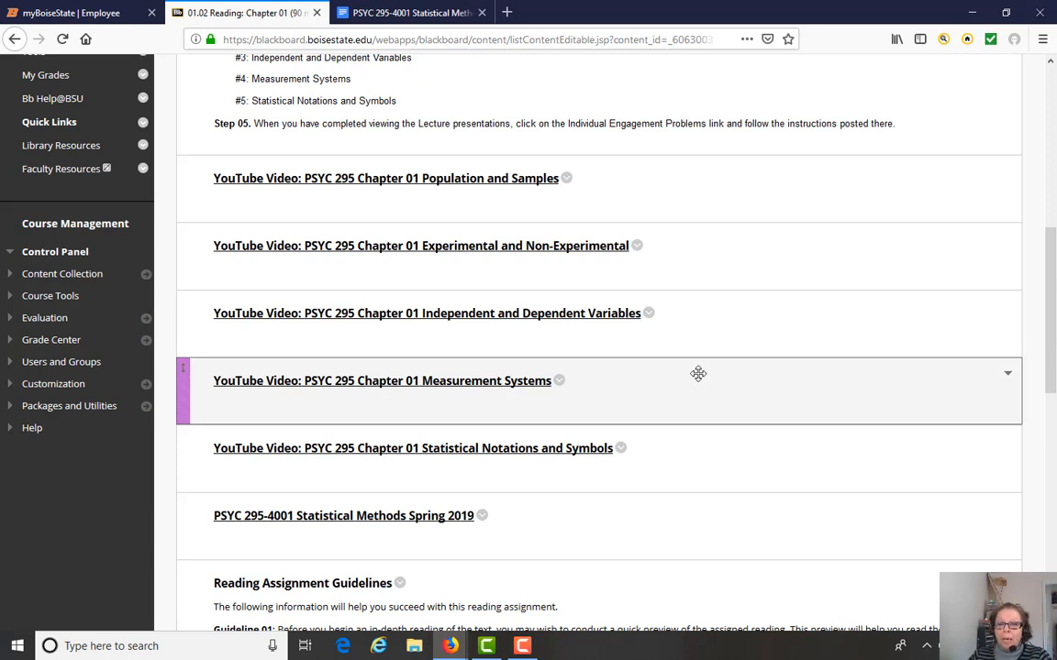
pyautogui.moveTo(708, 374)
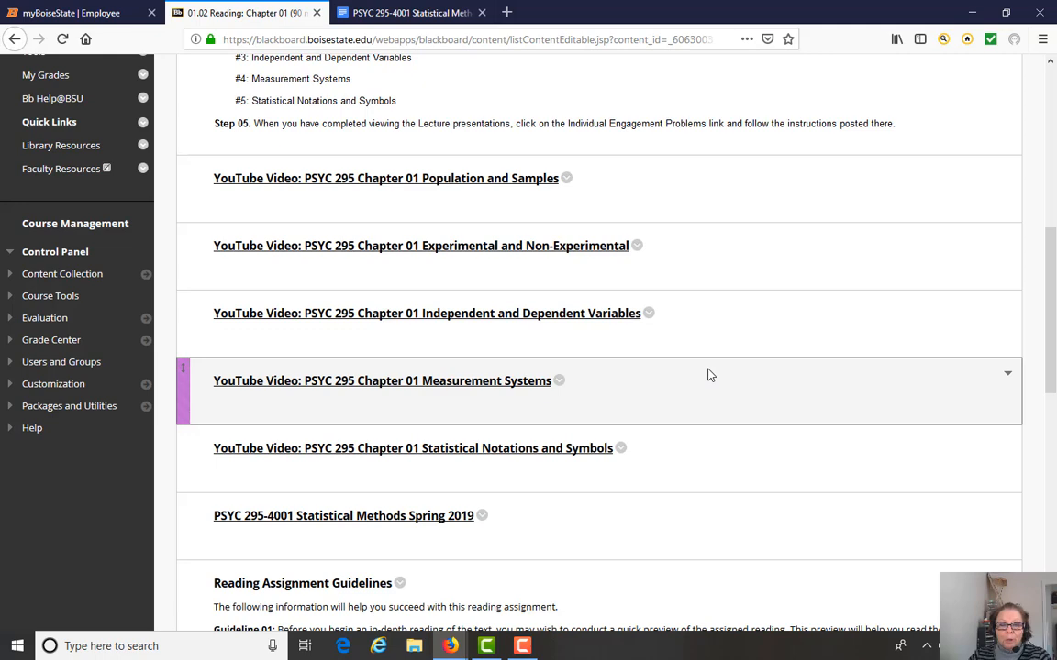
pyautogui.scroll(-3)
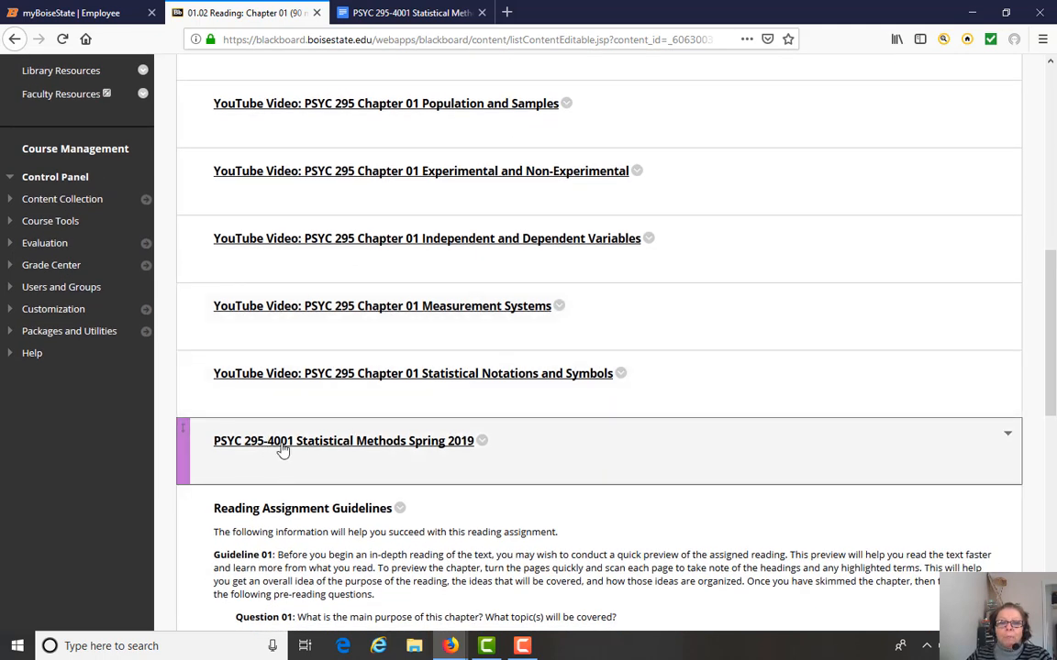
pyautogui.moveTo(354, 450)
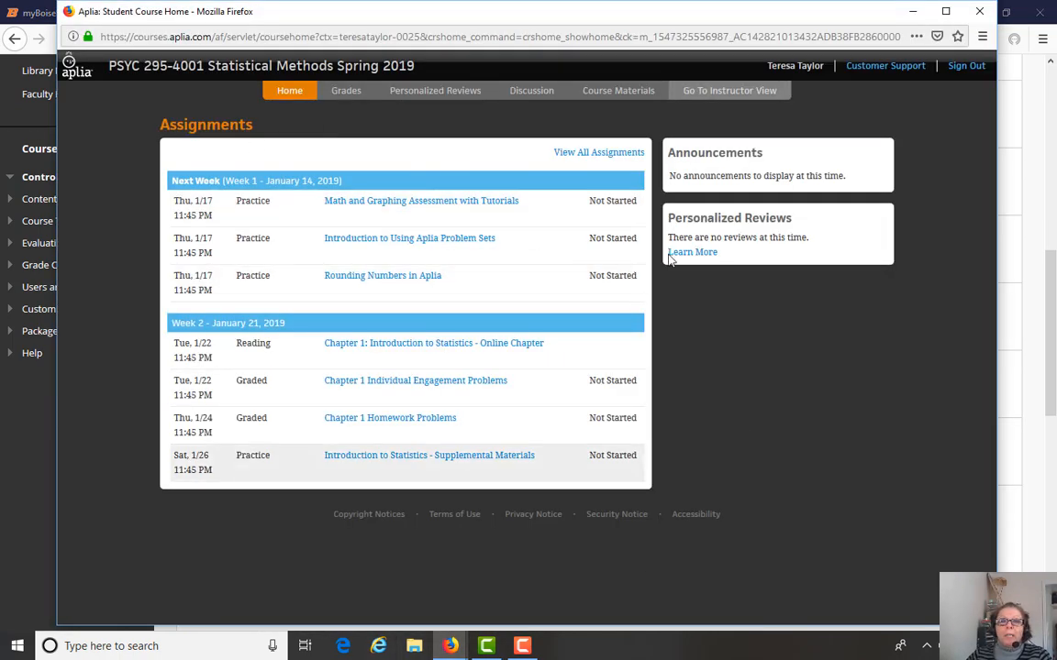
pyautogui.moveTo(425, 200)
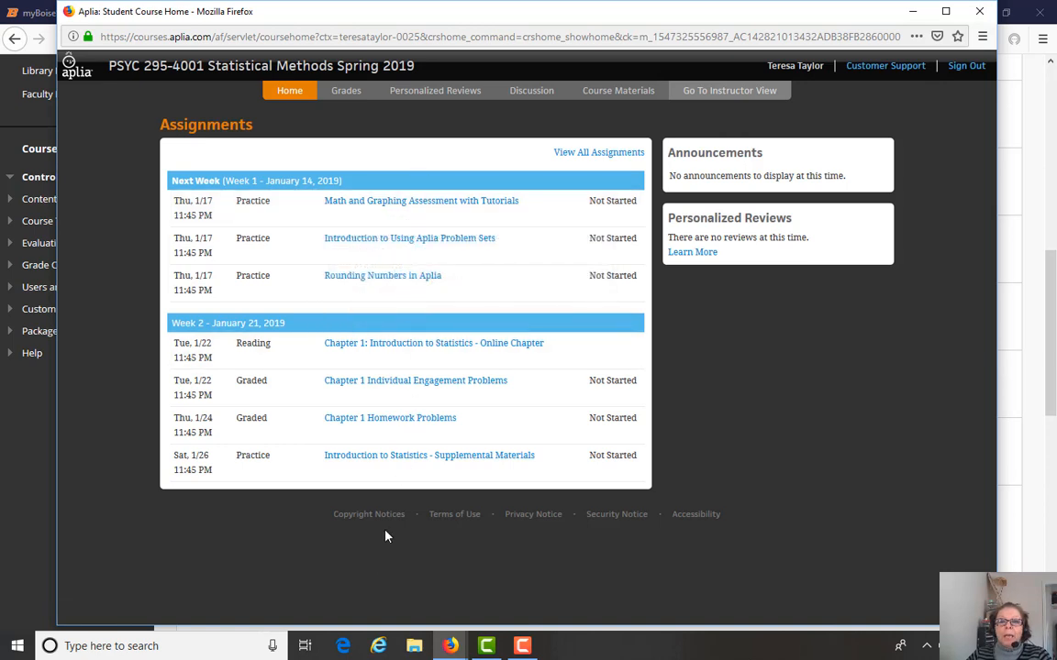
pyautogui.moveTo(811, 470)
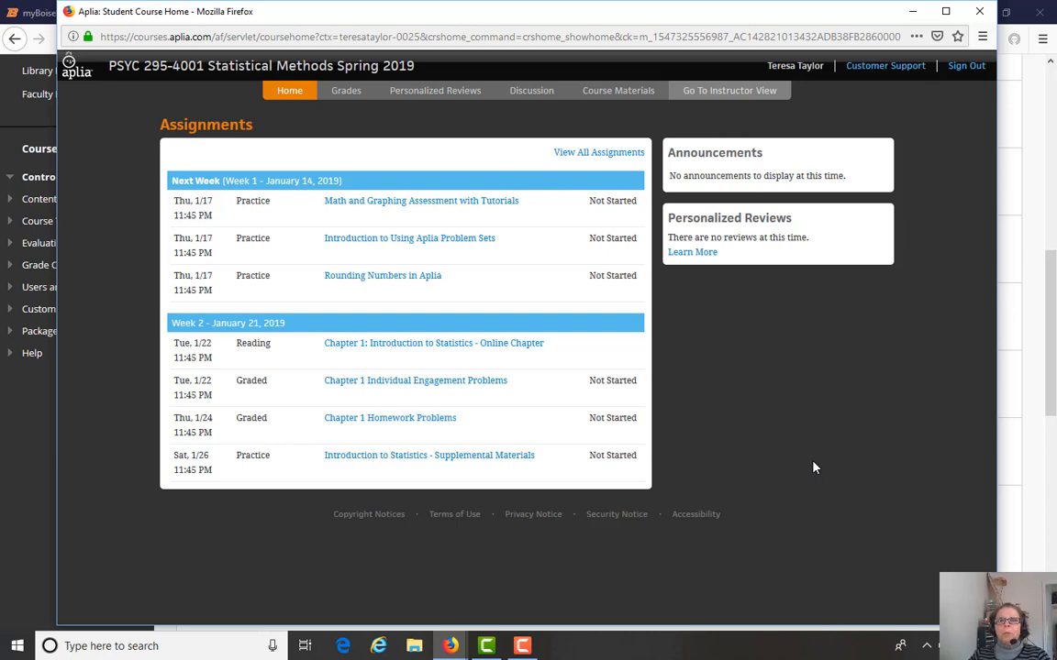
pyautogui.moveTo(822, 451)
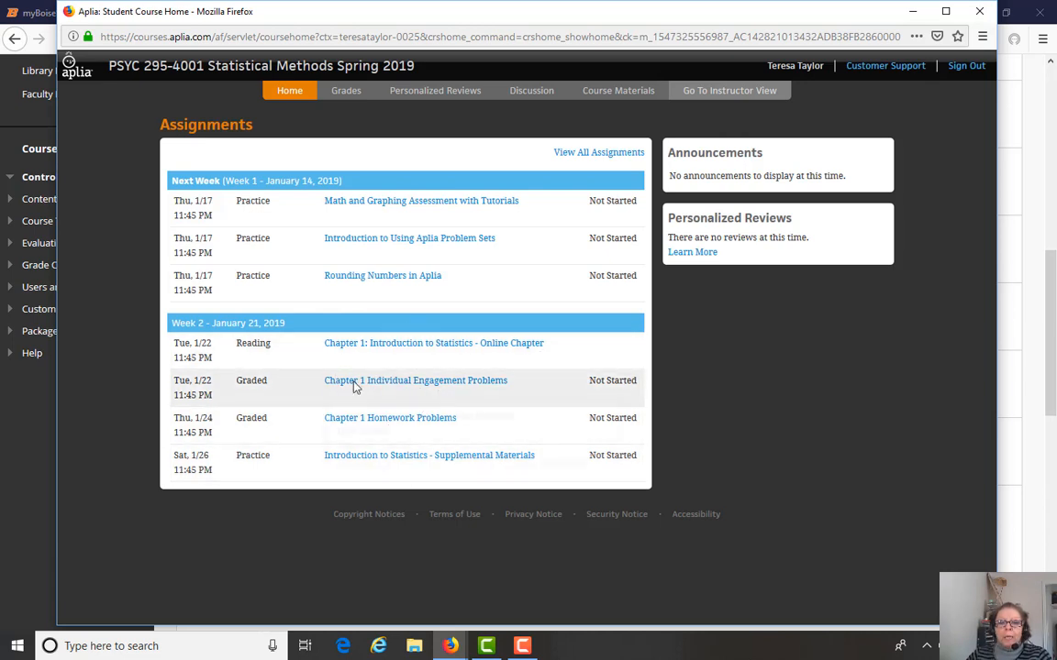
pyautogui.moveTo(415, 380)
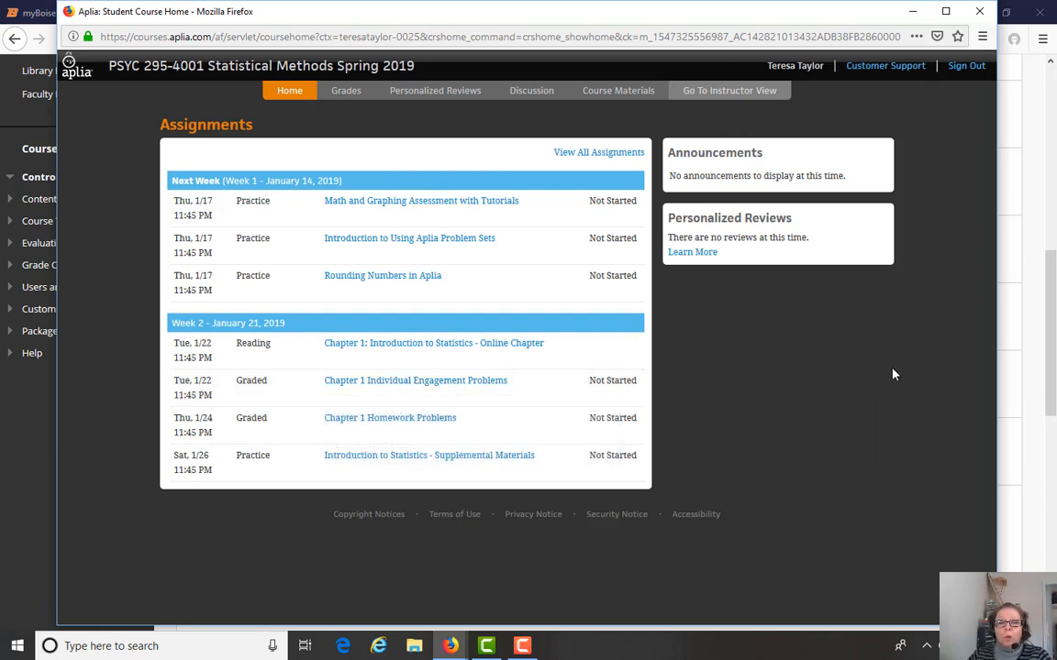
pyautogui.moveTo(897, 371)
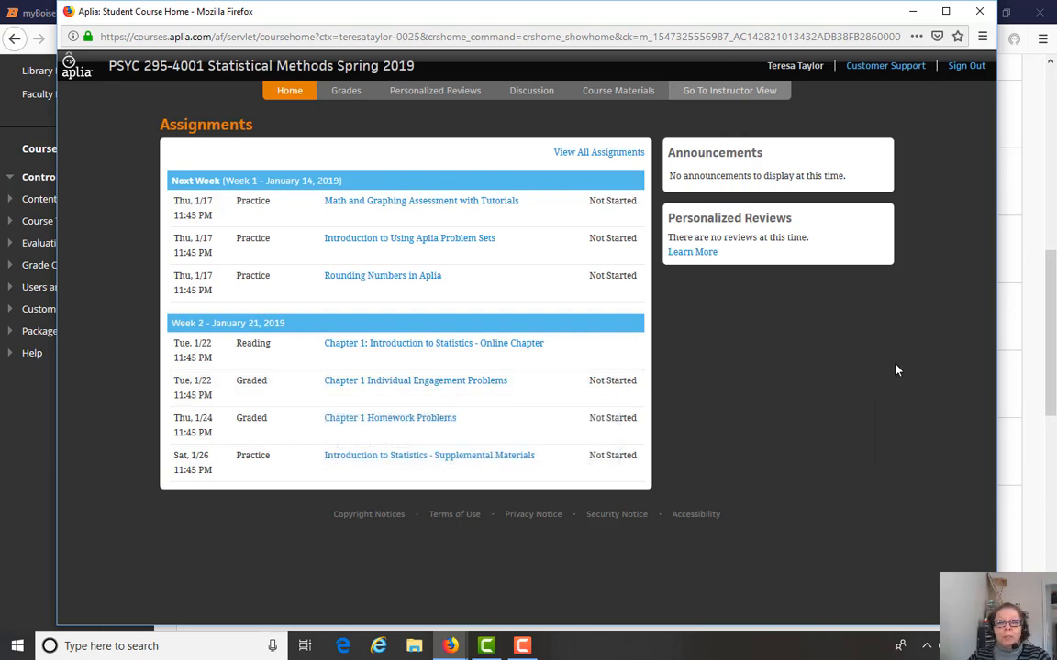
pyautogui.moveTo(895, 365)
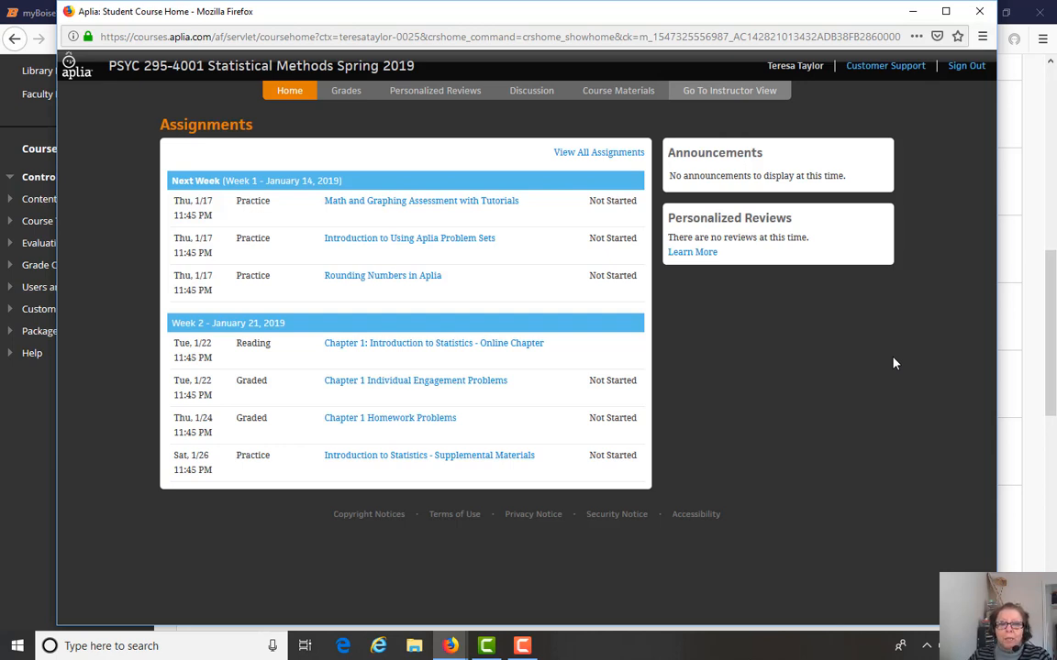
pyautogui.moveTo(887, 364)
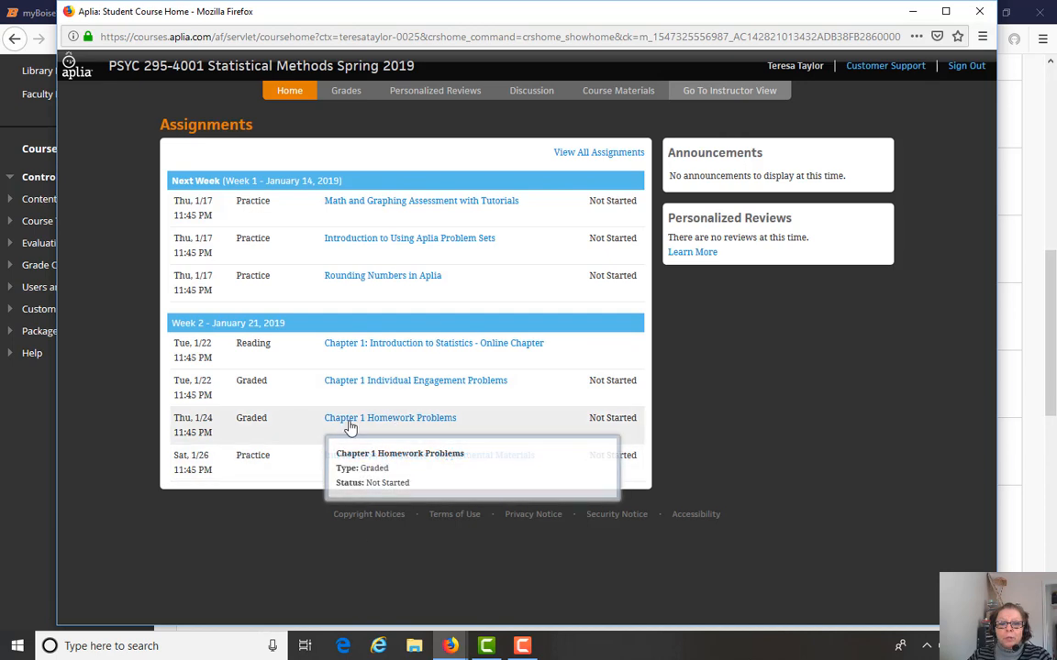
pyautogui.moveTo(868, 437)
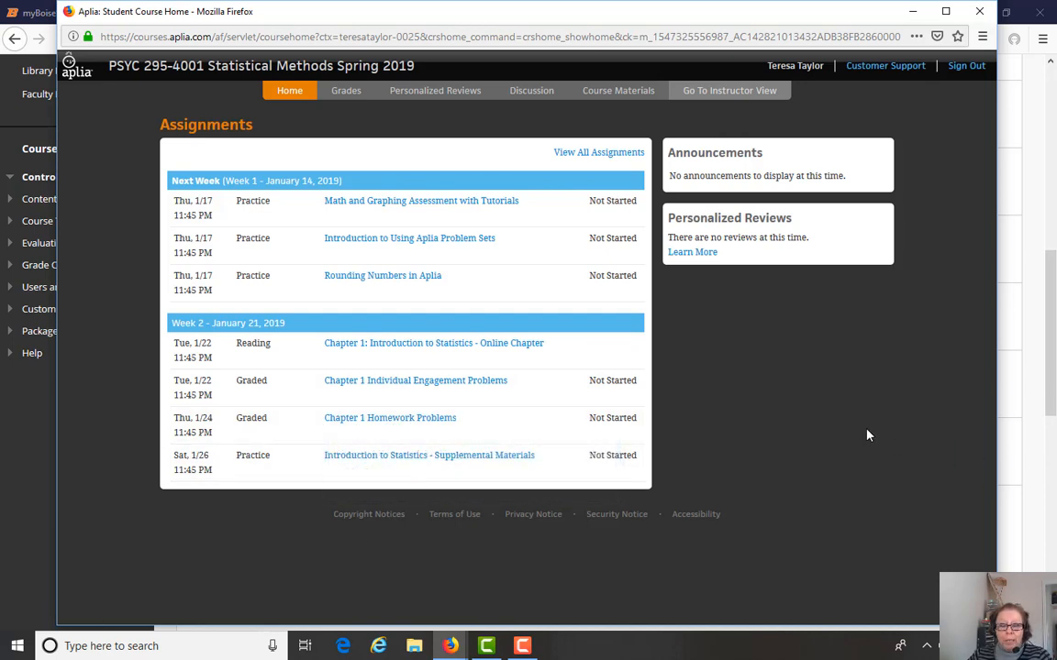
pyautogui.moveTo(358, 471)
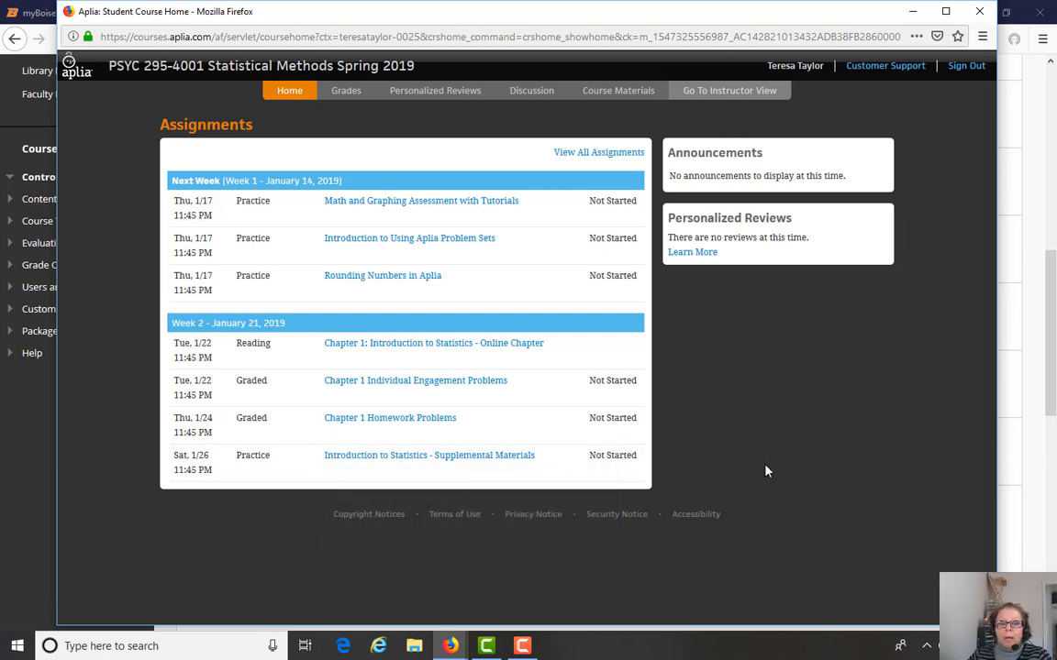
pyautogui.moveTo(882, 471)
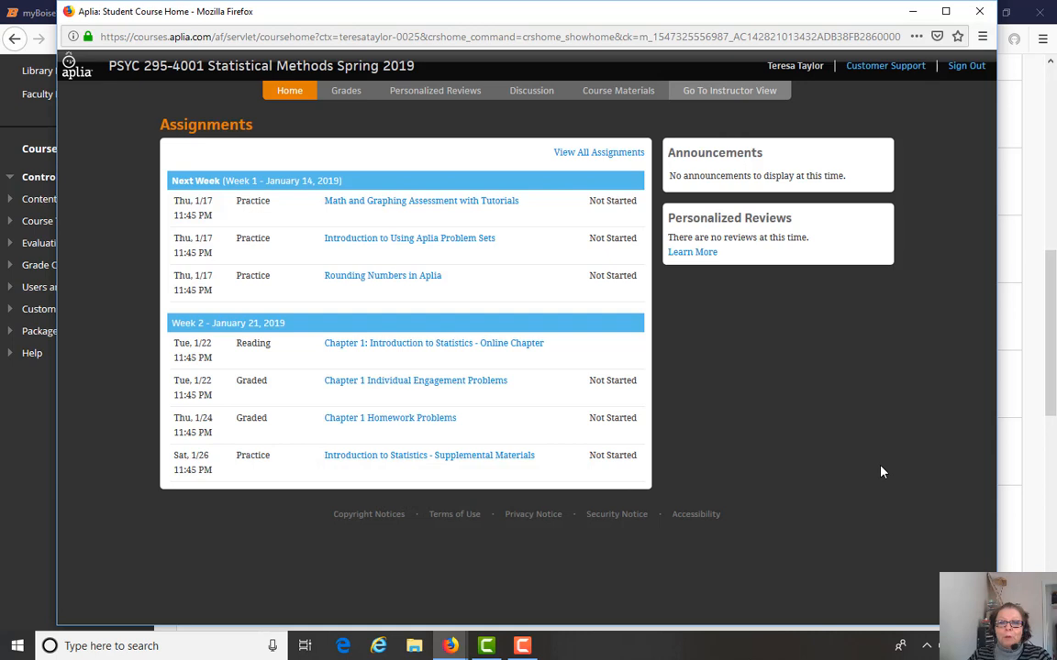
pyautogui.moveTo(590, 159)
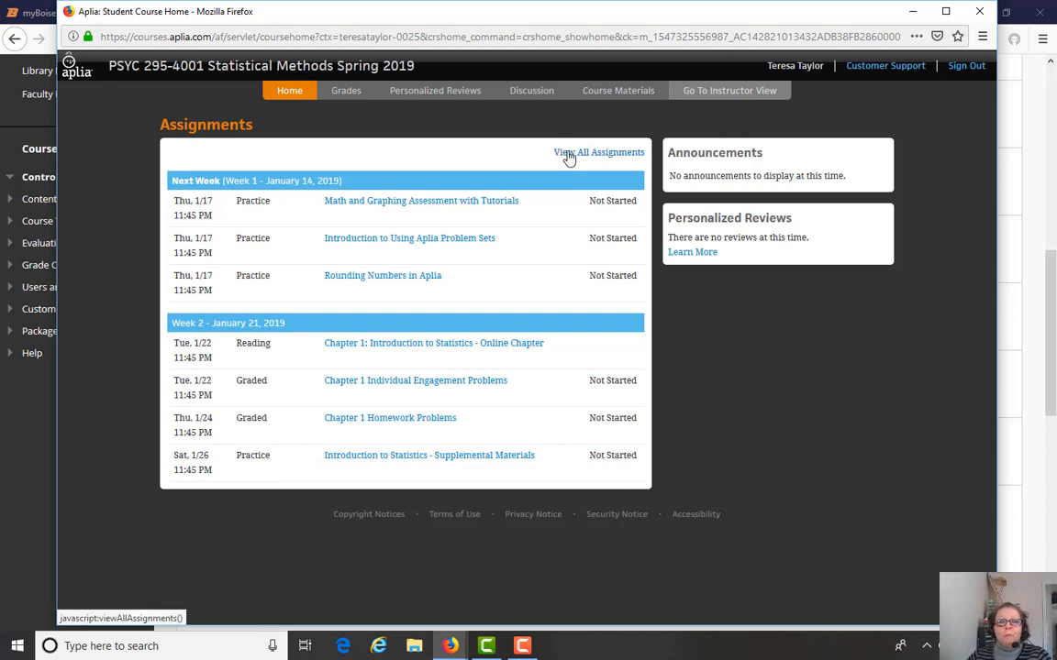
pyautogui.moveTo(481, 316)
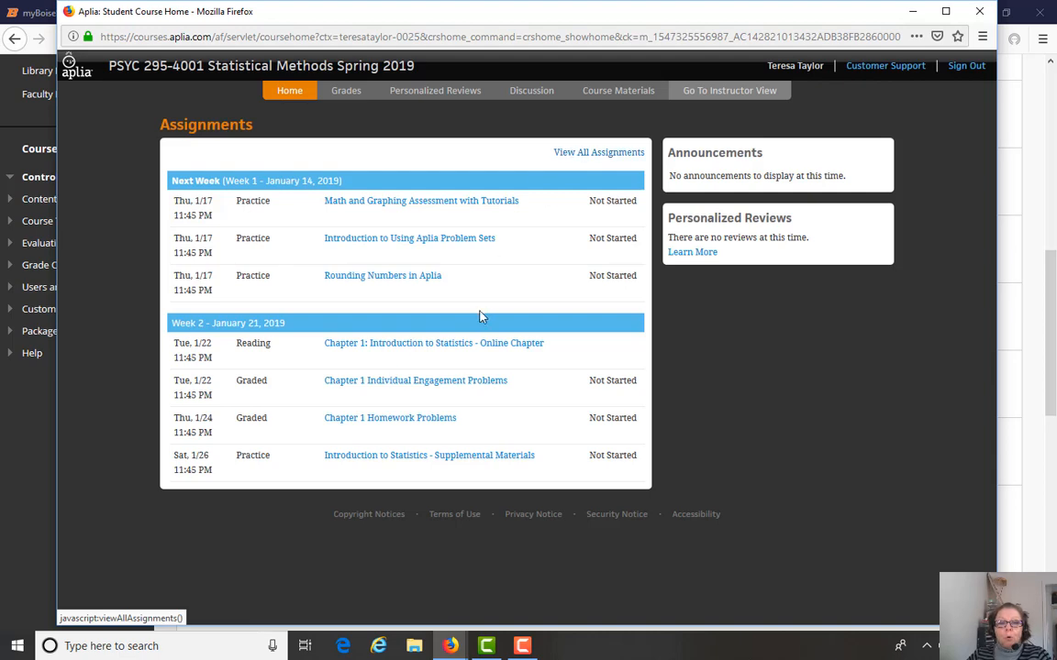
pyautogui.moveTo(986, 477)
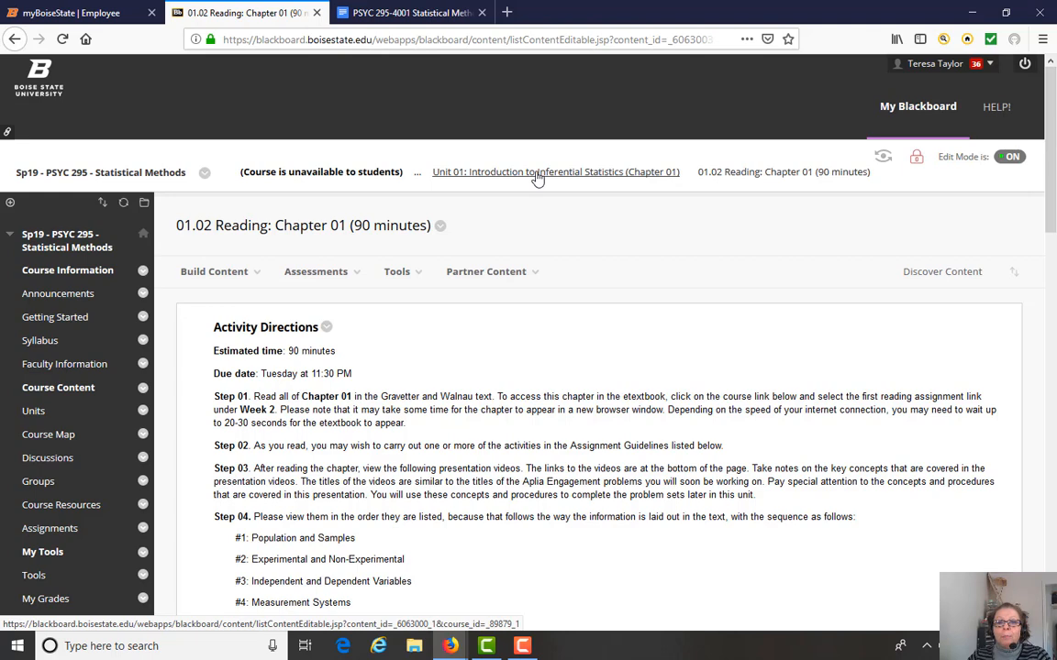
# Return to the Unit 01 content list, review items 01.04–01.06, and open 01.06 Group Assignment
pyautogui.click(554, 173)
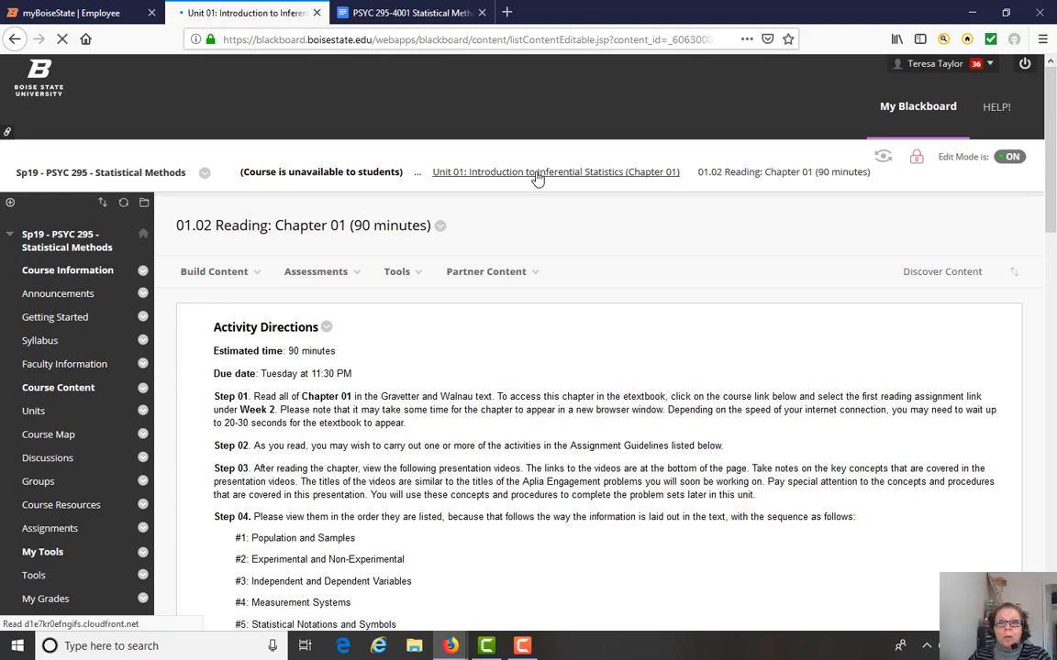
pyautogui.click(554, 173)
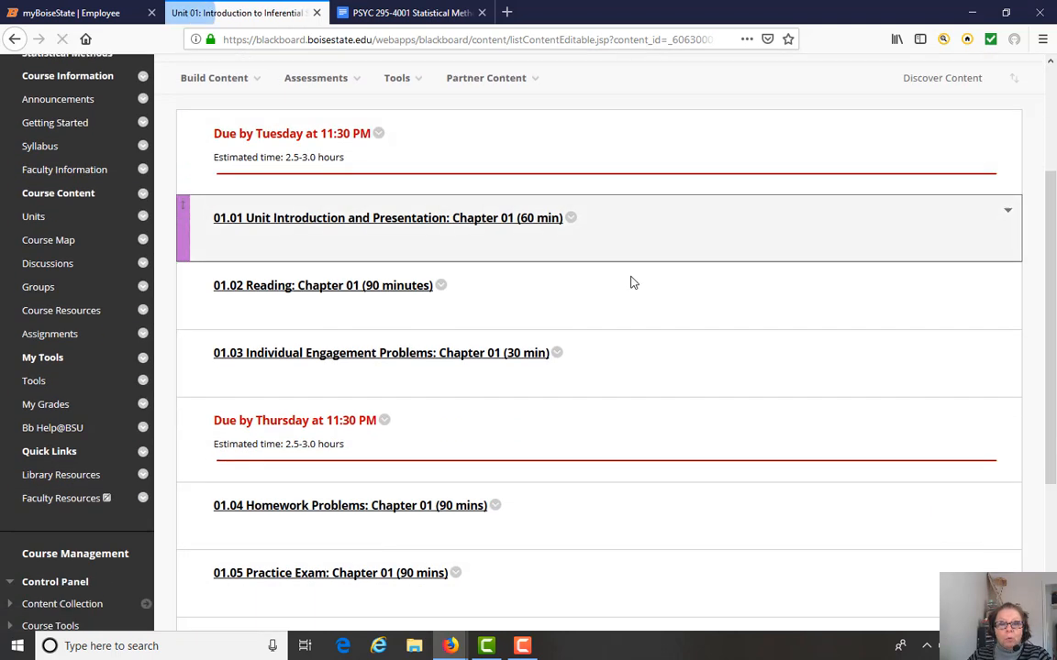
pyautogui.scroll(-3)
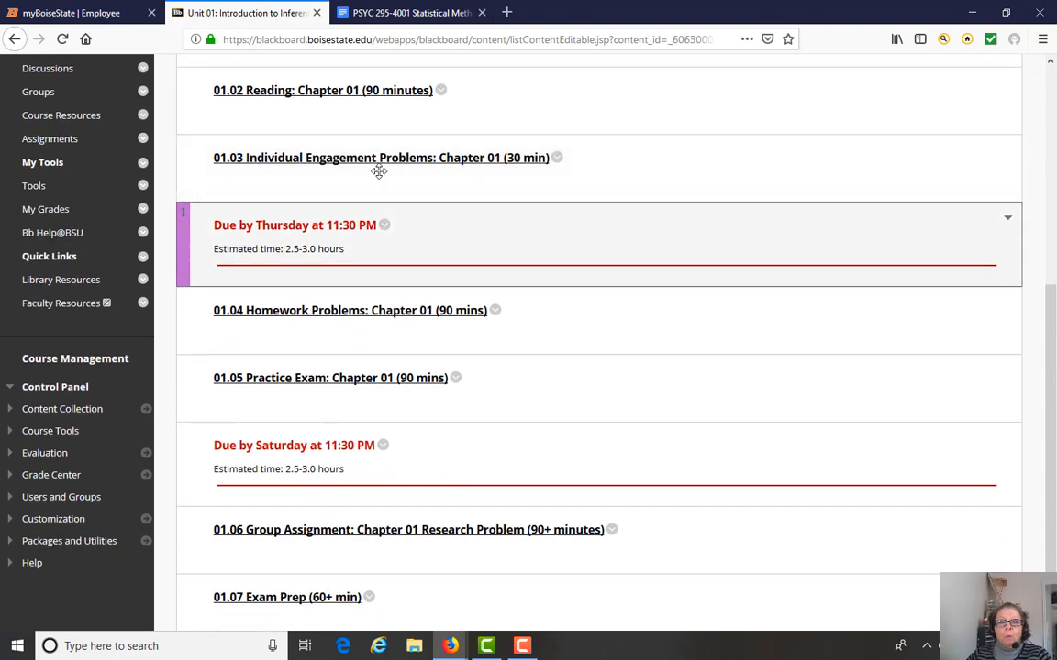
pyautogui.moveTo(449, 158)
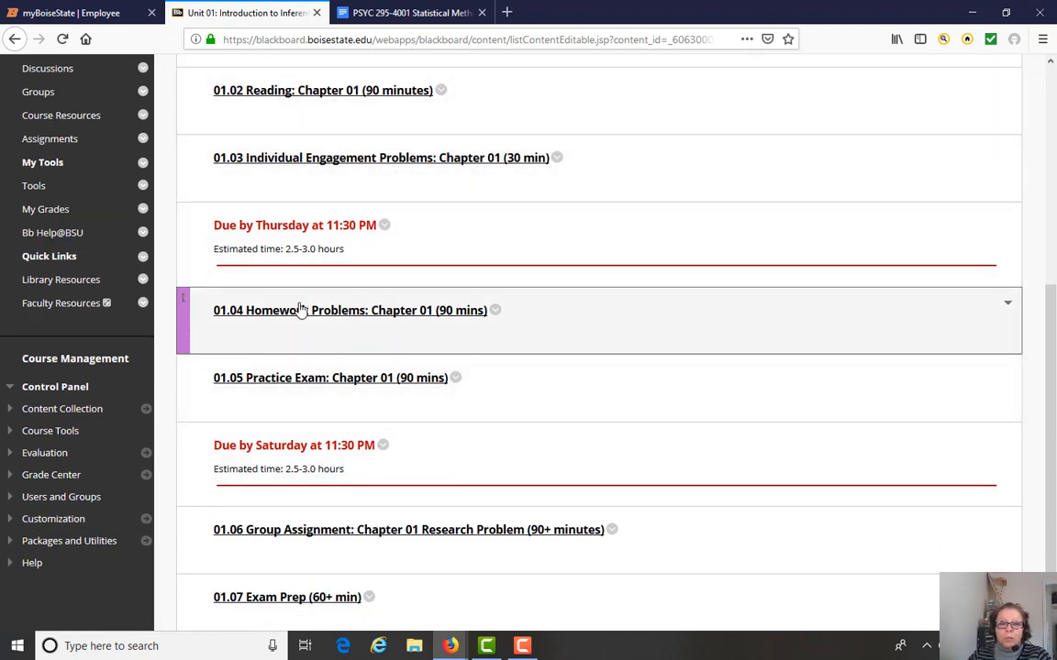
pyautogui.moveTo(402, 378)
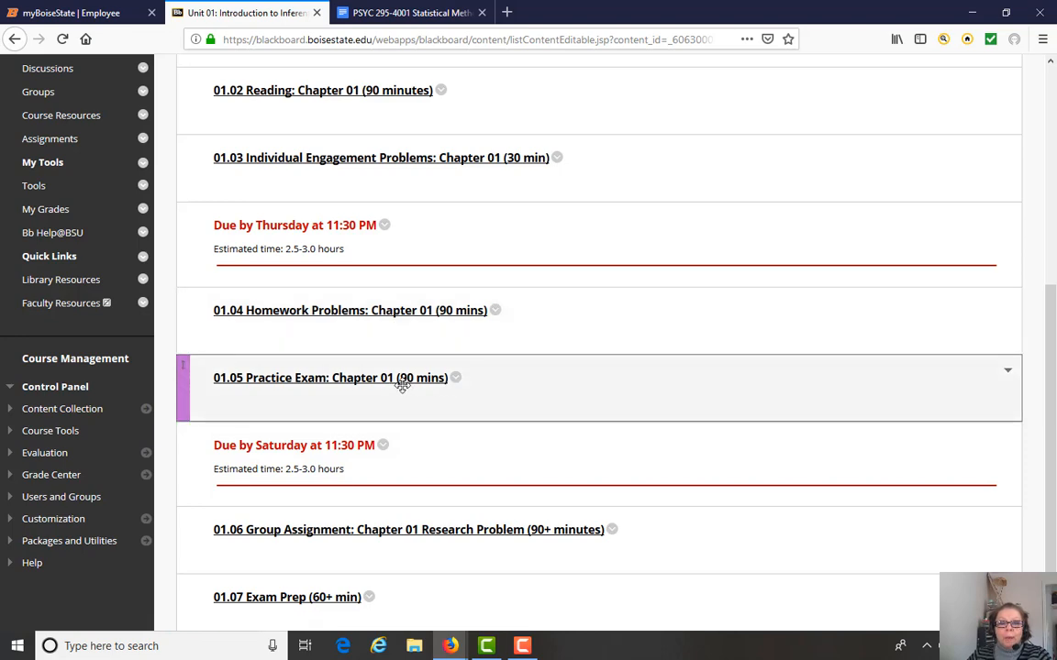
pyautogui.moveTo(752, 392)
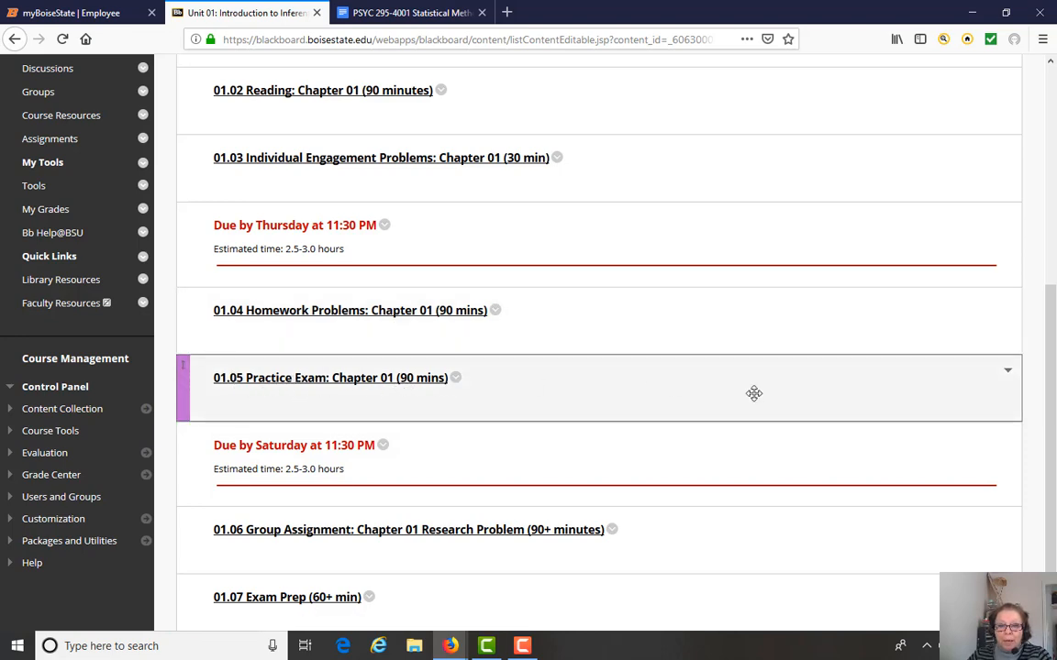
pyautogui.scroll(-3)
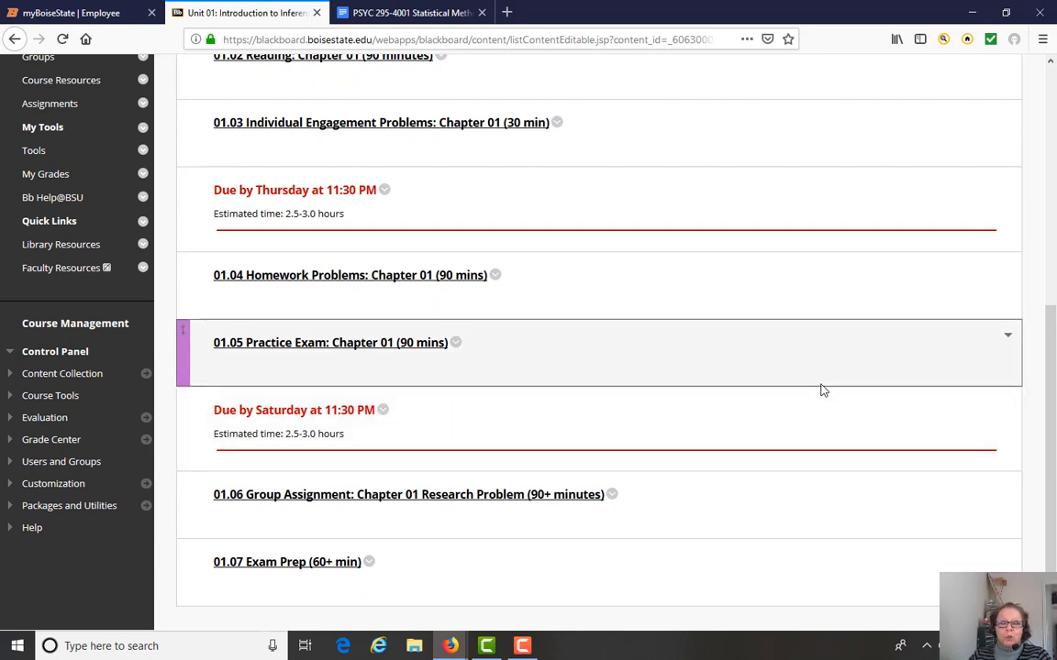
pyautogui.moveTo(829, 374)
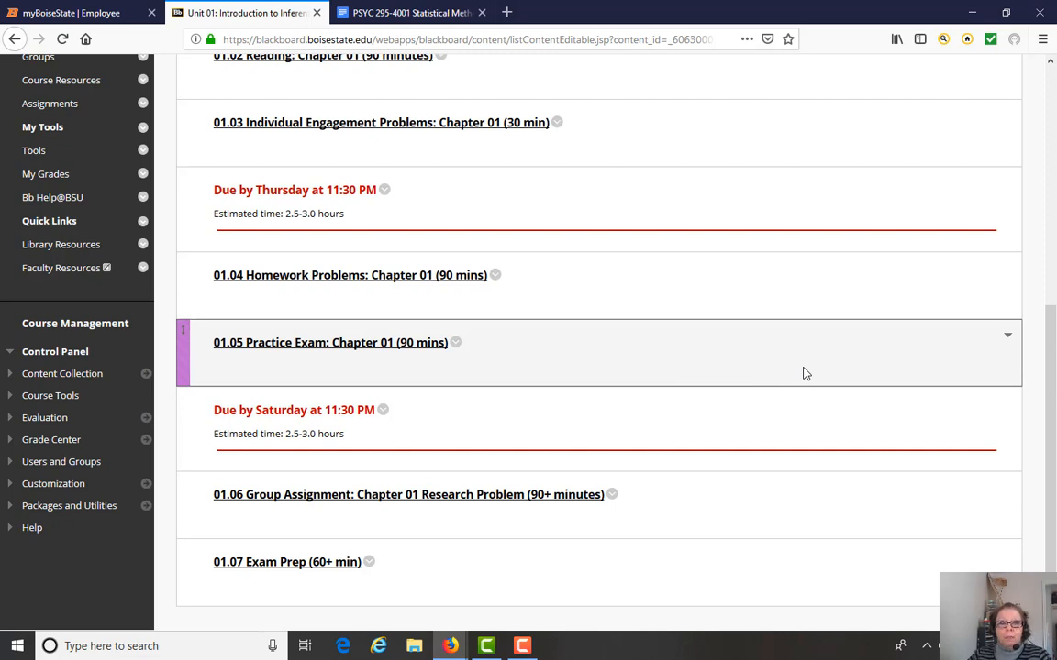
pyautogui.moveTo(810, 374)
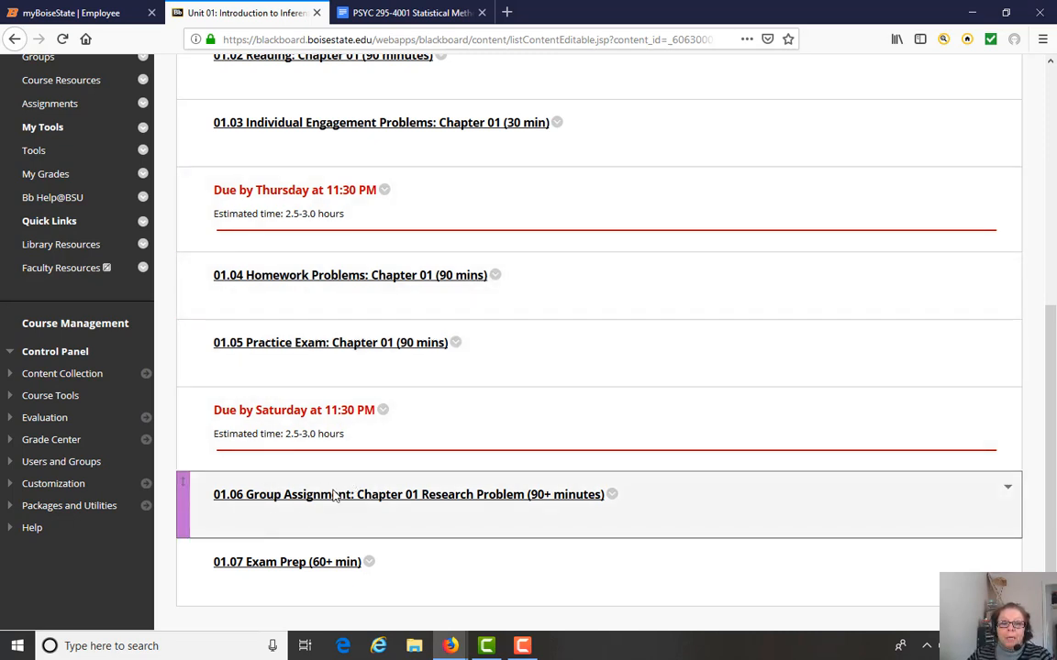
pyautogui.click(407, 495)
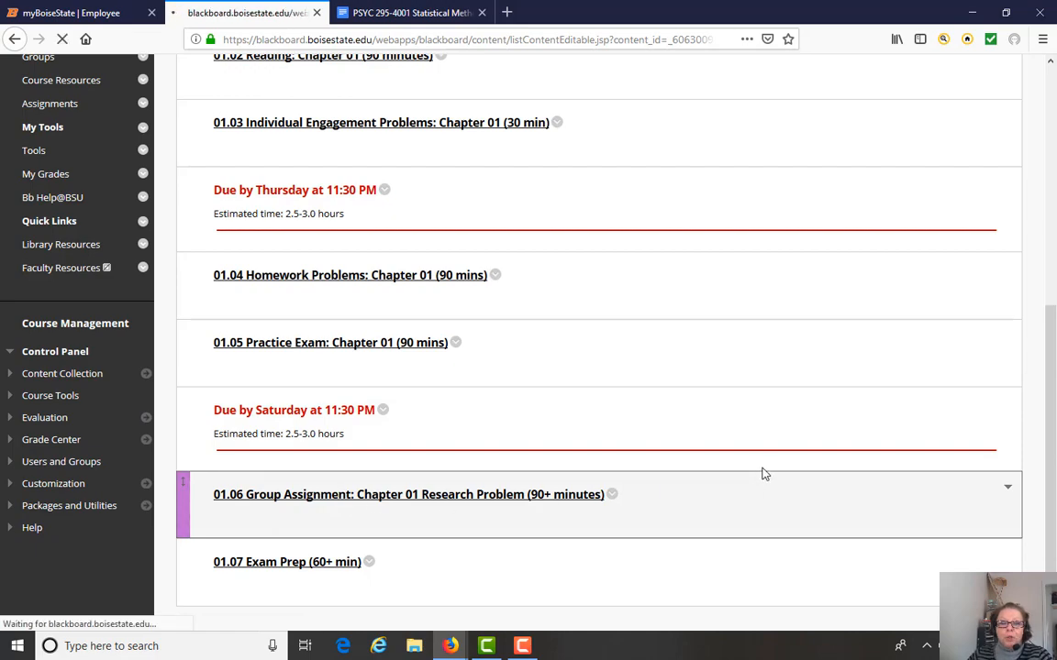
# Open the 01.06 Group Discussion Activity: Chapter 01 forum listing Groups A–F threads
pyautogui.click(407, 495)
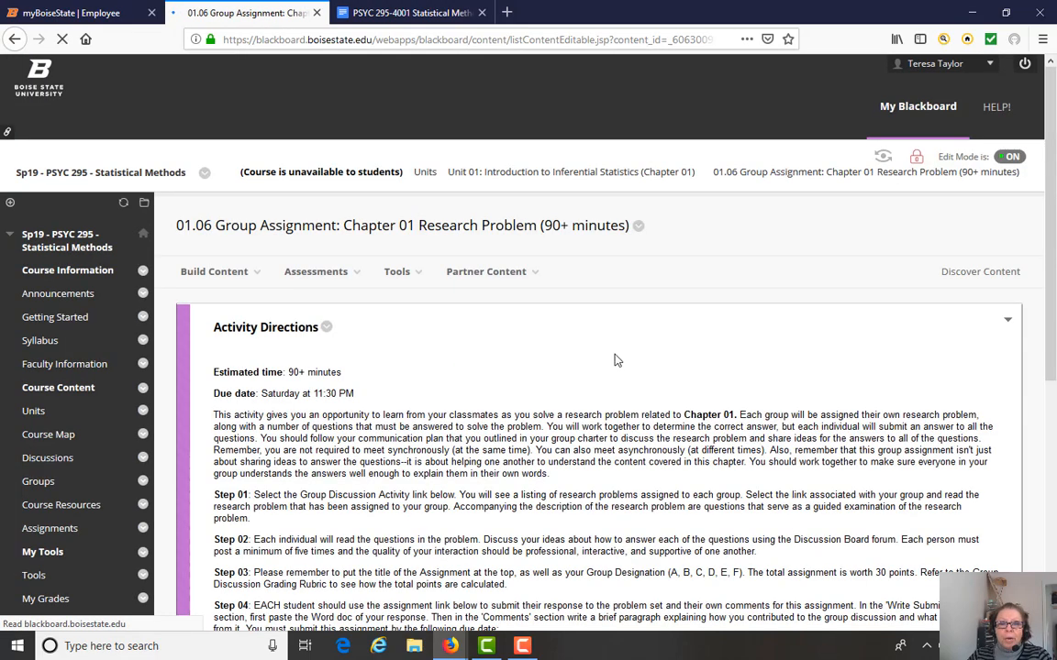
pyautogui.scroll(-3)
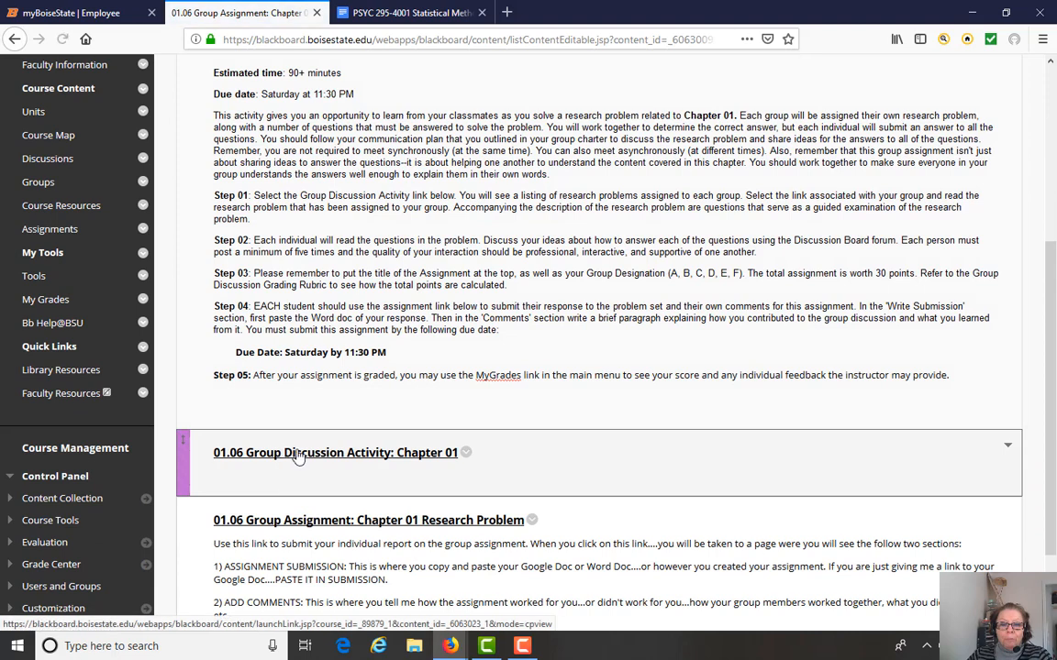
pyautogui.click(334, 451)
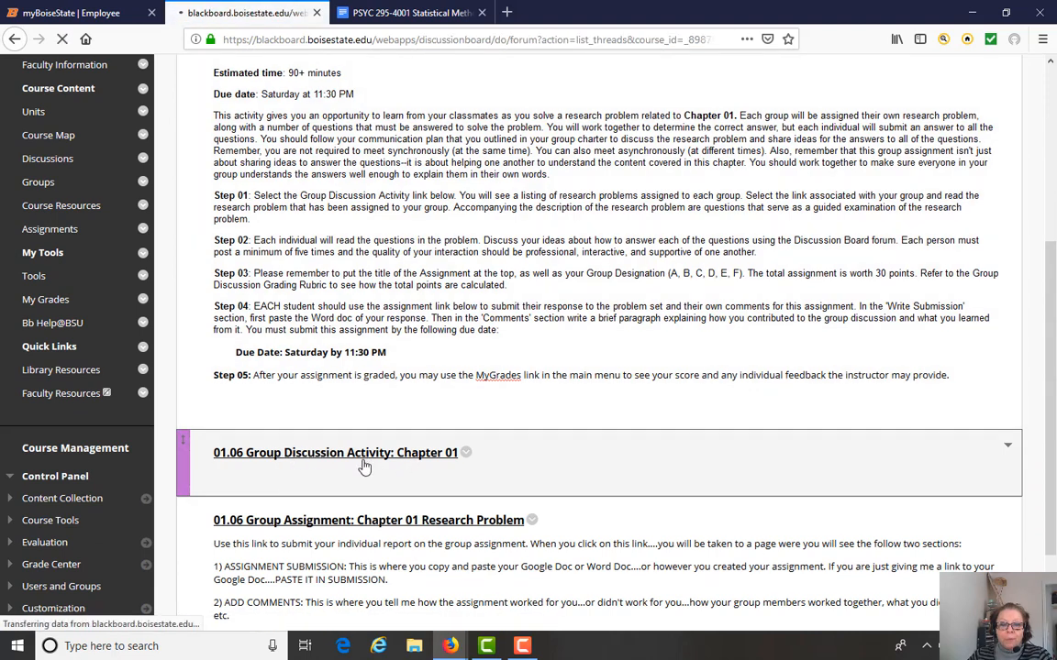
pyautogui.click(333, 452)
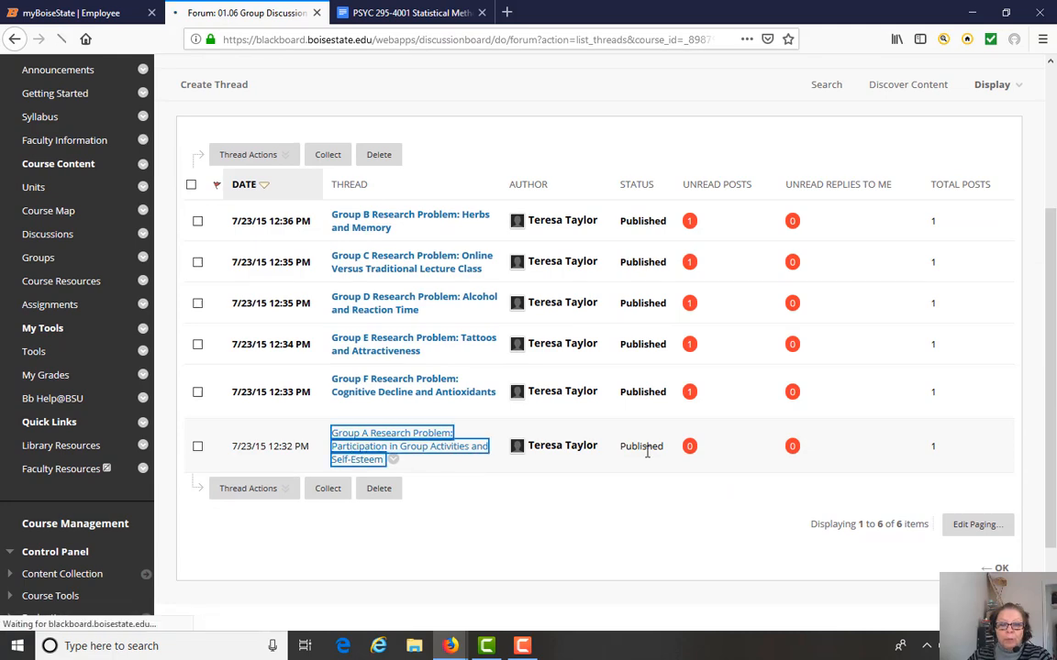
# Read the Group A research problem thread on participation and self-esteem, then return to the forum
pyautogui.click(393, 446)
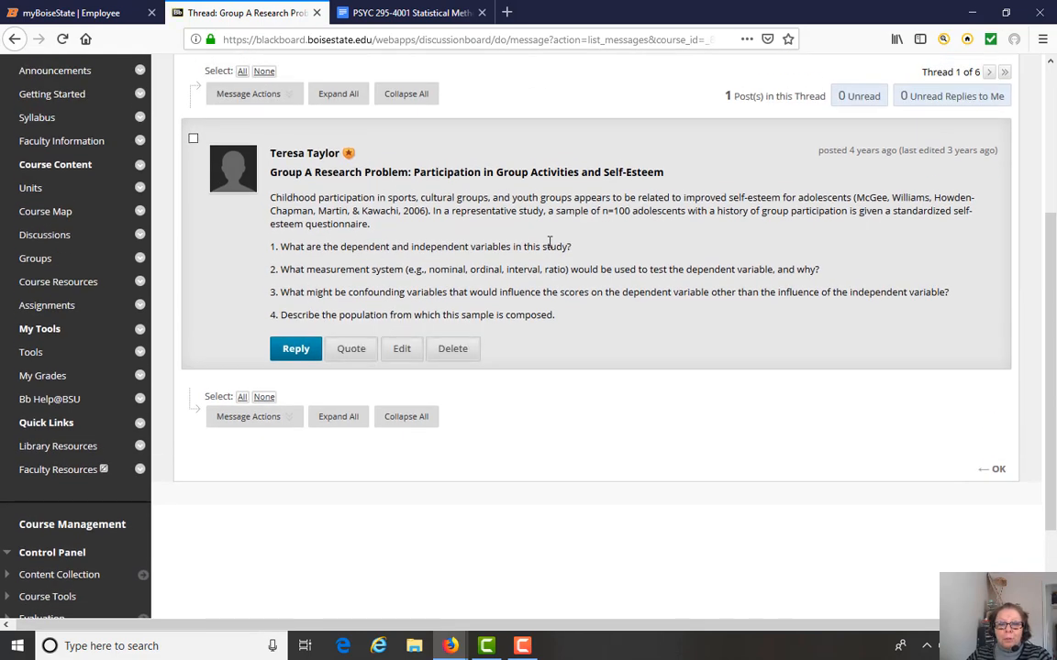
pyautogui.moveTo(816, 355)
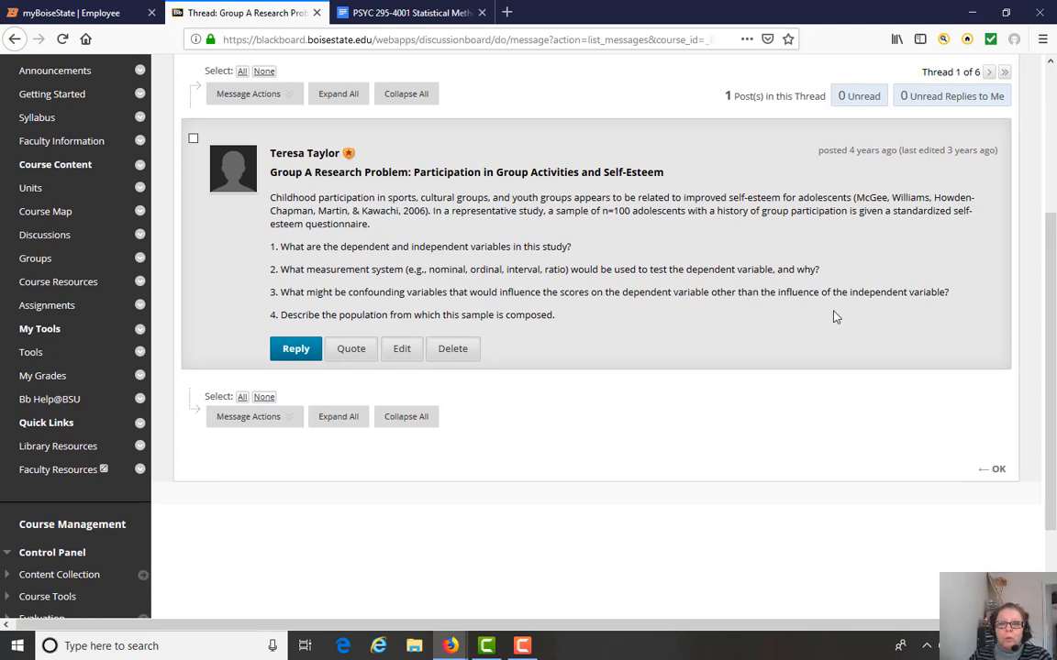
pyautogui.moveTo(363, 264)
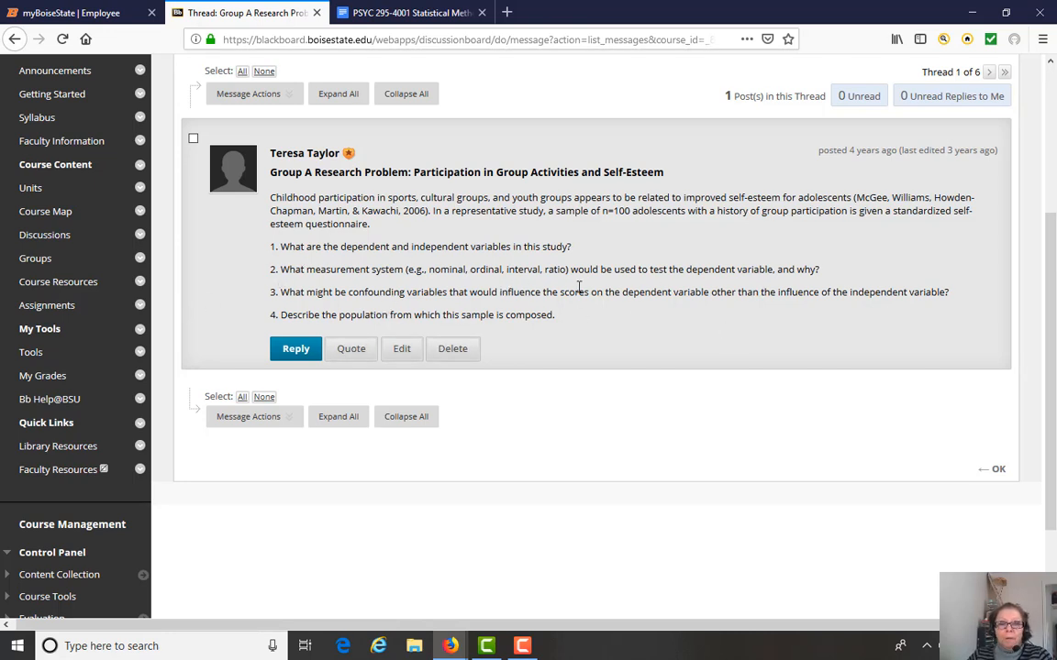
pyautogui.moveTo(620, 290)
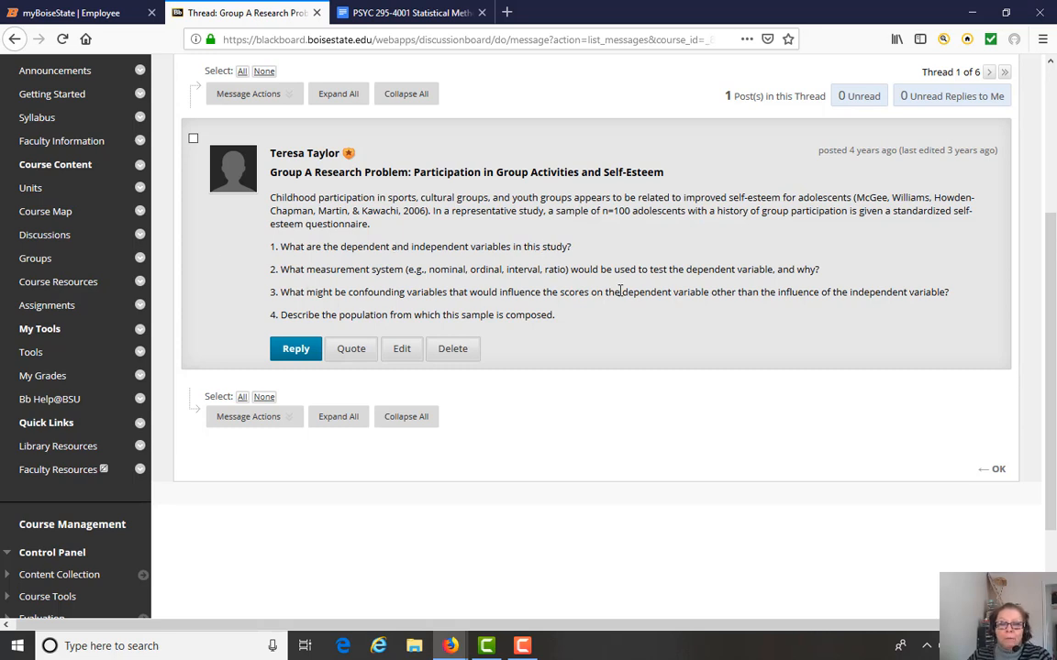
pyautogui.moveTo(767, 367)
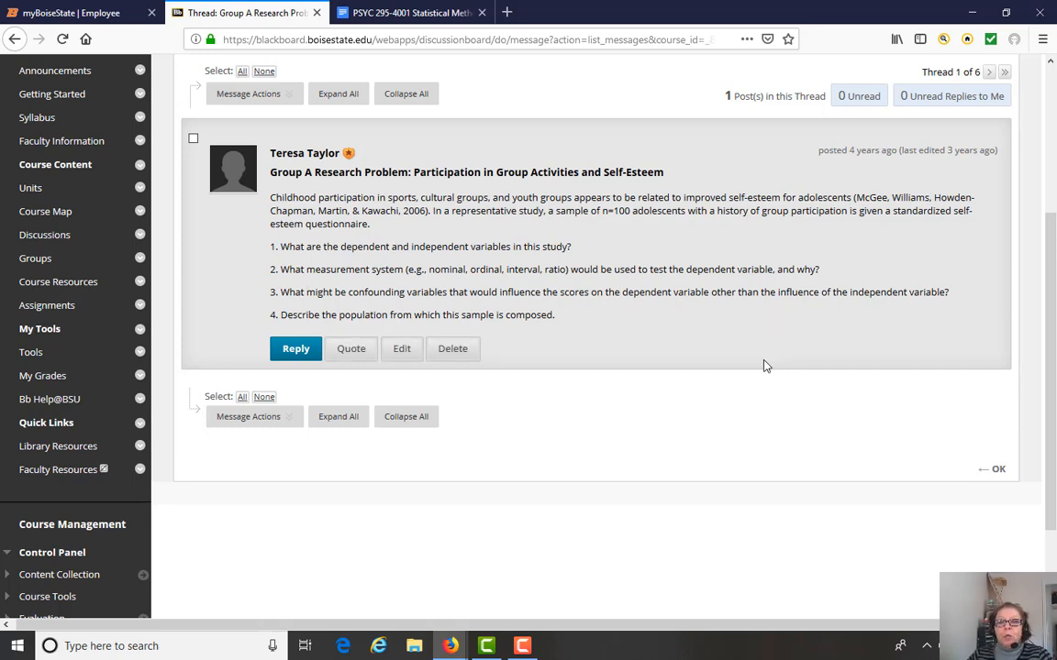
pyautogui.moveTo(807, 347)
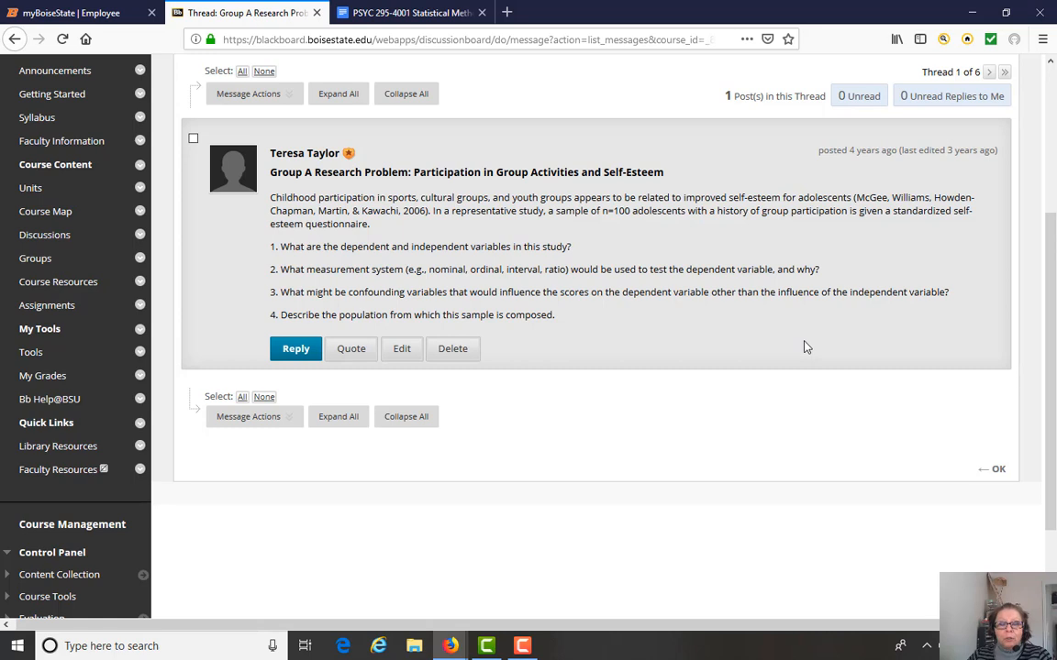
pyautogui.moveTo(337, 417)
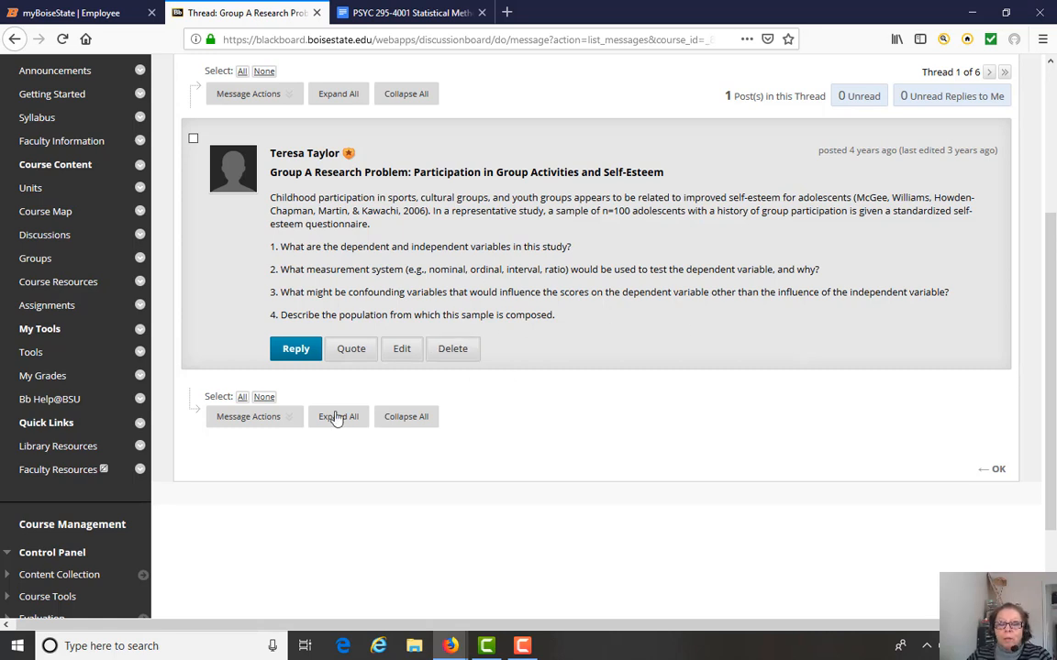
pyautogui.moveTo(650, 319)
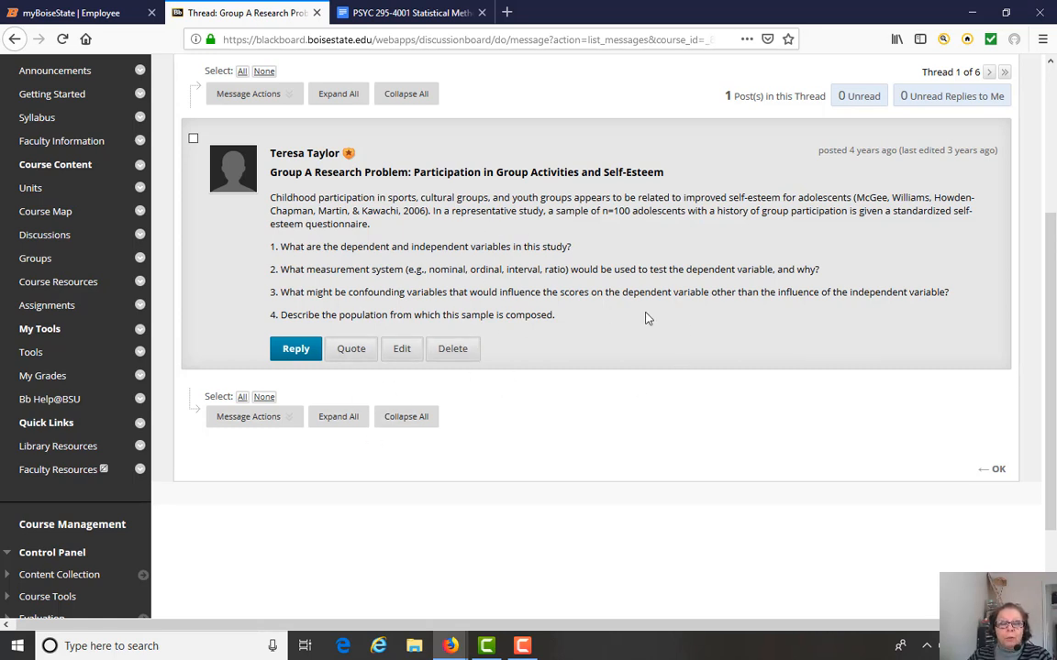
pyautogui.moveTo(642, 312)
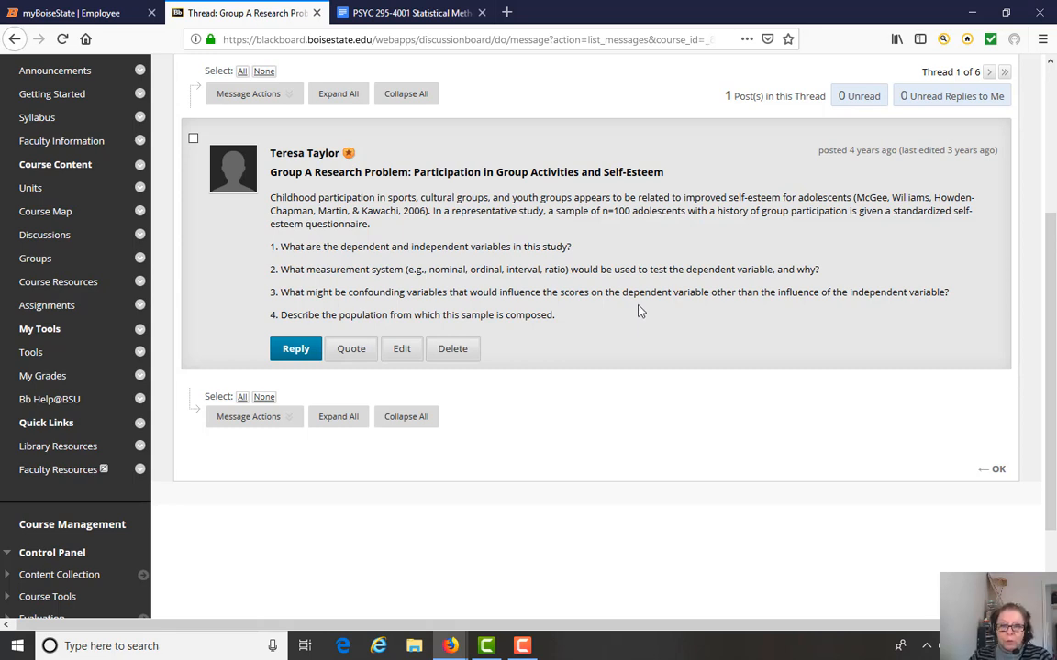
pyautogui.moveTo(518, 310)
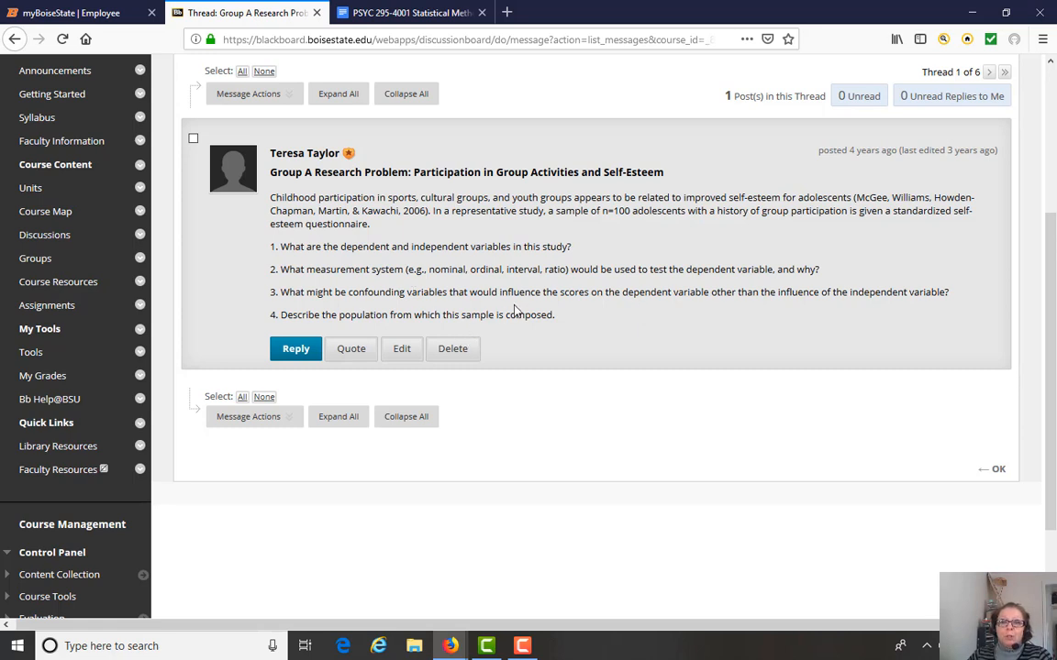
pyautogui.moveTo(650, 275)
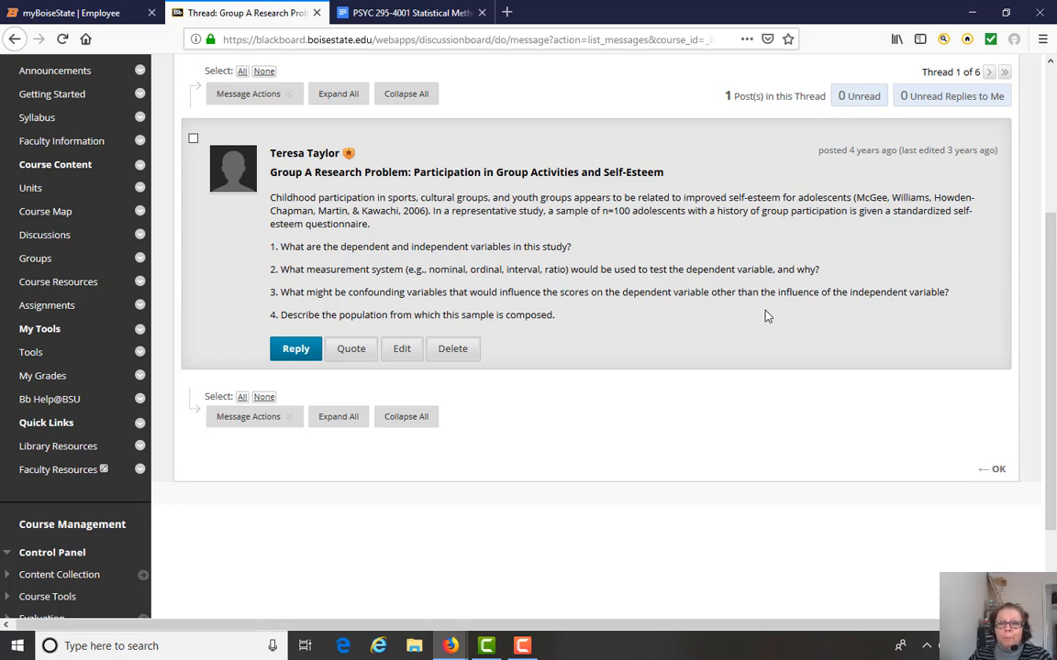
pyautogui.moveTo(642, 315)
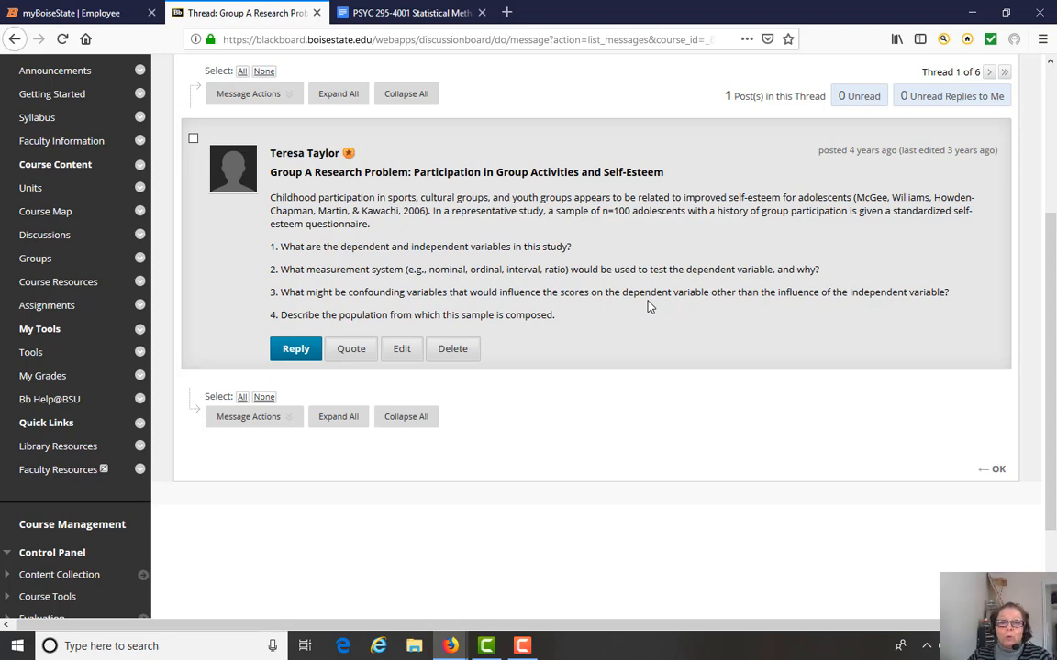
pyautogui.moveTo(488, 326)
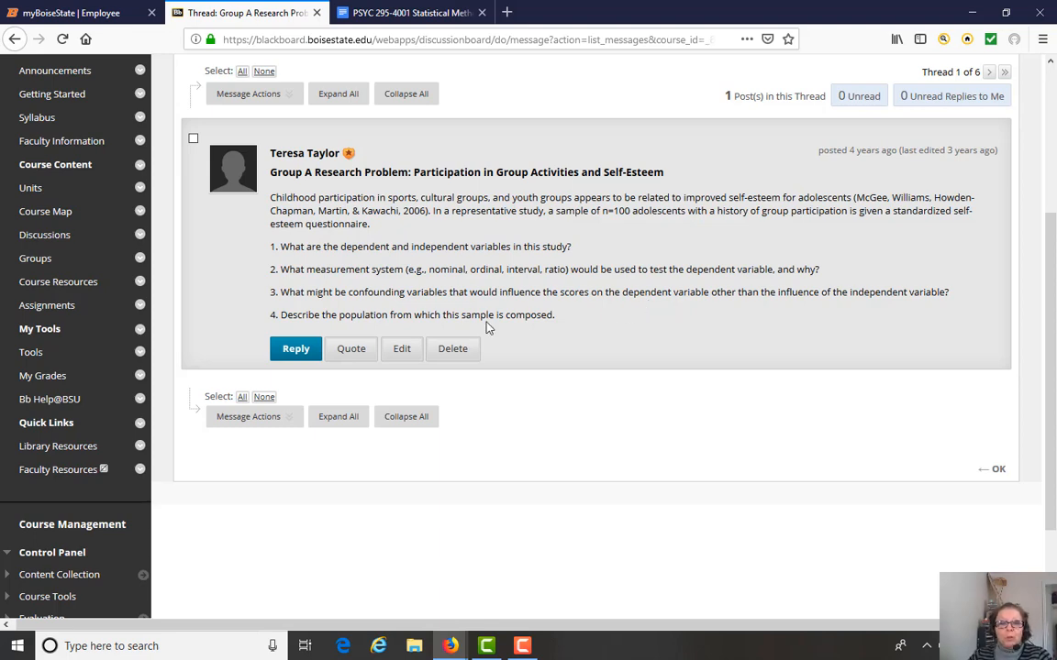
pyautogui.moveTo(521, 316)
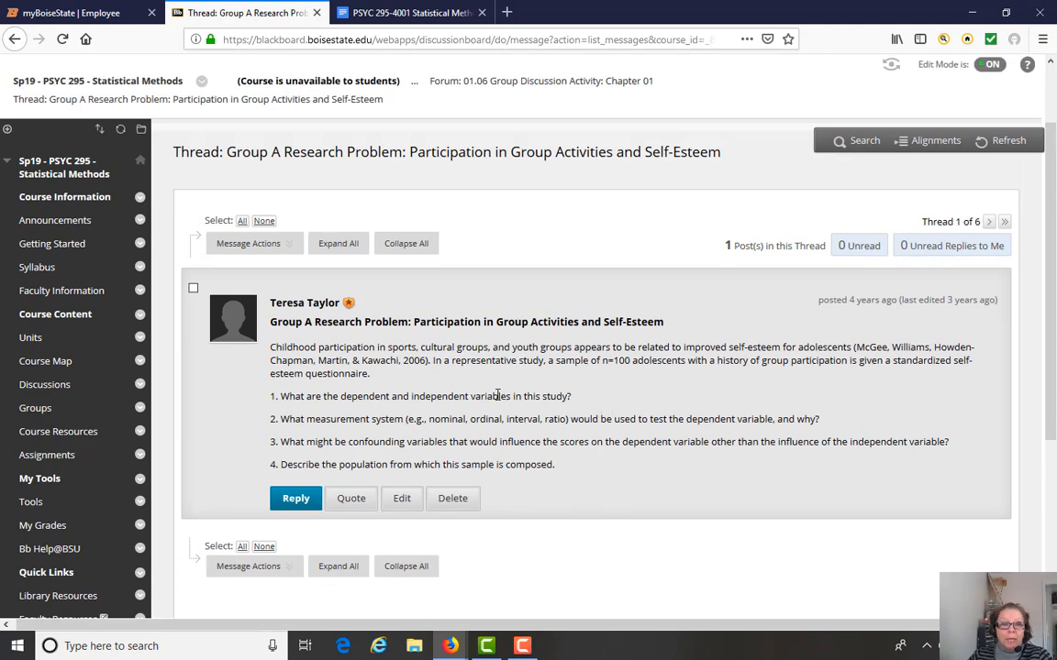
pyautogui.scroll(-3)
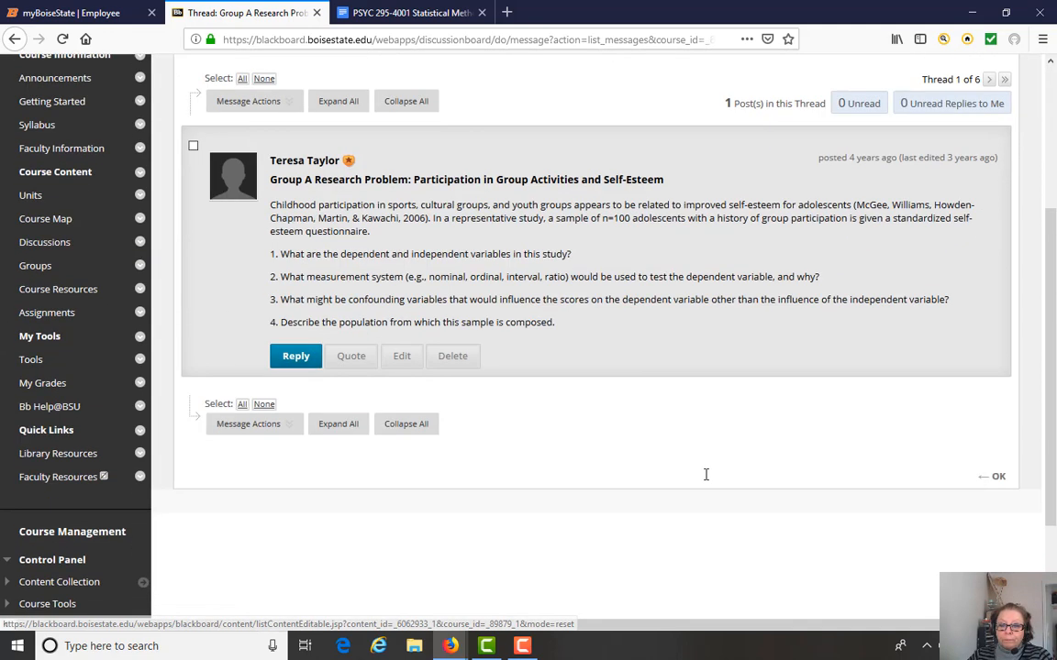
pyautogui.click(992, 477)
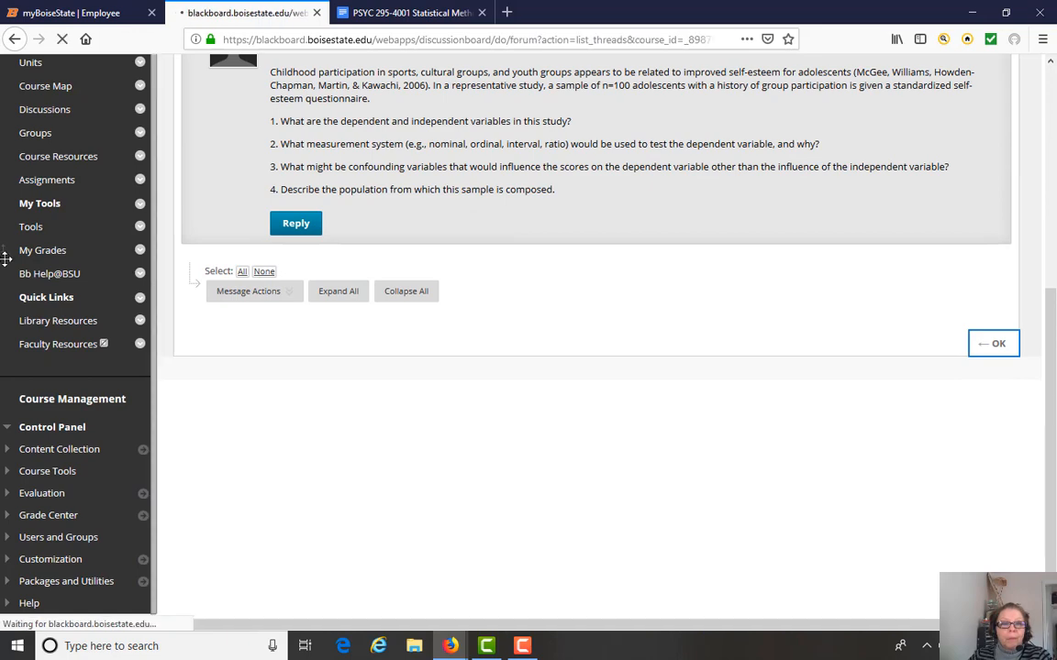
# Go to the course Groups area and list Discussion Groups A–F with enrollment counts
pyautogui.click(992, 343)
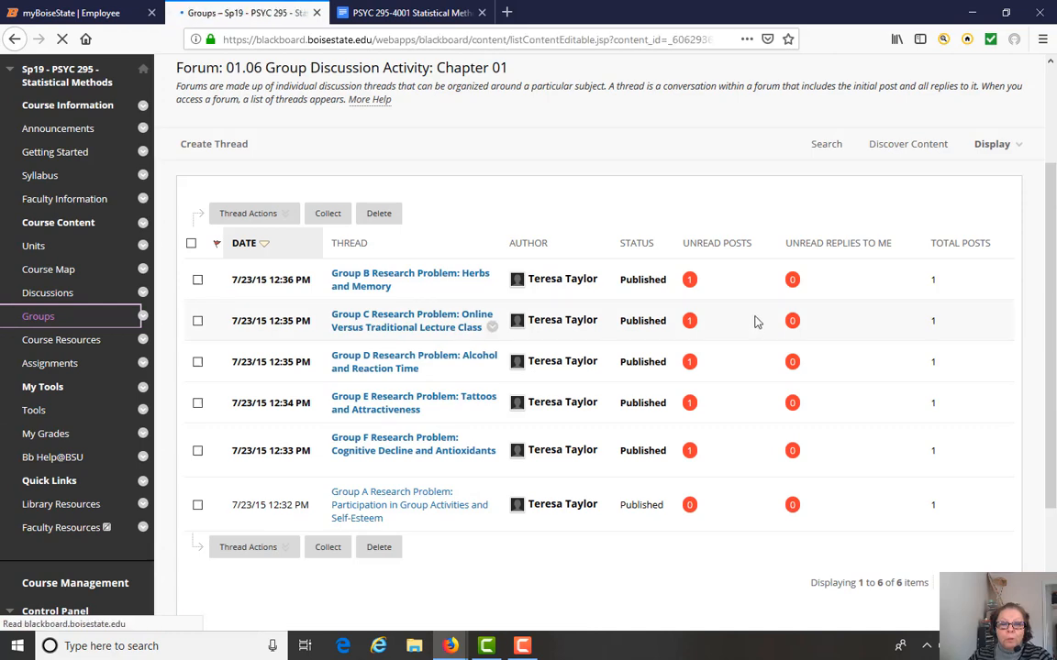
pyautogui.click(37, 316)
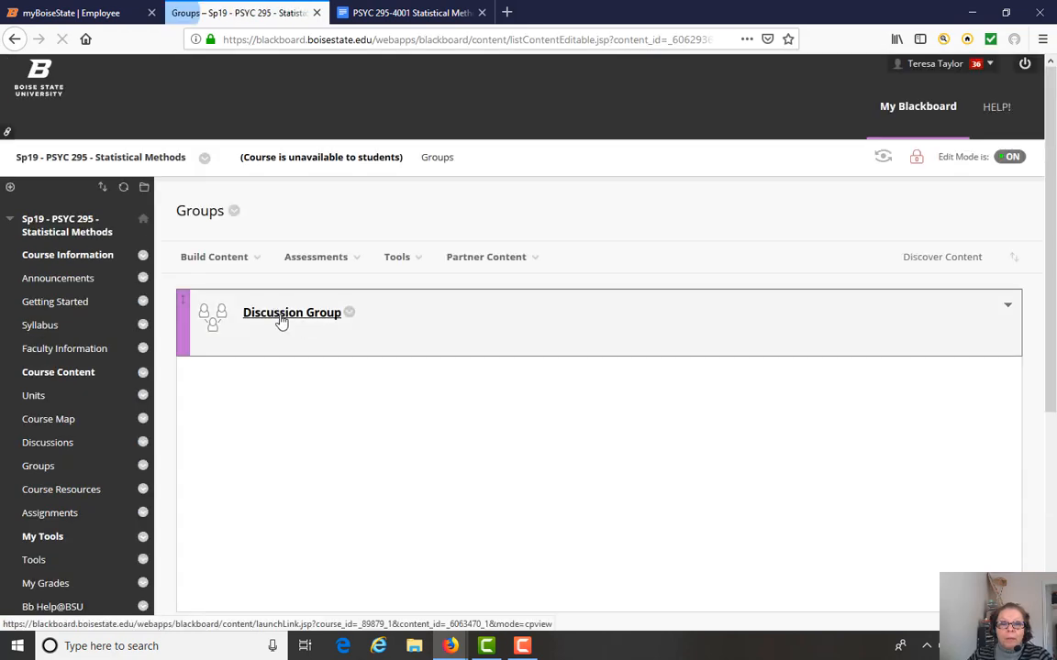
pyautogui.click(292, 312)
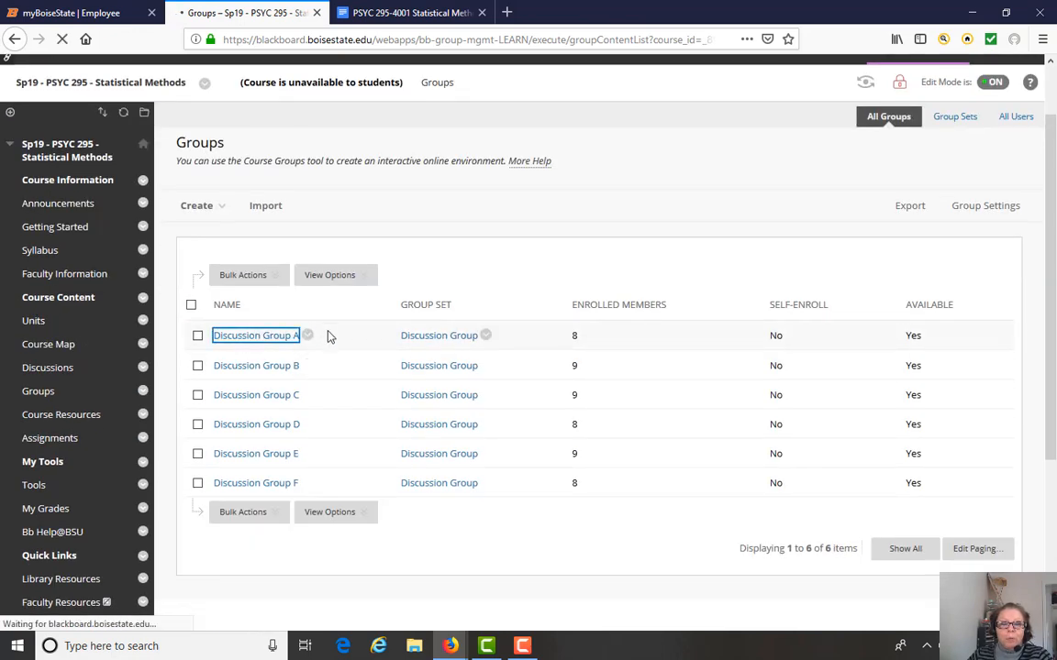
# View Discussion Group A's page with its eight members and group tools
pyautogui.click(255, 334)
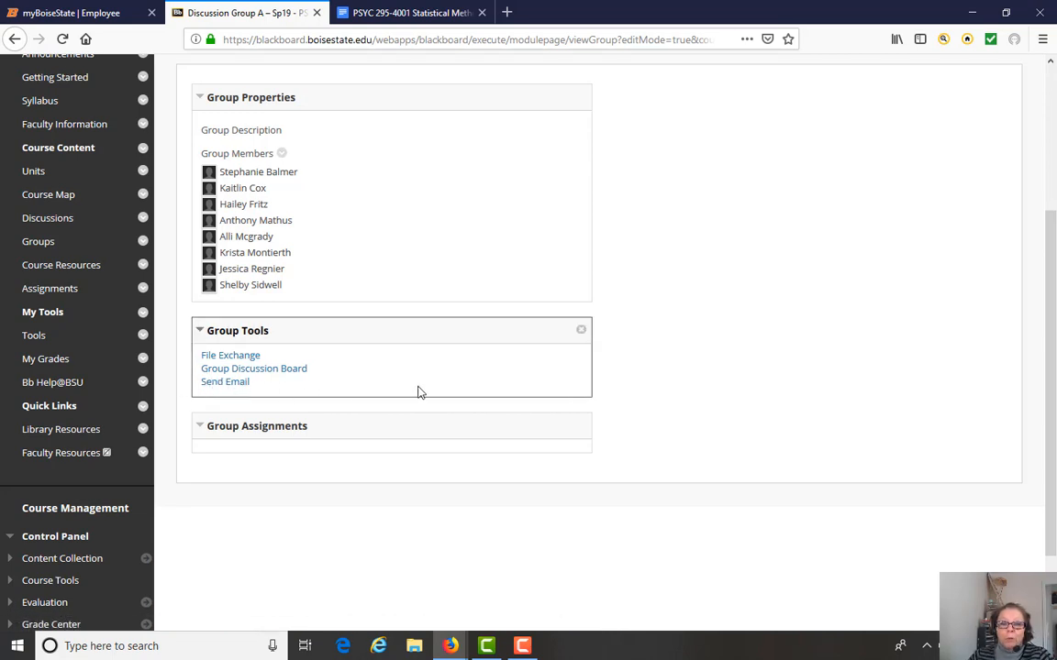
pyautogui.moveTo(502, 386)
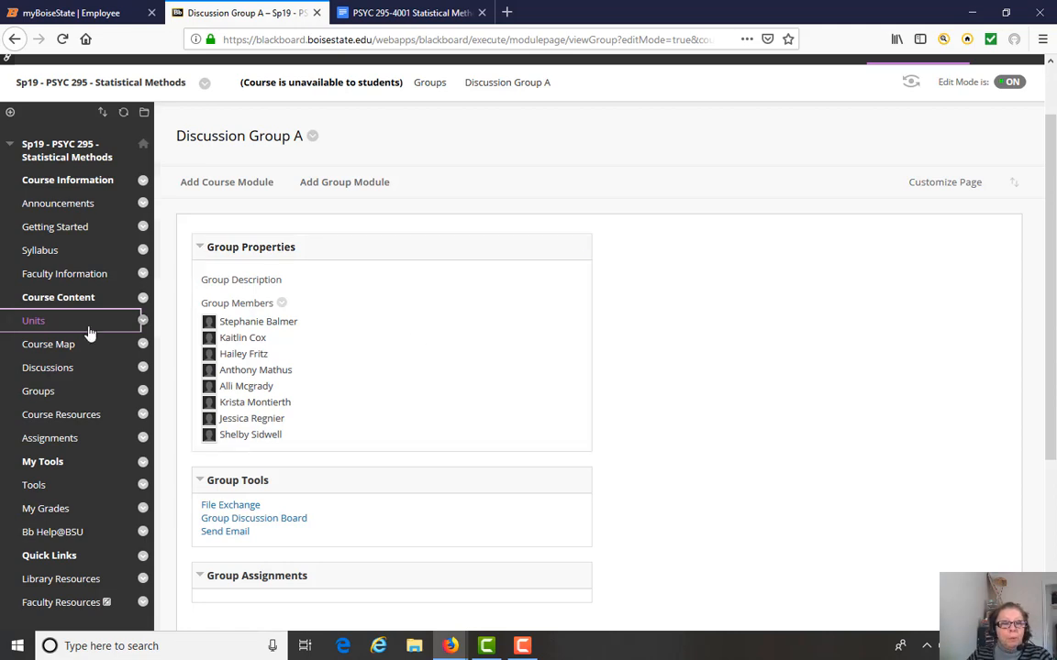
pyautogui.scroll(-3)
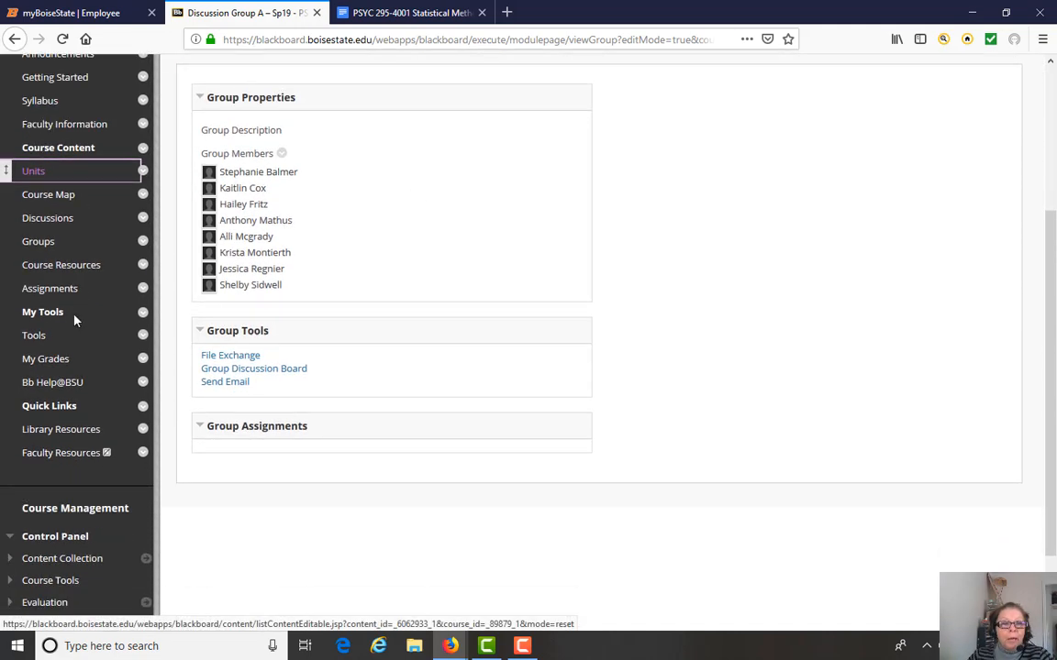
pyautogui.click(33, 172)
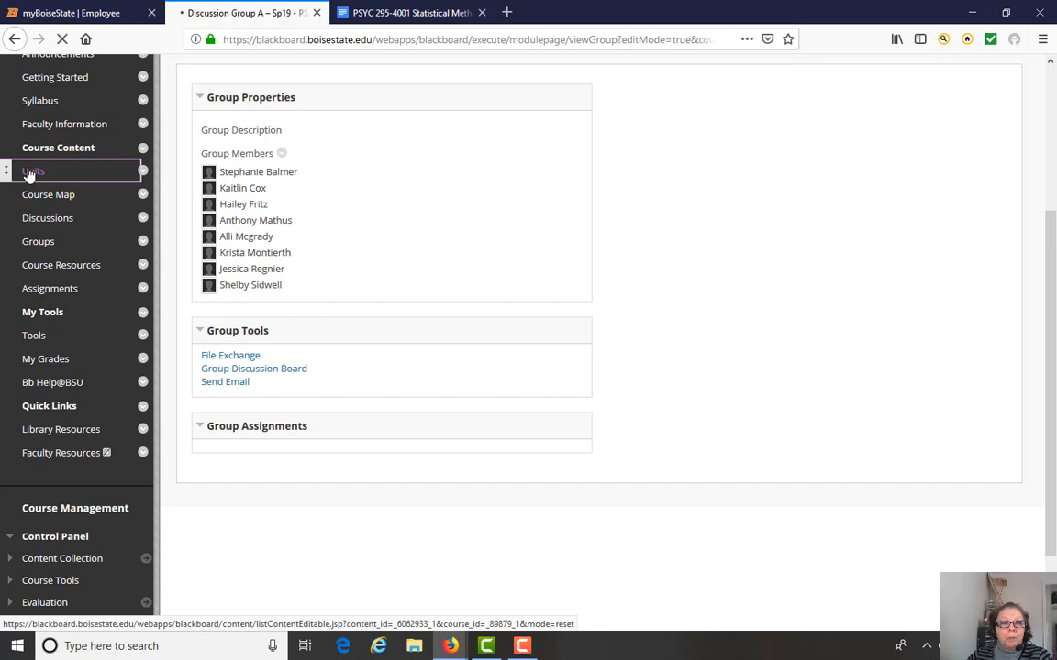
# Open Unit 04: Measures of Variability and review its readings, homework, practice exam and Exam 1 items
pyautogui.click(33, 173)
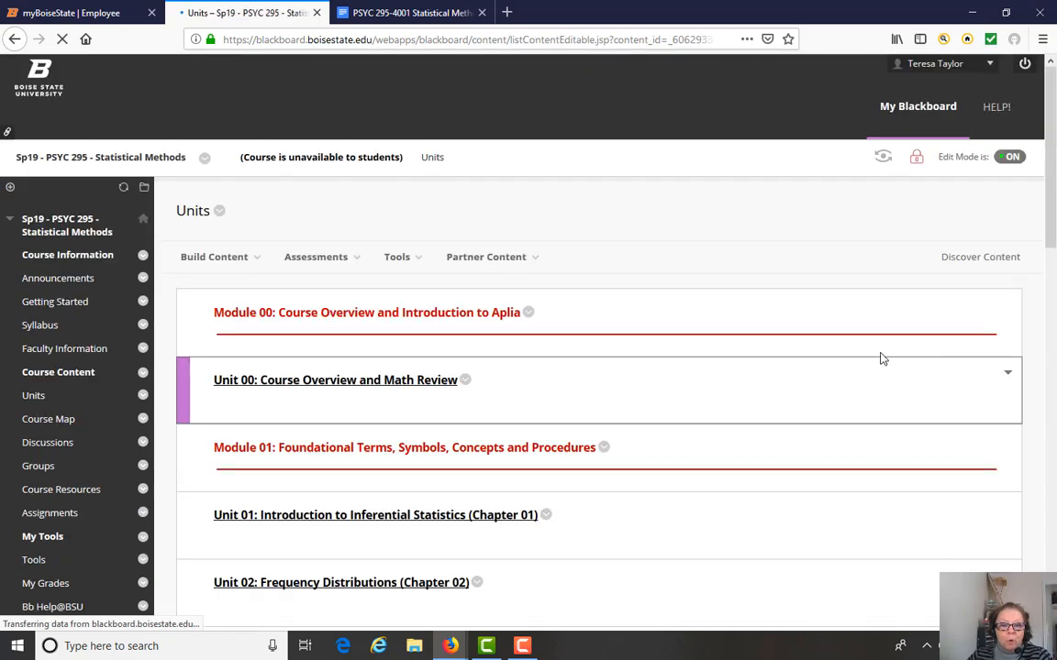
pyautogui.scroll(-3)
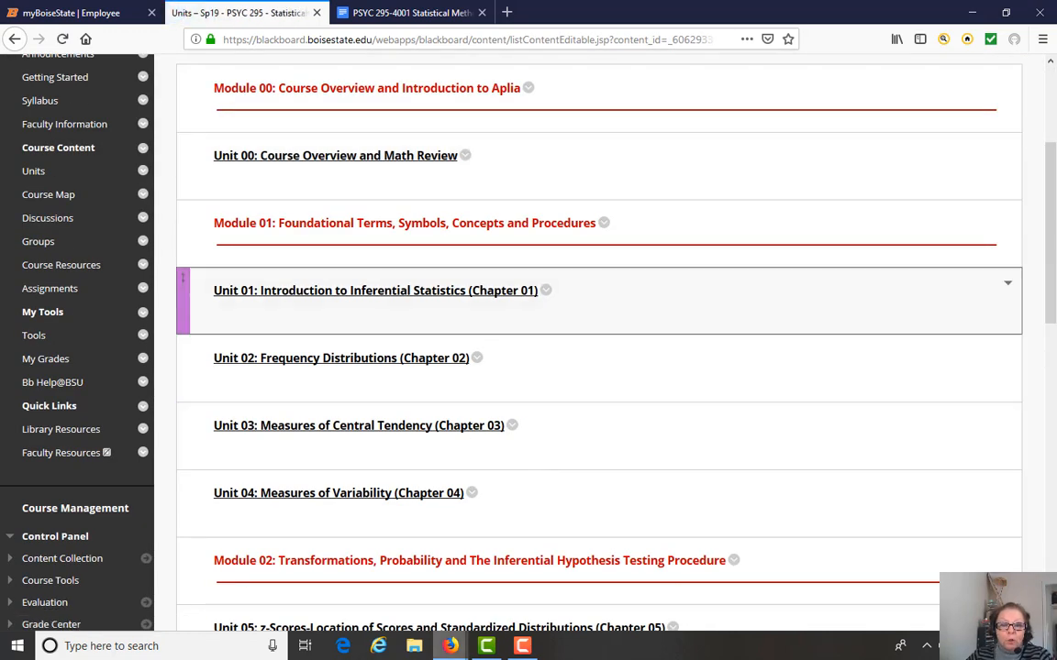
pyautogui.moveTo(721, 481)
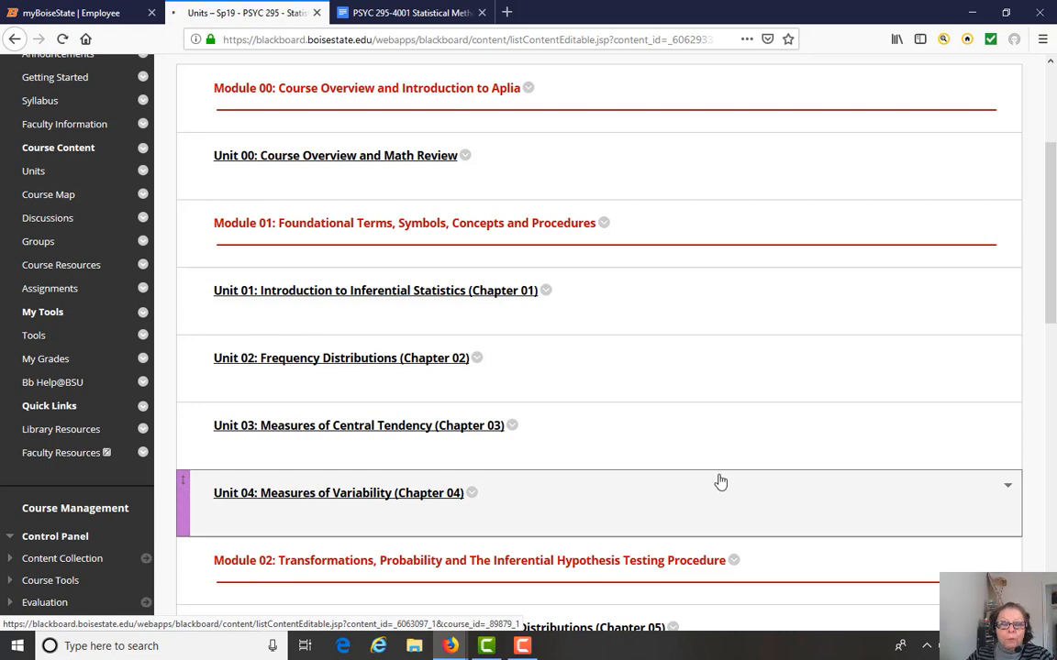
pyautogui.click(337, 492)
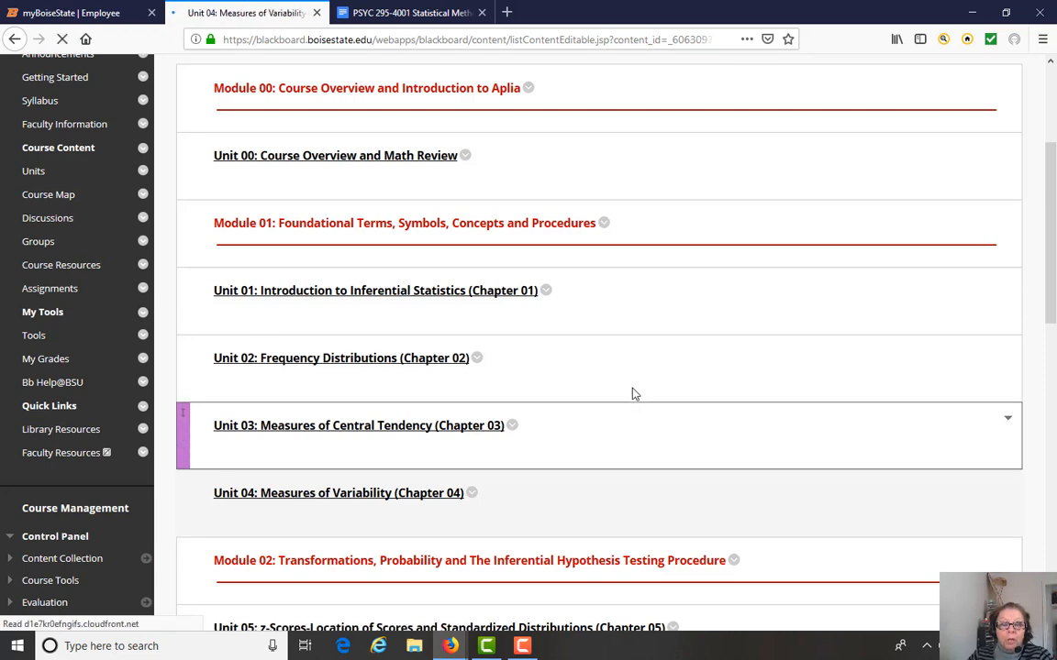
pyautogui.scroll(-3)
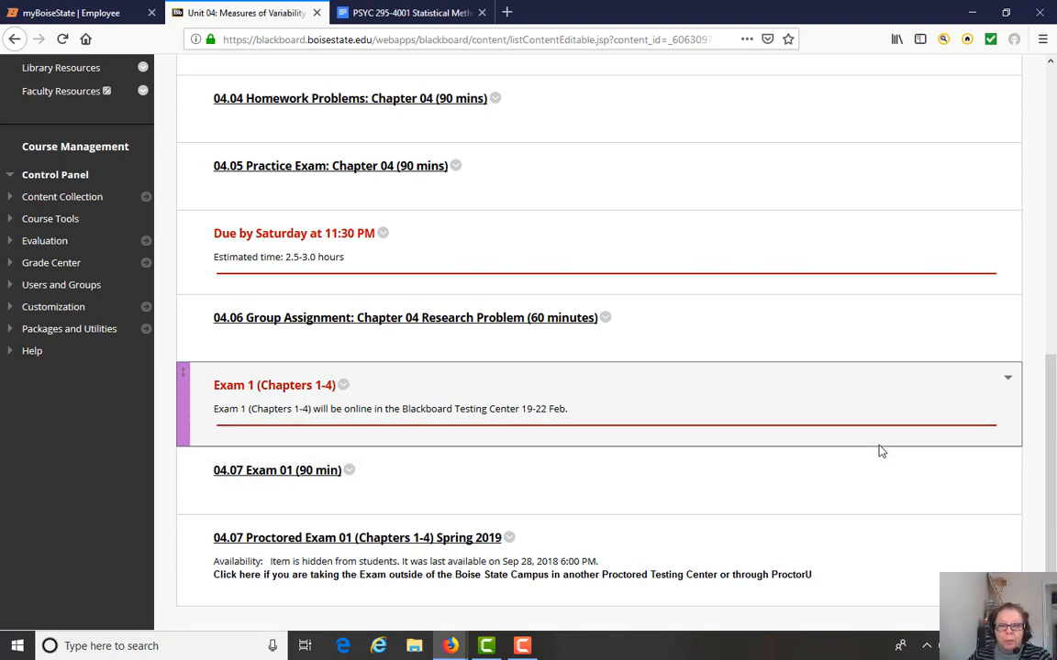
pyautogui.moveTo(891, 442)
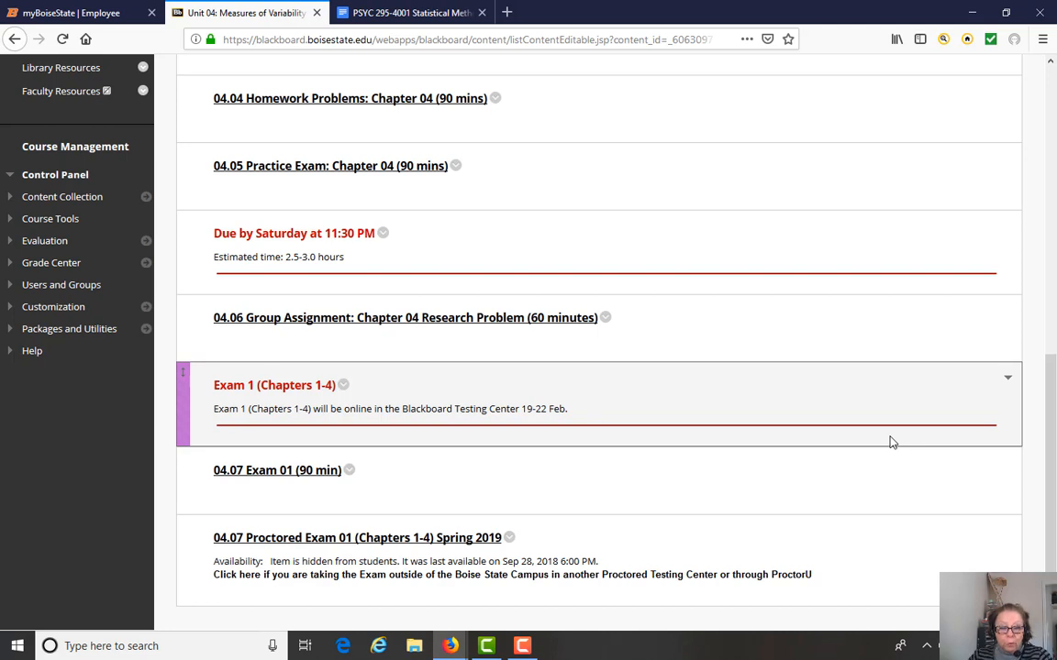
pyautogui.moveTo(807, 460)
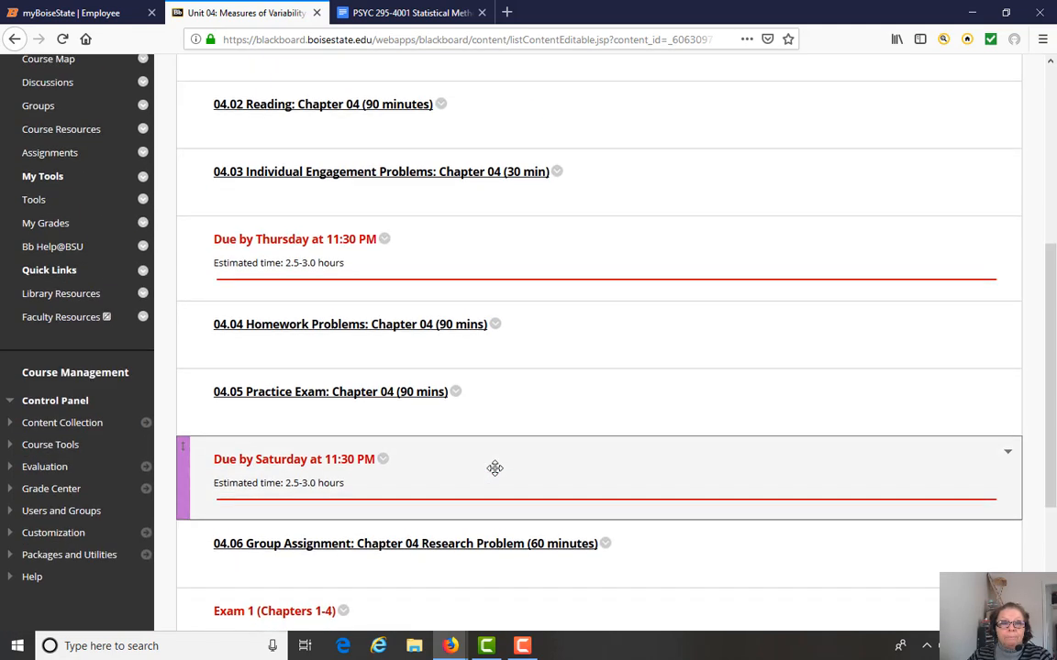
pyautogui.scroll(3)
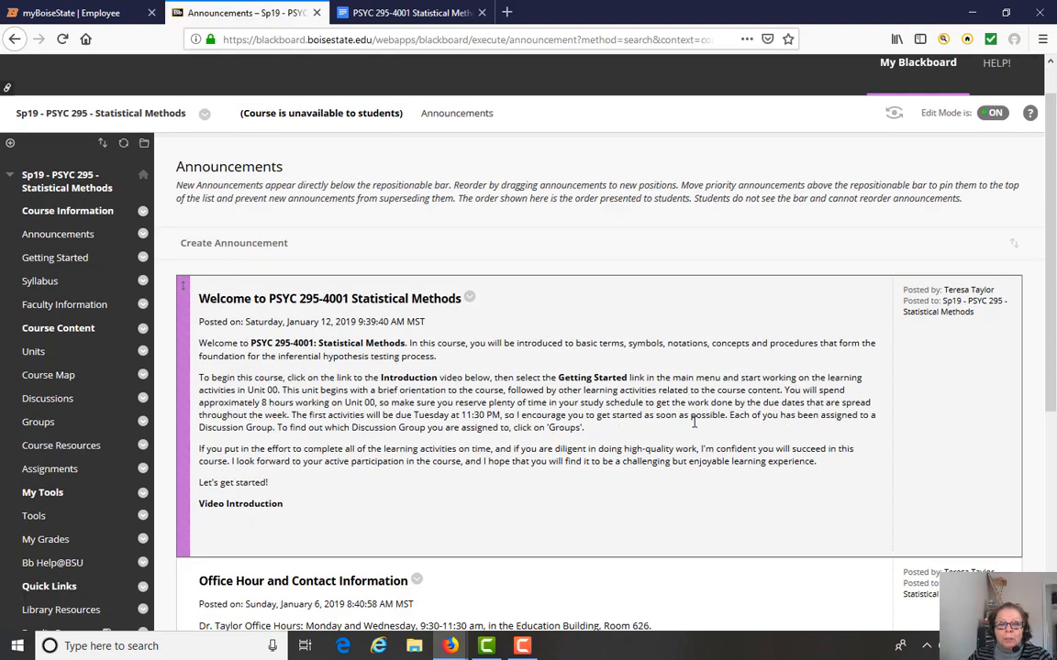
# Scroll the Announcements page from the welcome message down to the office-hour and TA contact announcement
pyautogui.scroll(-3)
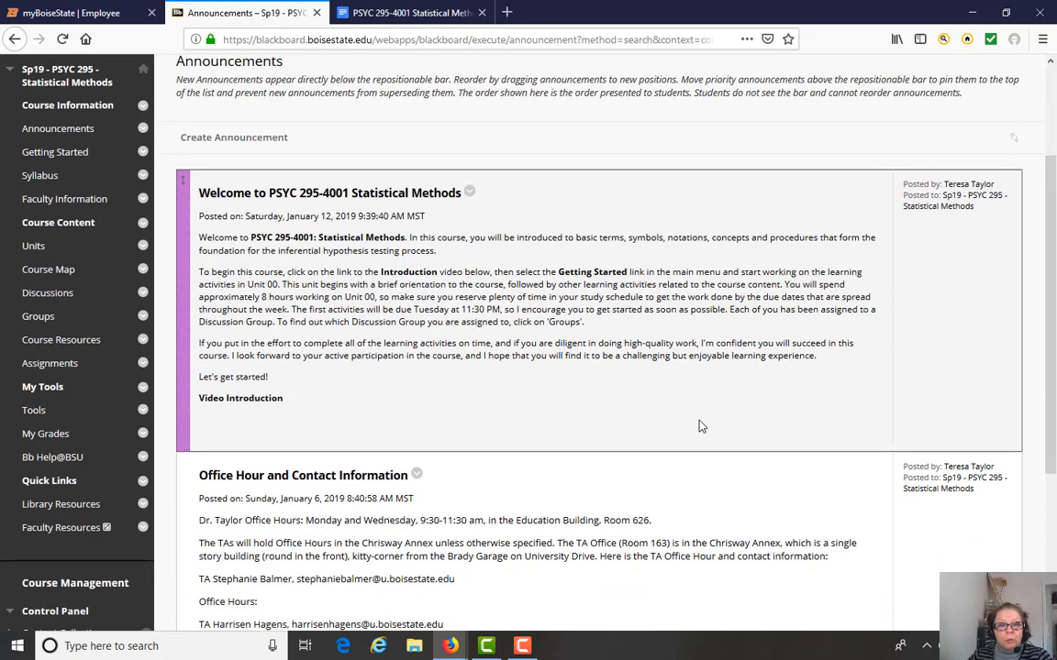
pyautogui.moveTo(605, 396)
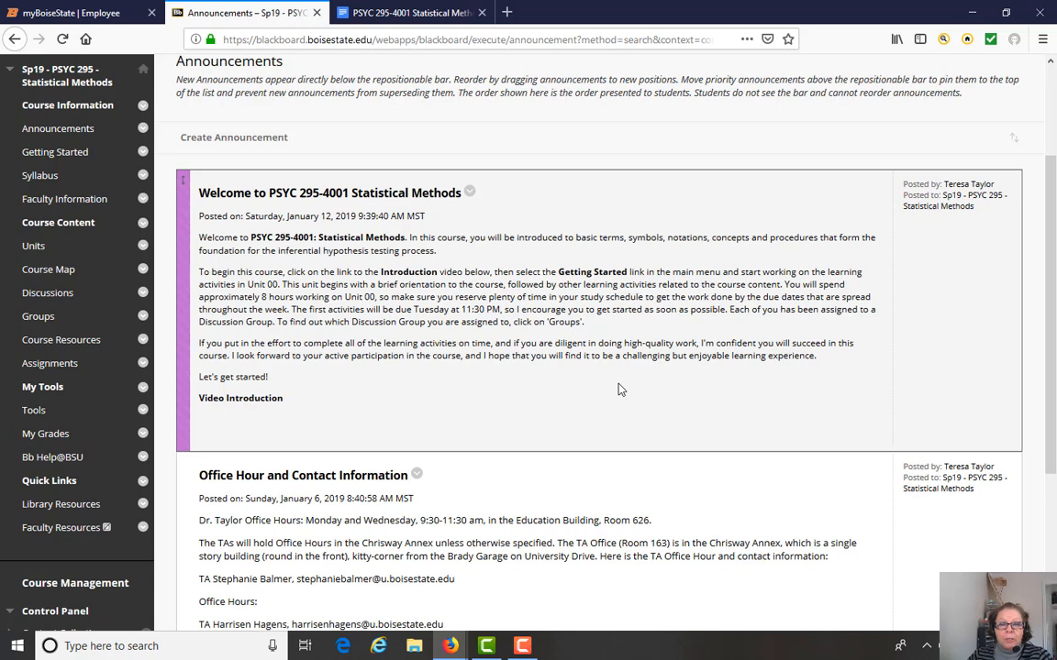
pyautogui.scroll(-3)
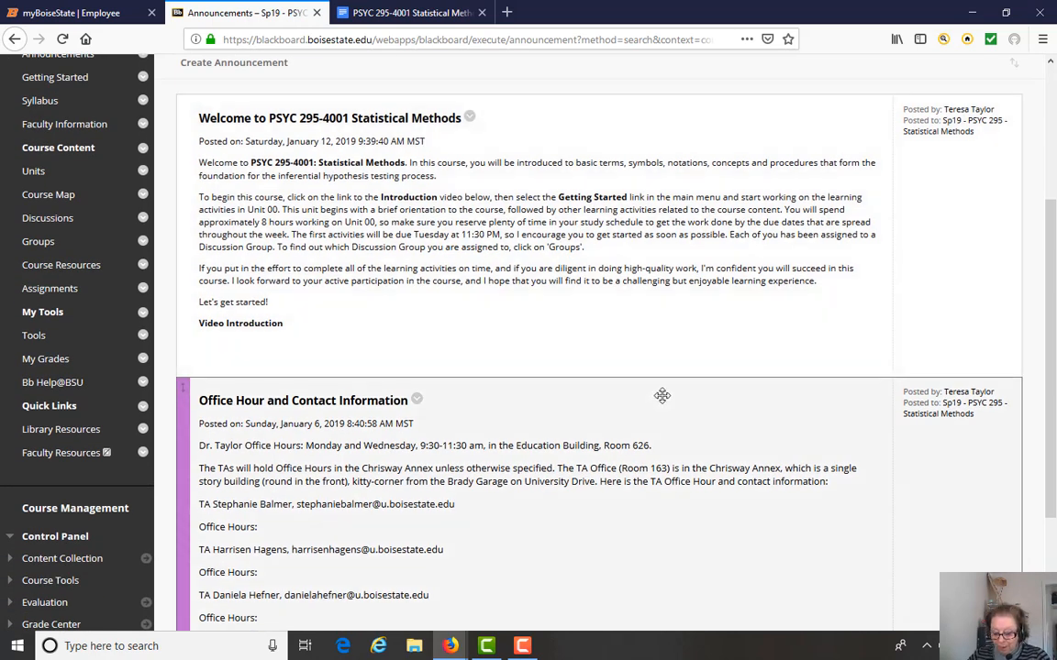
pyautogui.moveTo(631, 432)
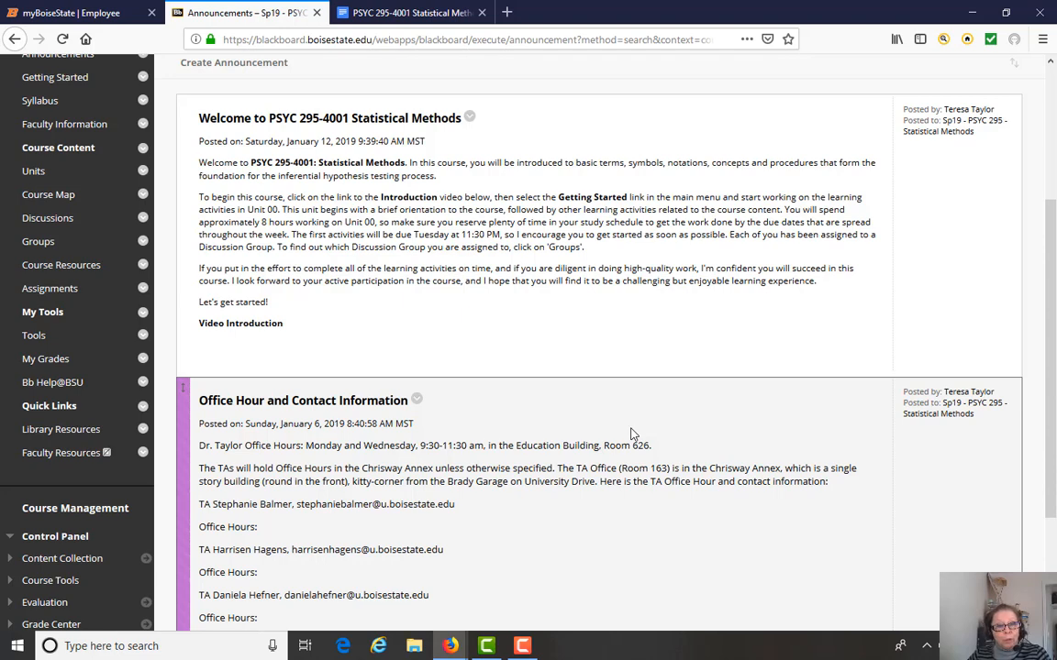